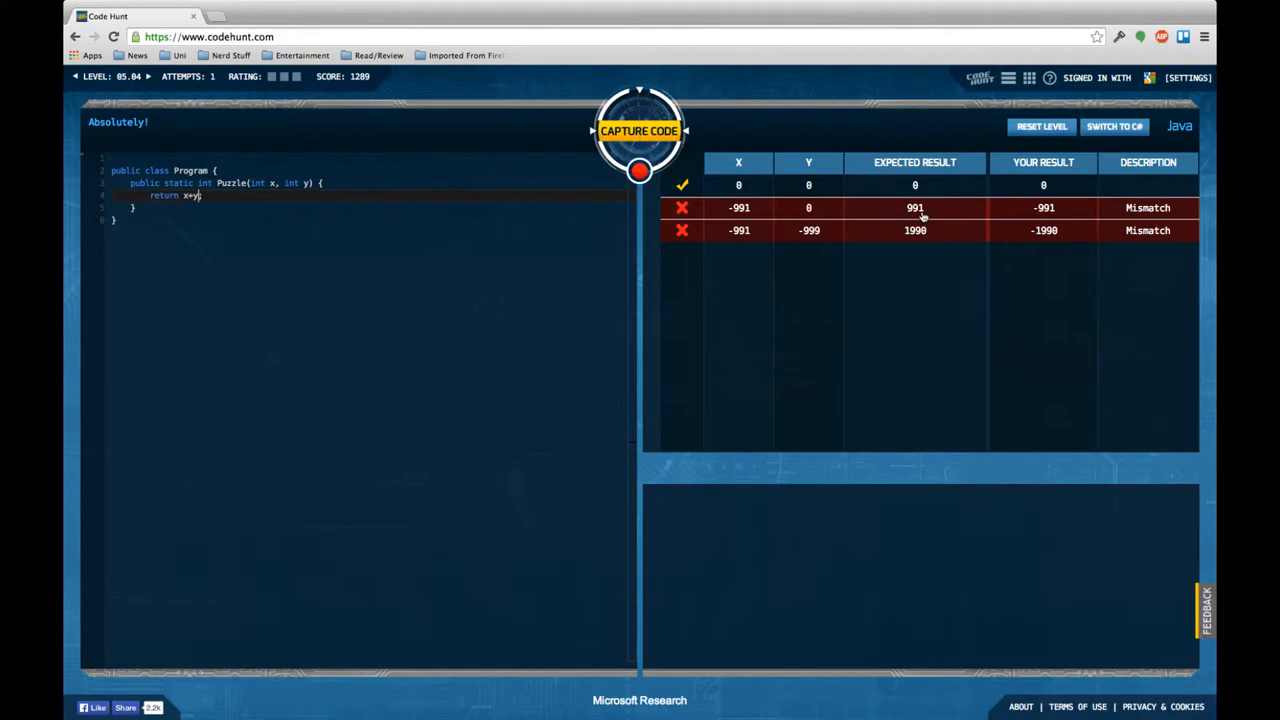
mouse_move(812, 231)
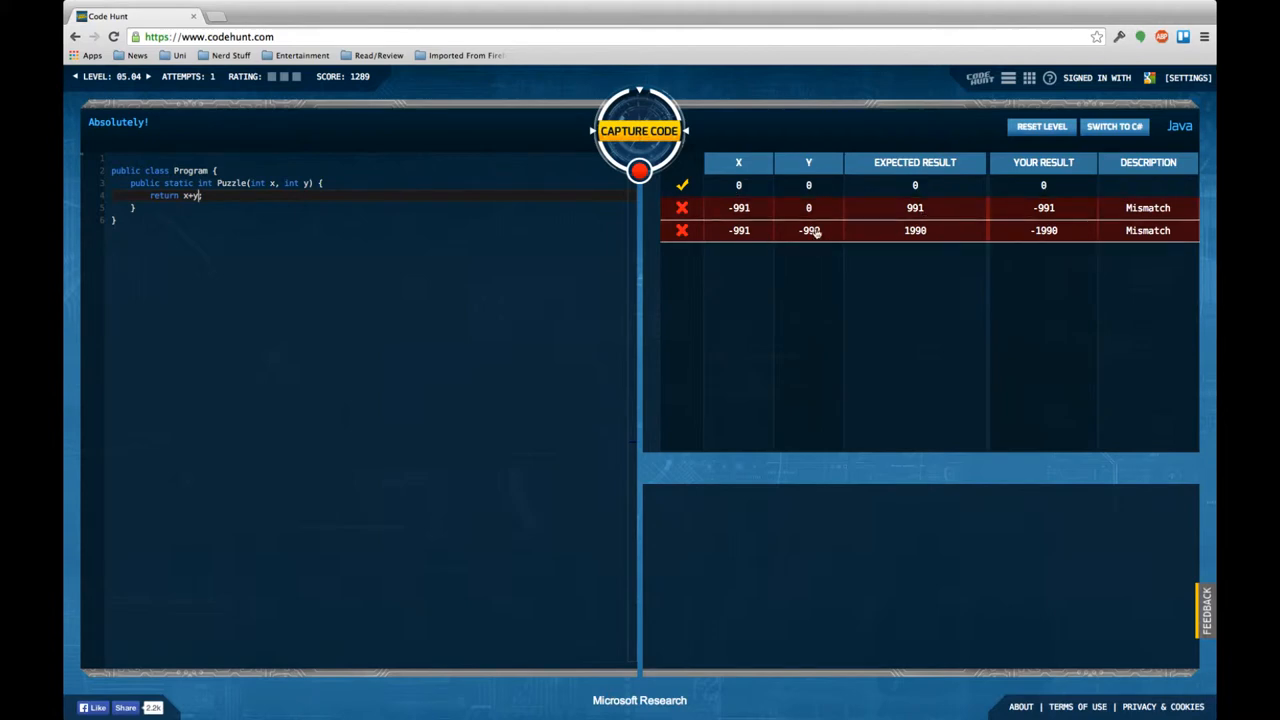
mouse_move(820, 232)
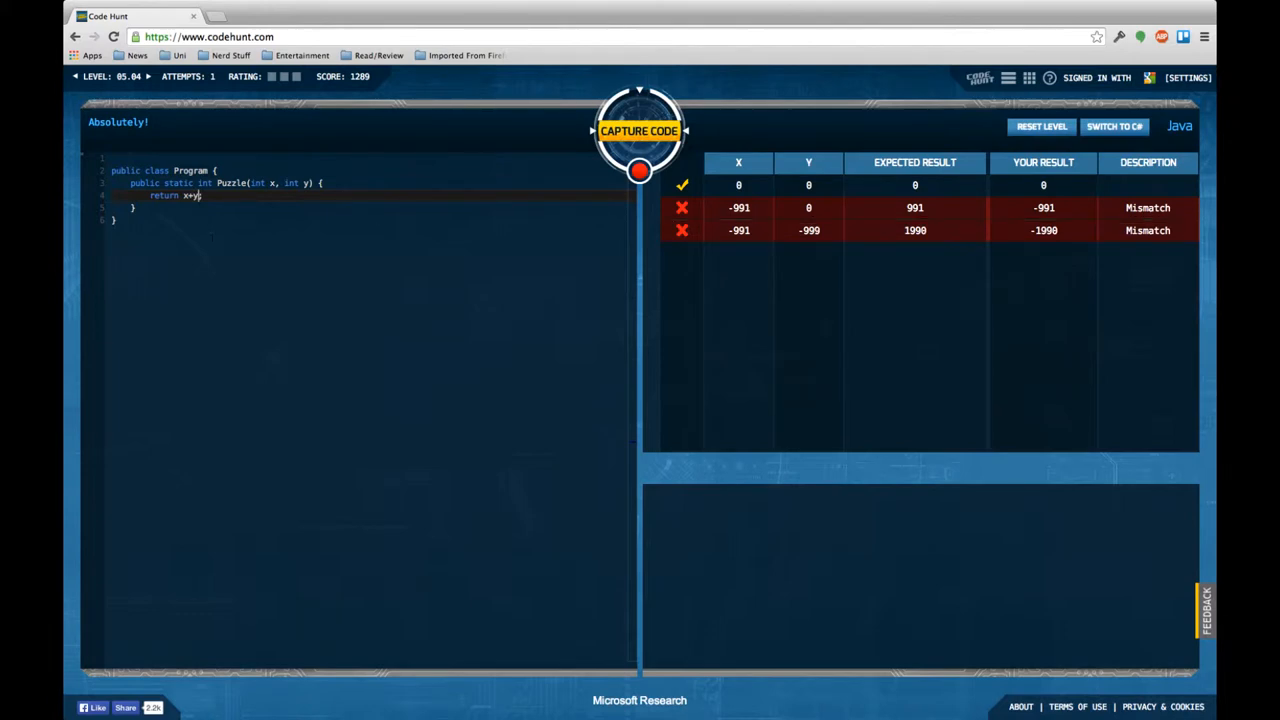
- Test a negated sum, then capture level 05.04 with Math.abs(x)+Math.abs(y)
text(;)
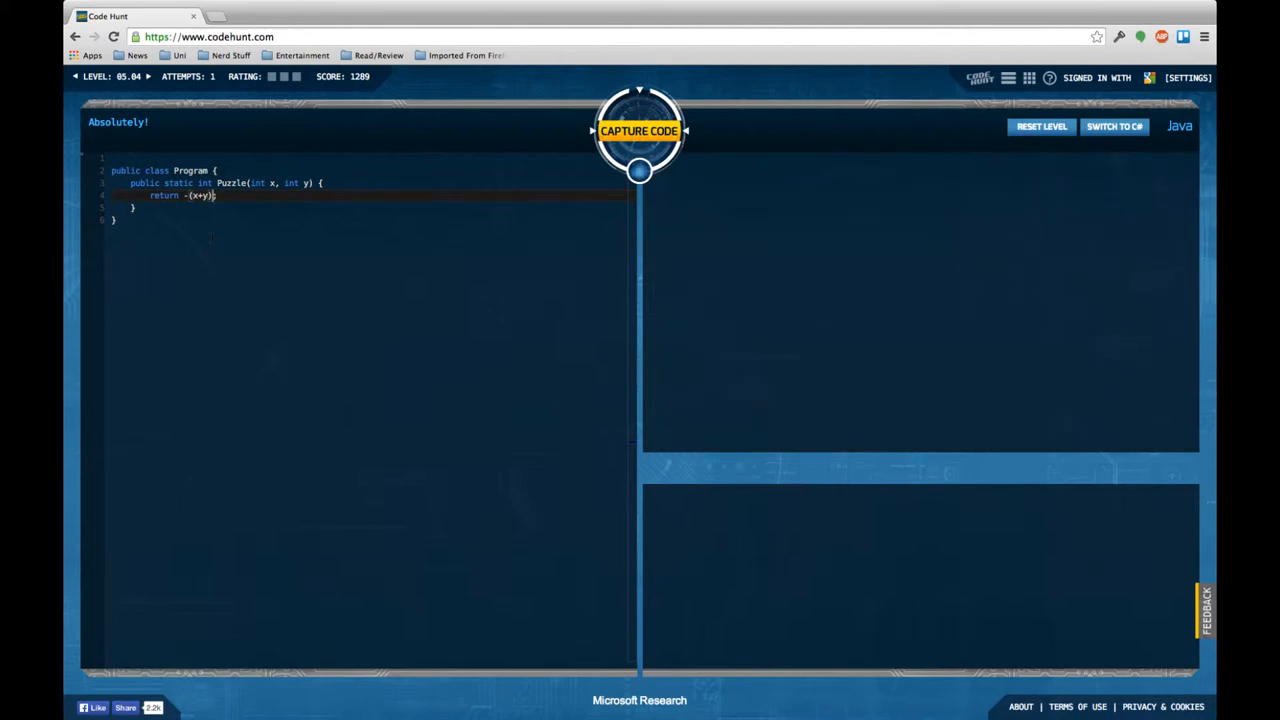
click(639, 131)
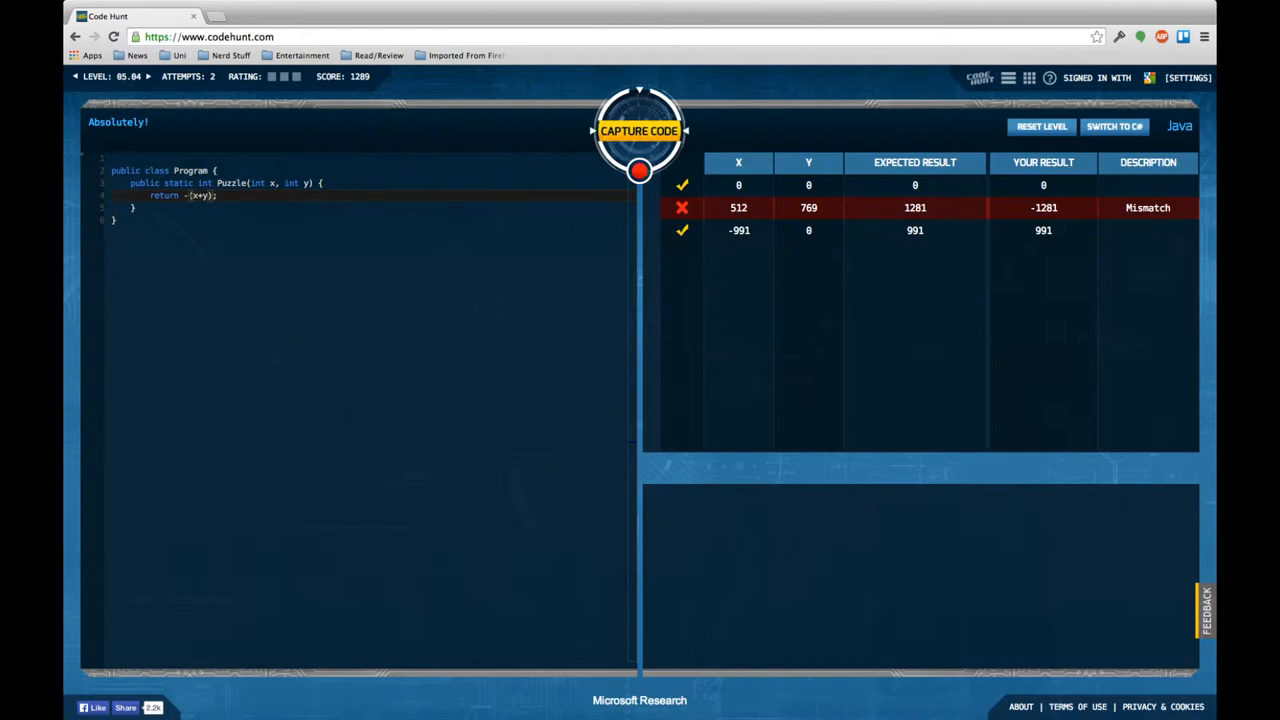
text(Math.abs)
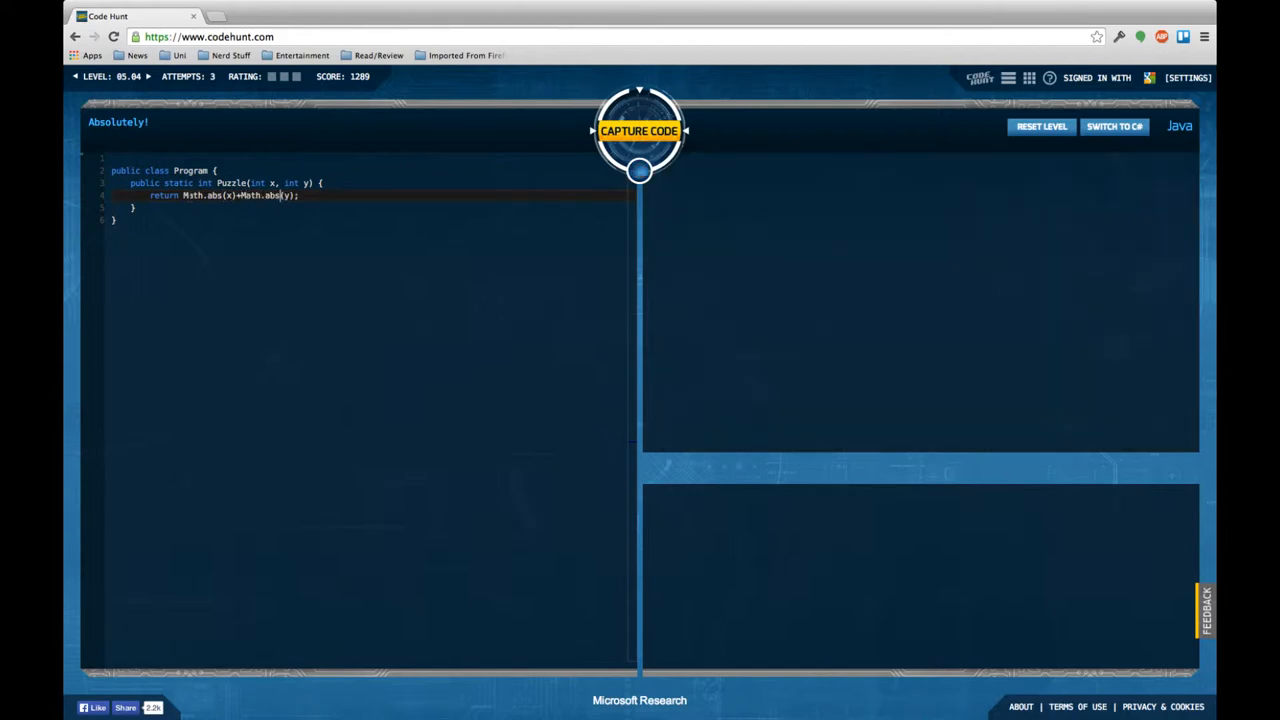
click(639, 130)
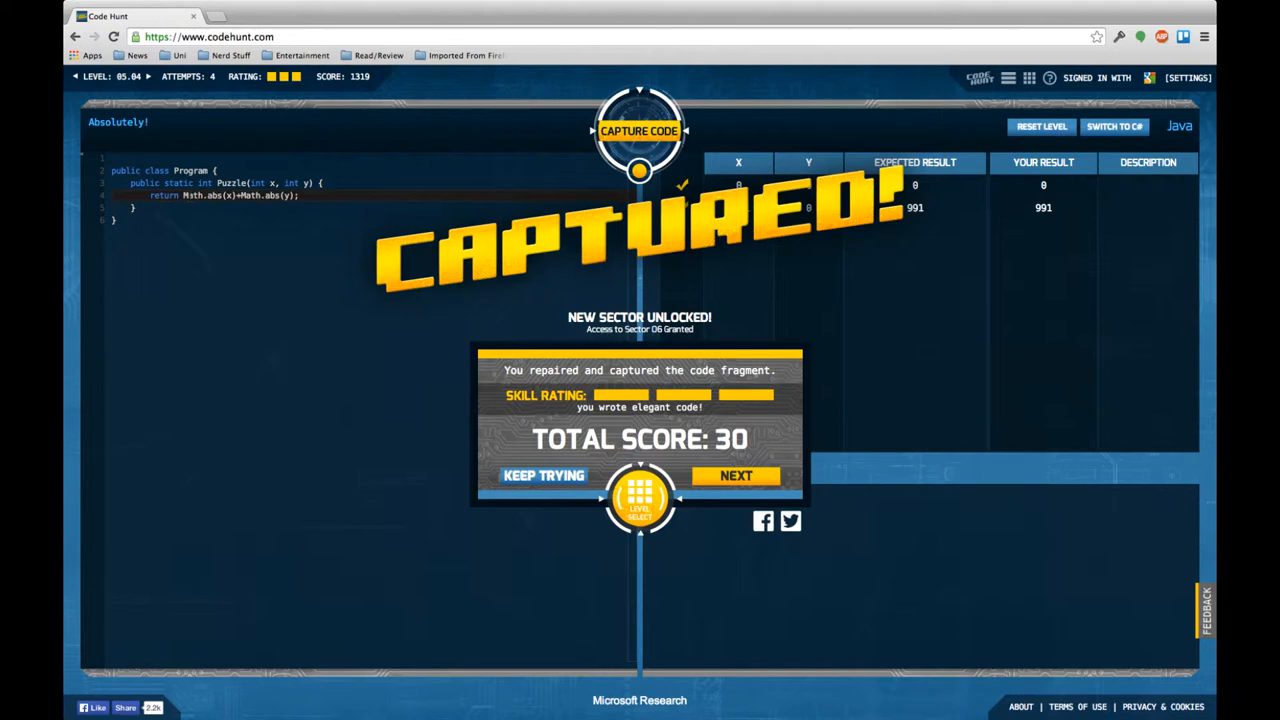
mouse_move(448, 298)
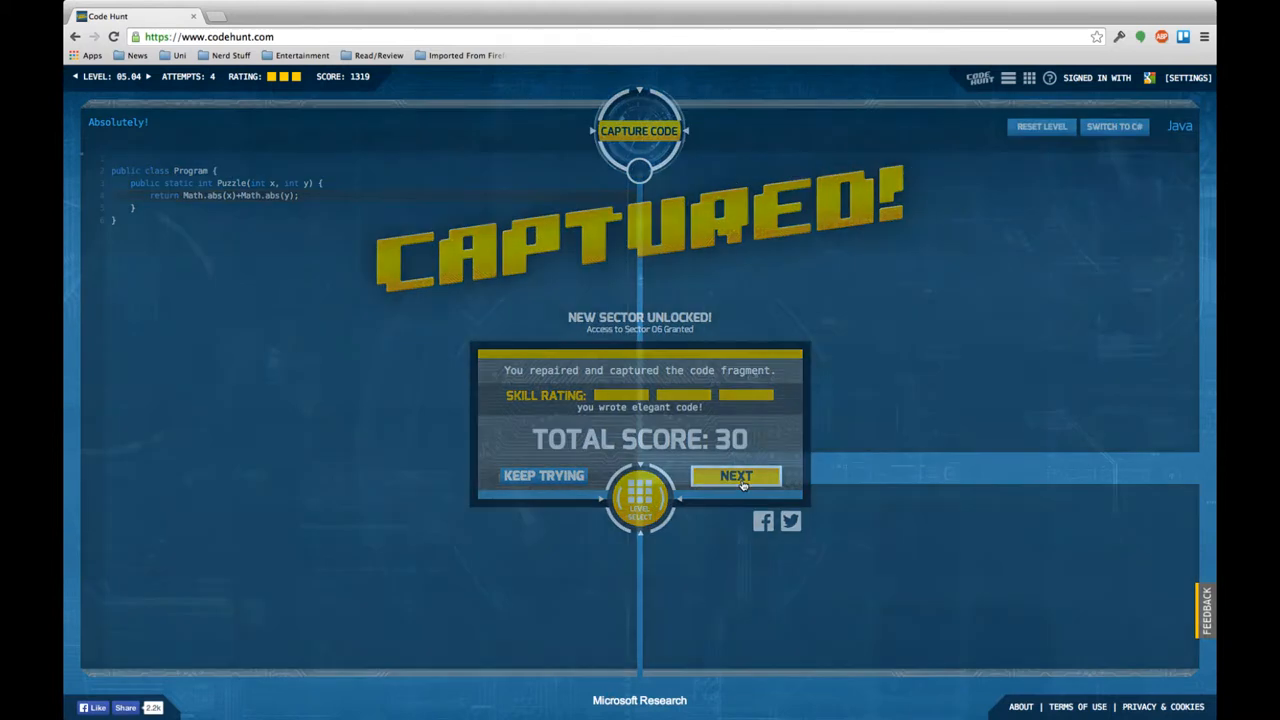
- Load level 05.05 and change its condition to i == j && j % i == 0
click(736, 475)
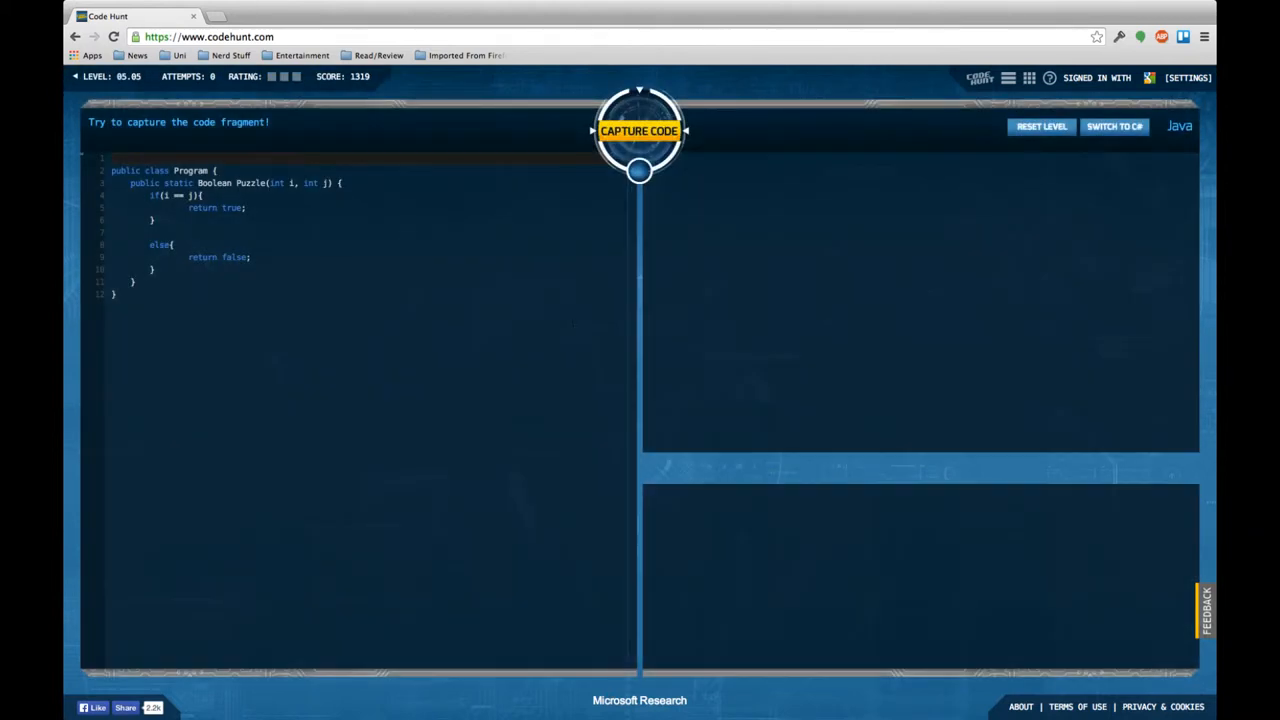
click(639, 130)
text( && j % i == 0)
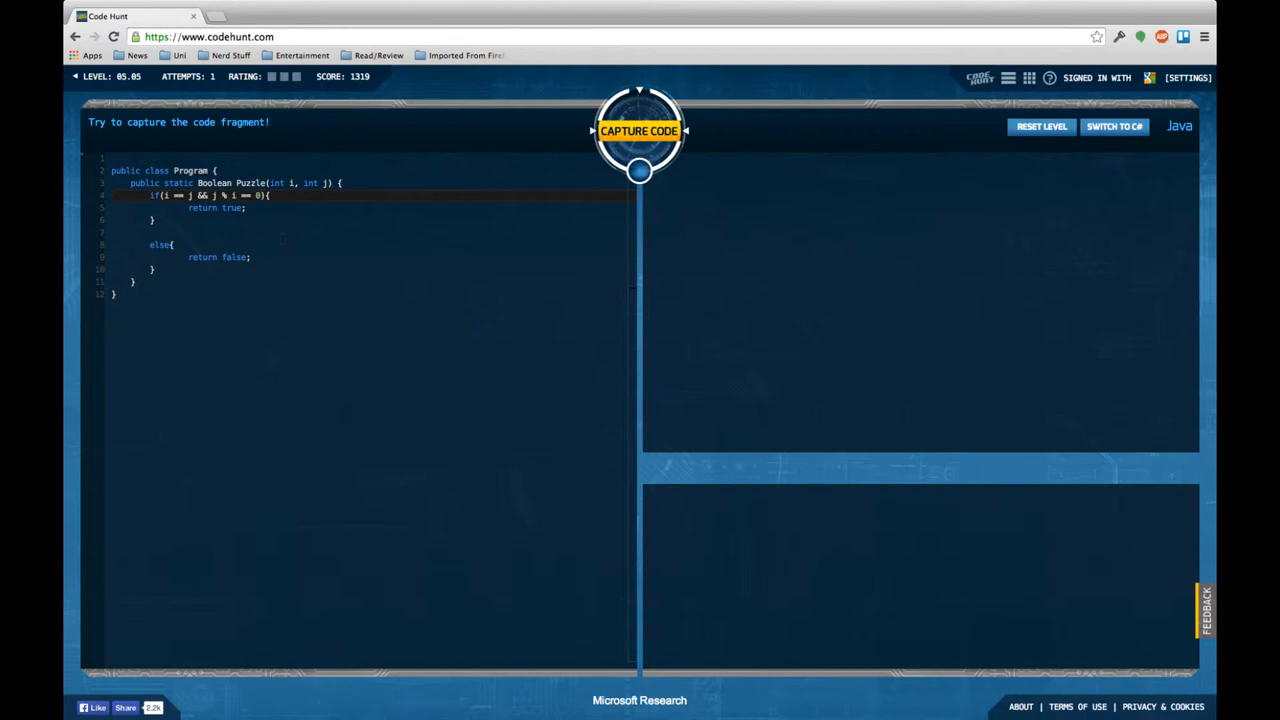
- Test the && condition, the || version, and j == 2 * i on level 05.05
click(639, 130)
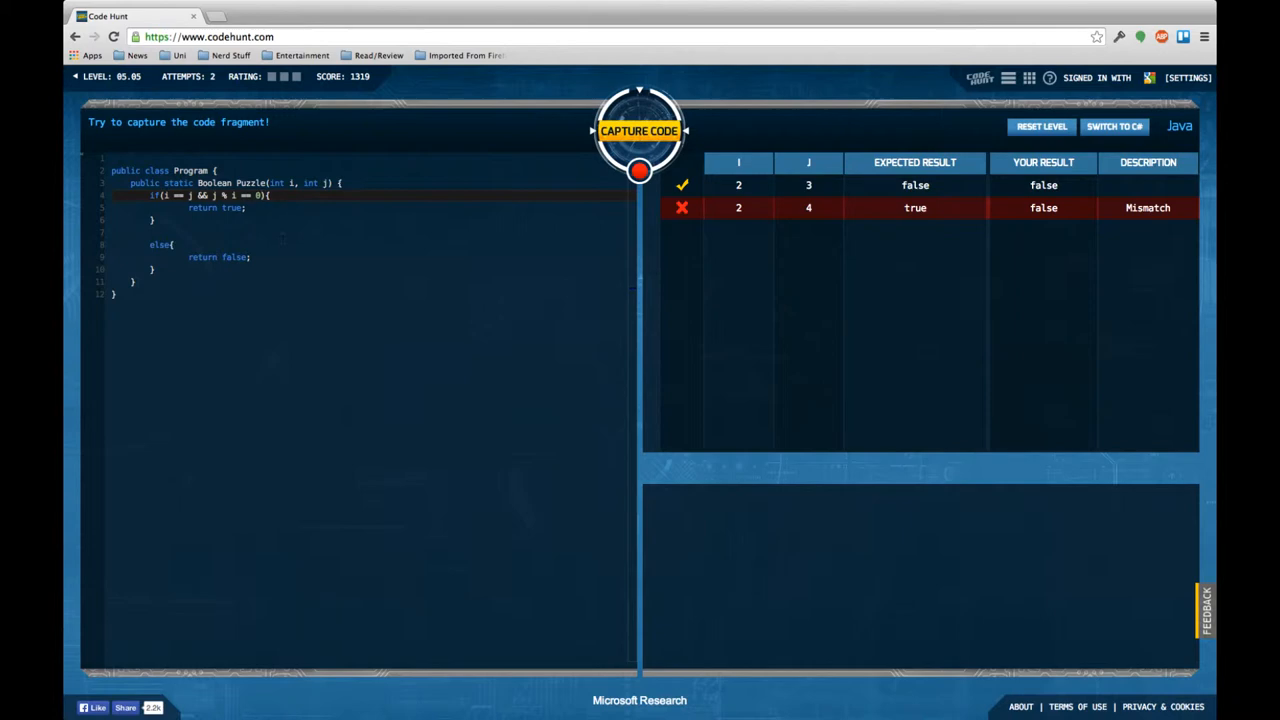
mouse_move(810, 208)
text(||)
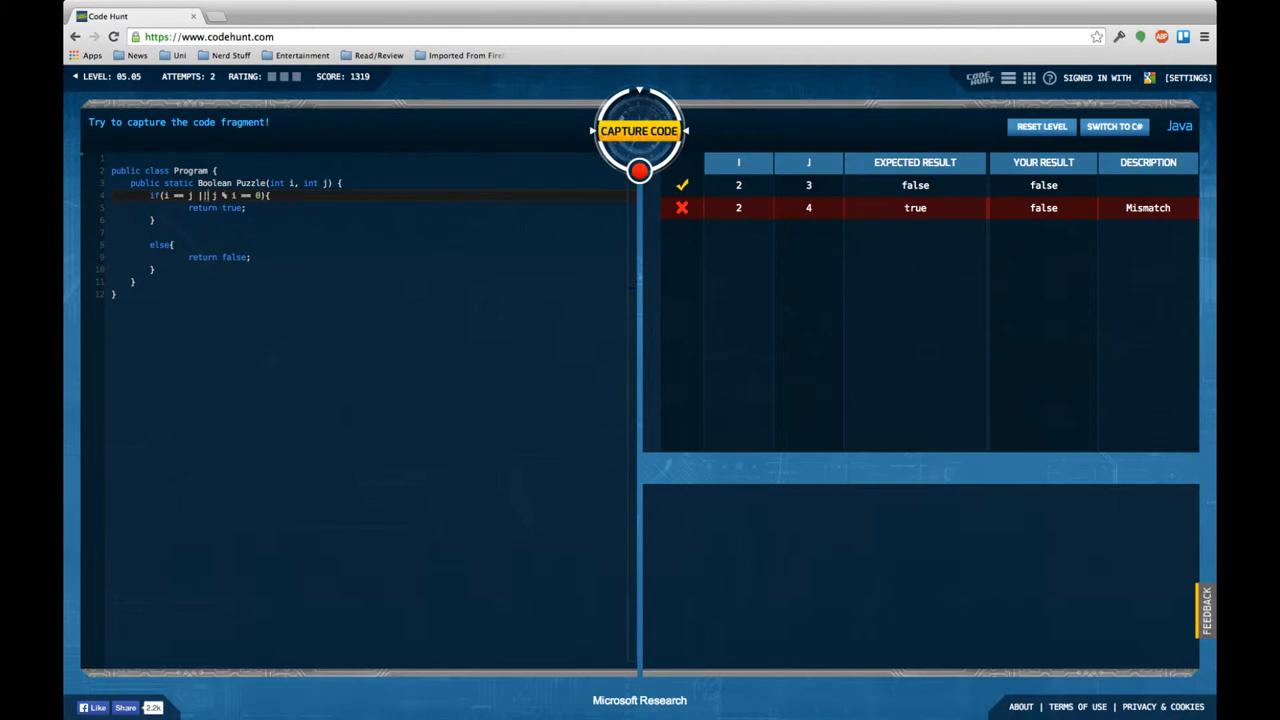
click(639, 131)
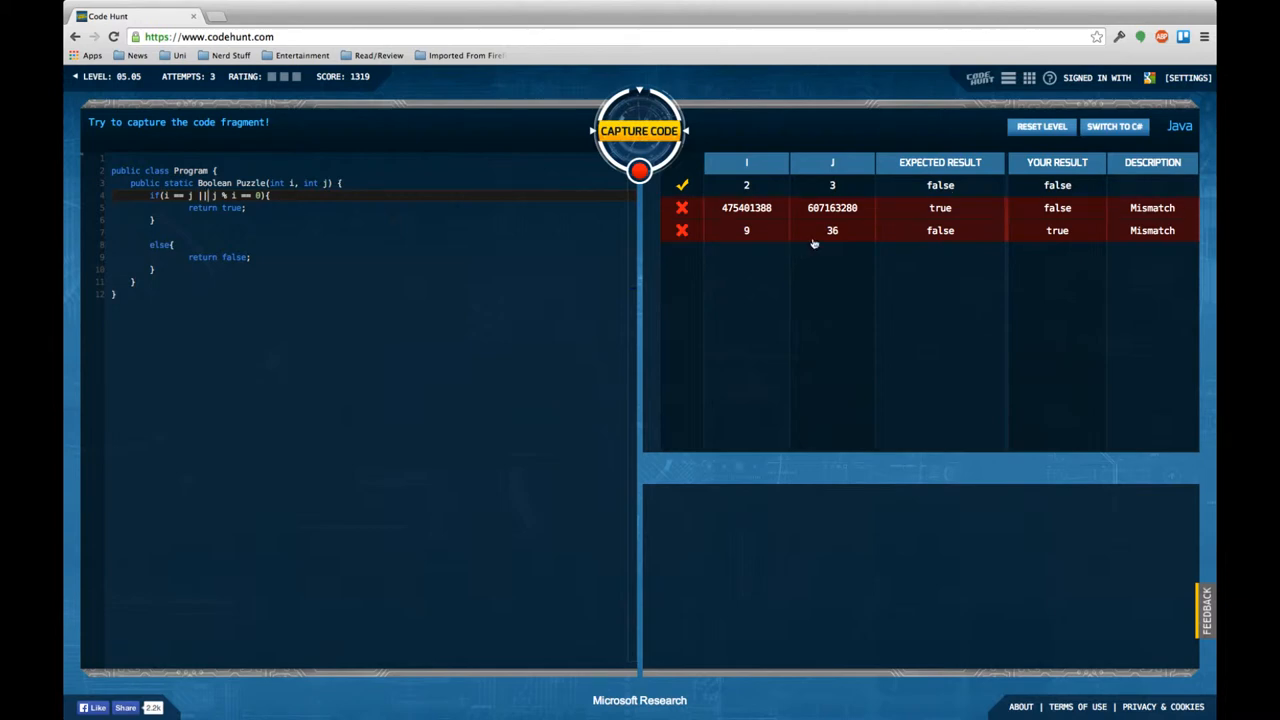
mouse_move(840, 235)
text(2 * i)
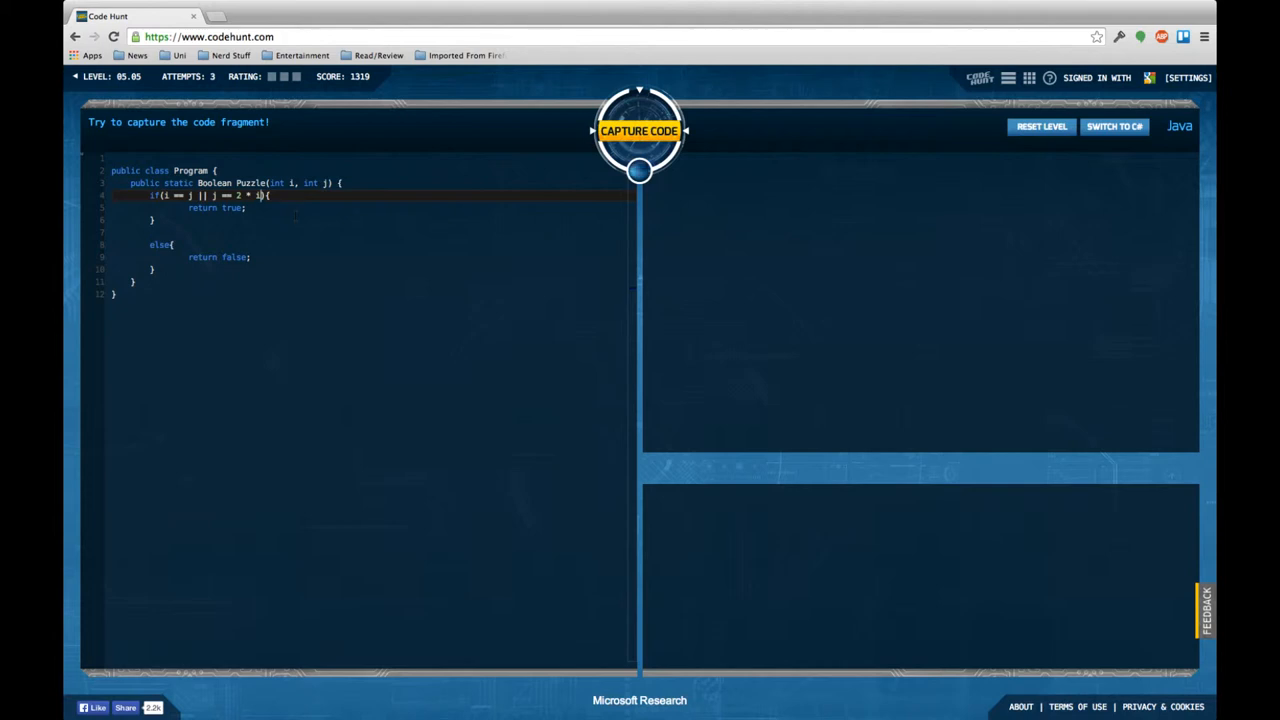
click(639, 130)
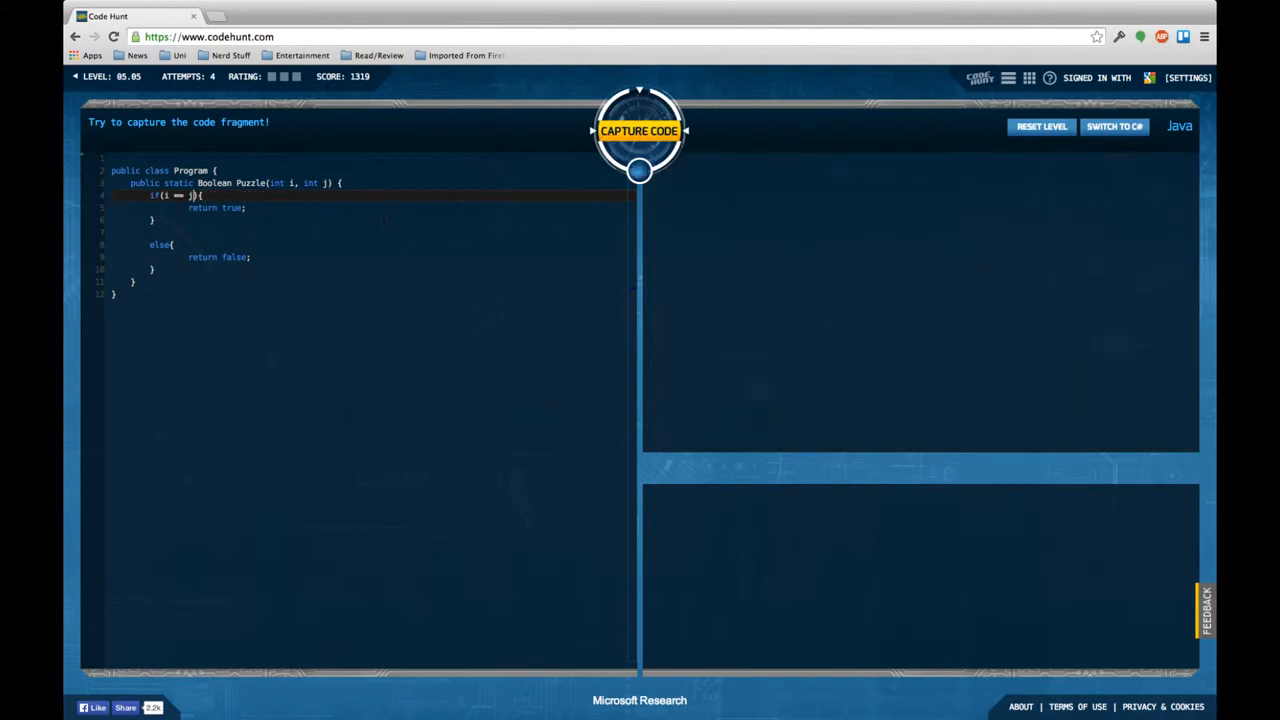
- Test plain i == j, then add and test a hard-coded if (i == 2 && j == 4) case
click(639, 131)
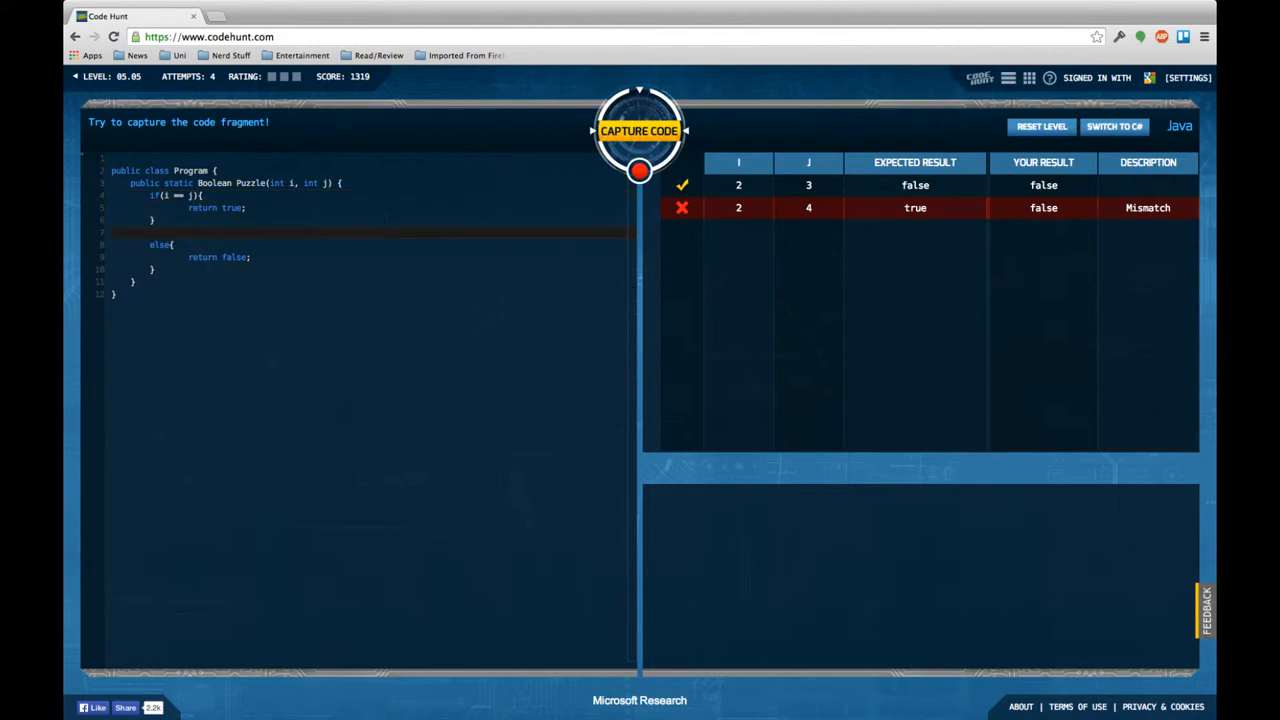
text(if ())
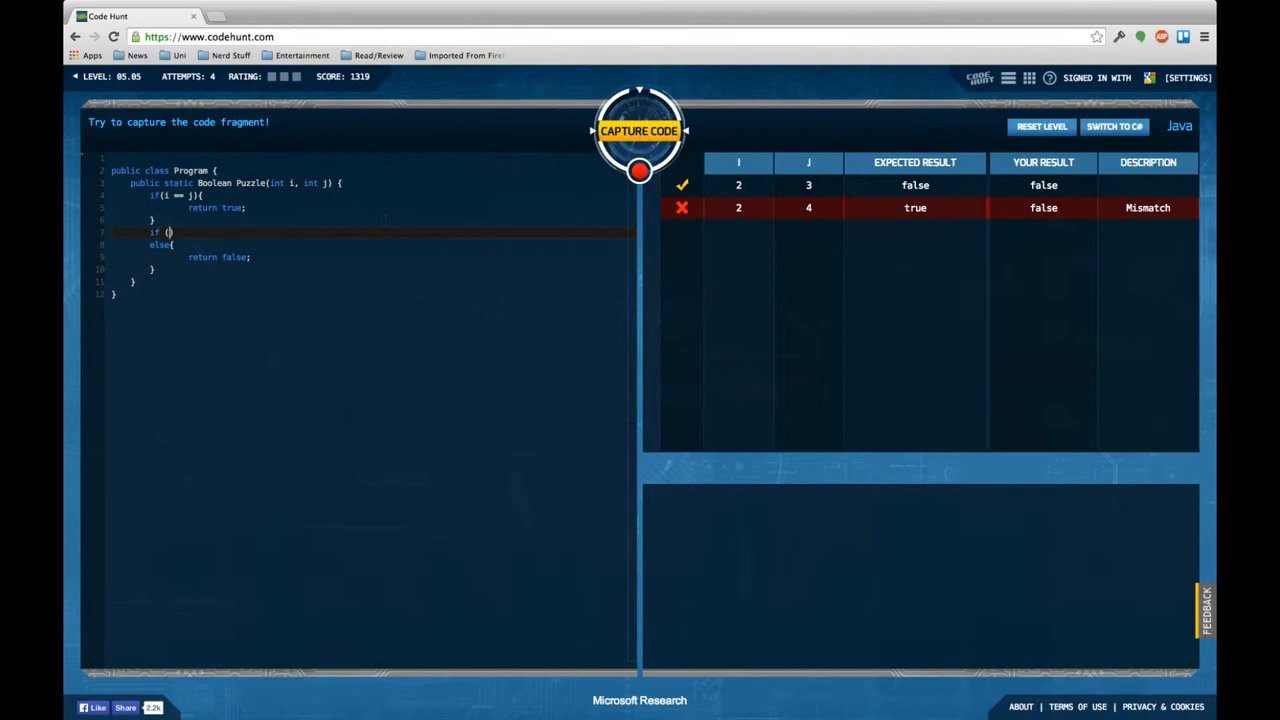
text(i ==)
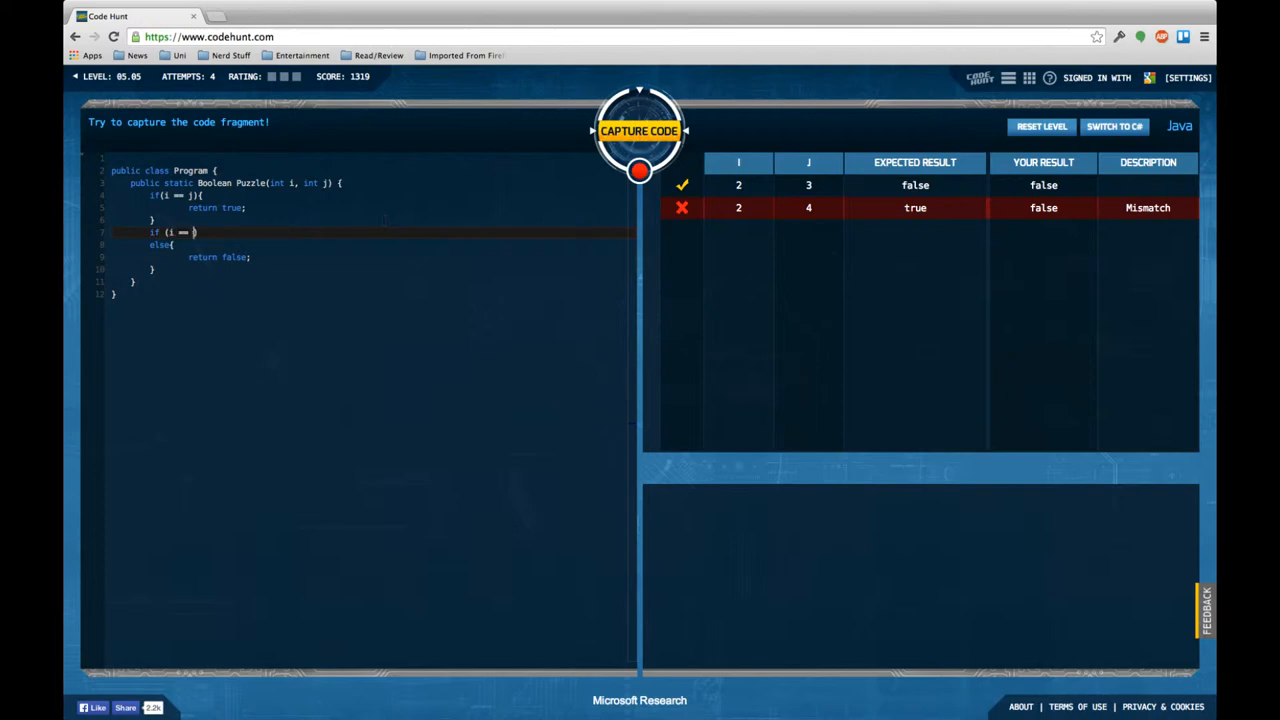
text(2 && j == 4)
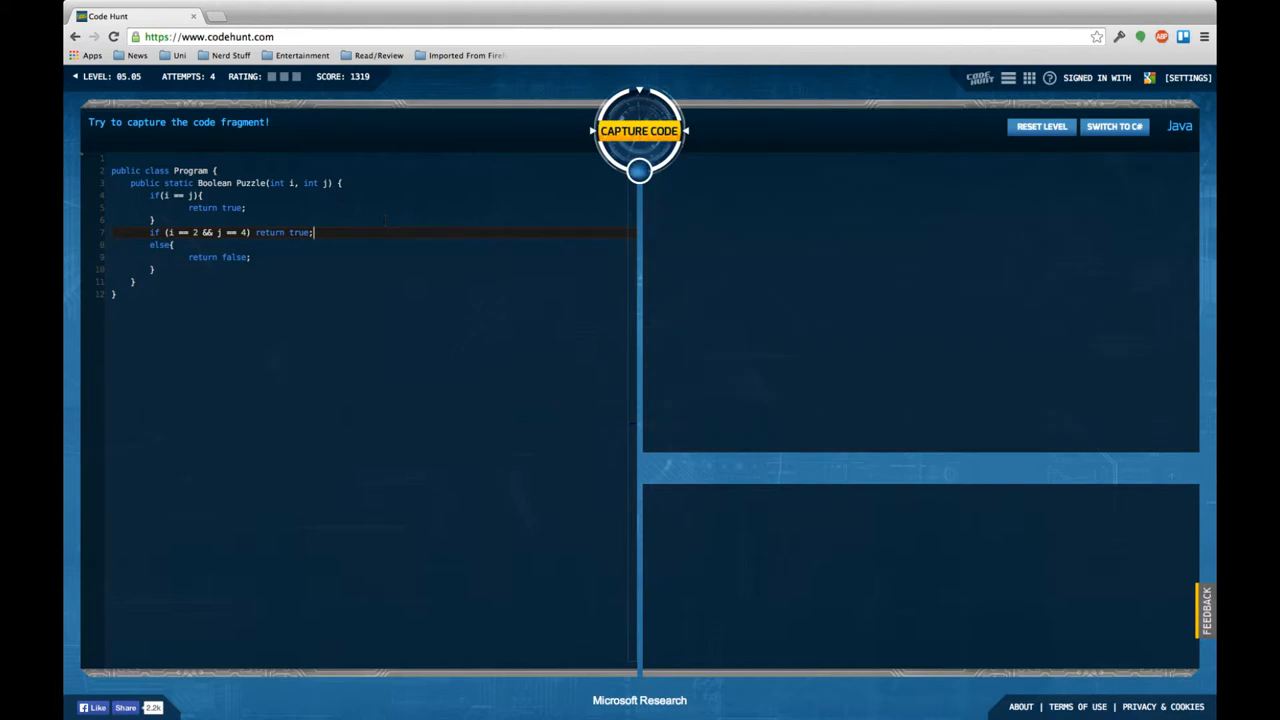
click(639, 130)
text( || i * i == j)
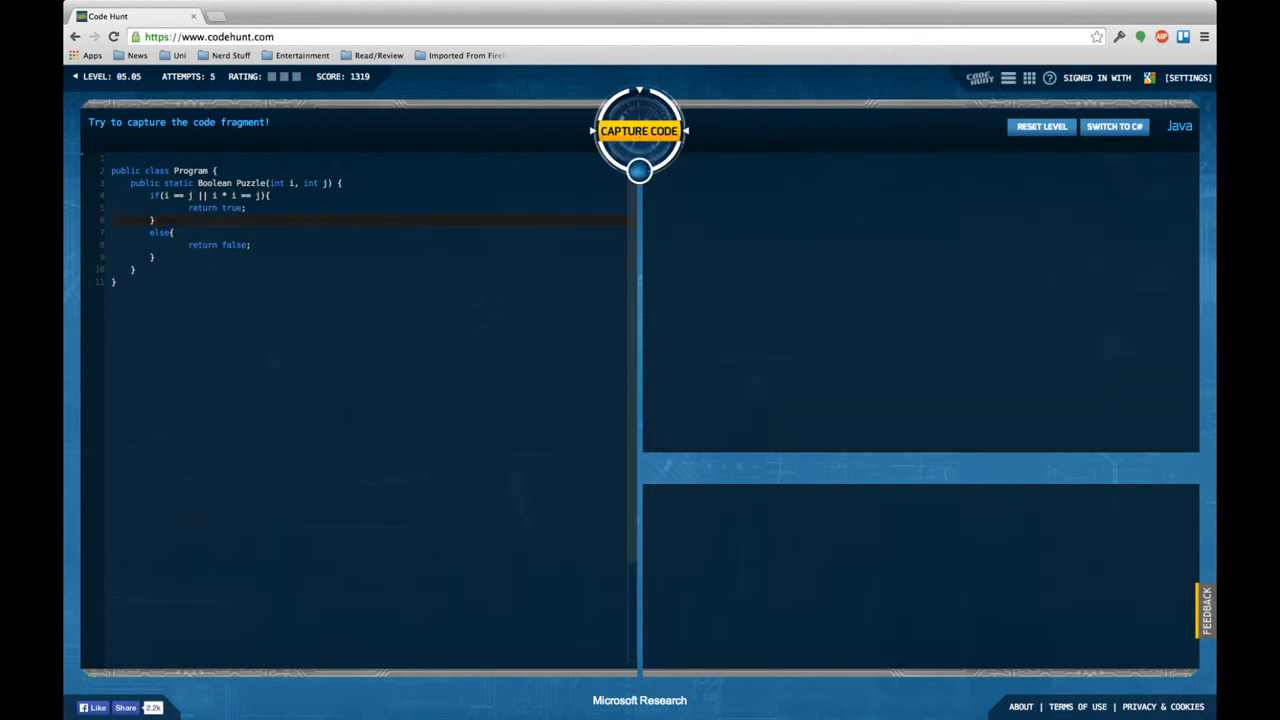
- Test i * i == j, then capture with return i == j || (i * i == j);
click(639, 130)
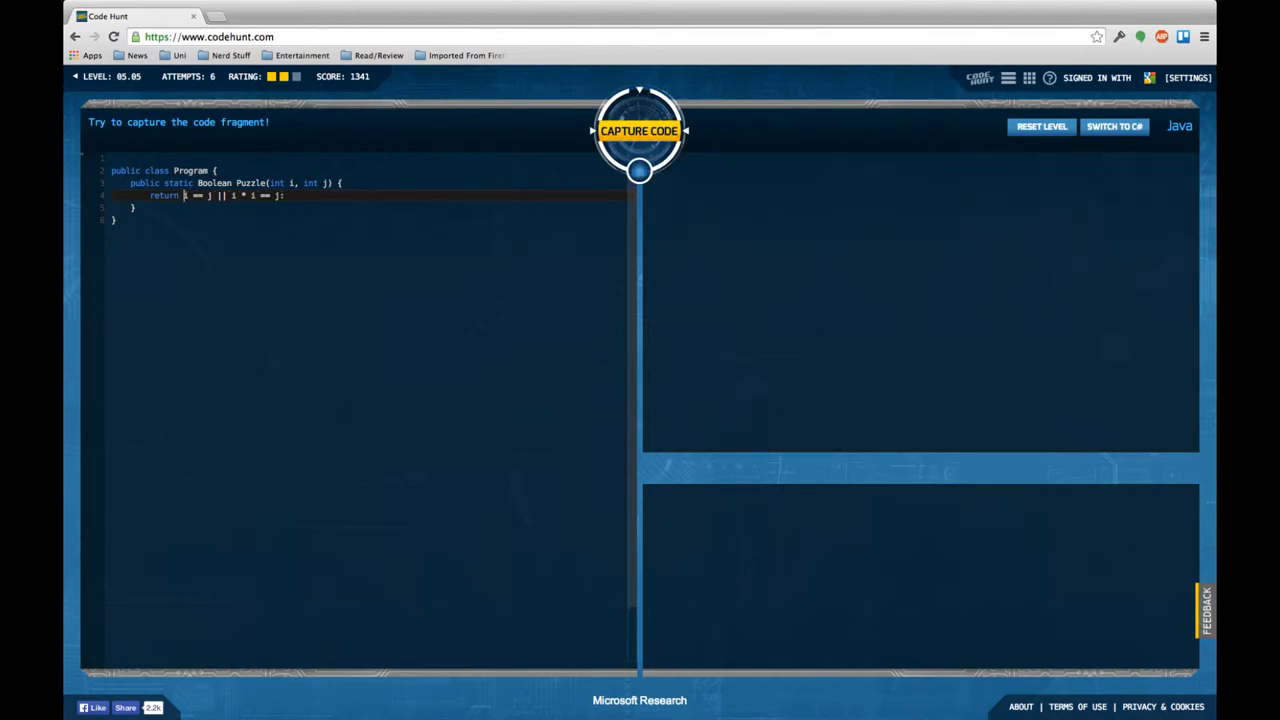
click(639, 130)
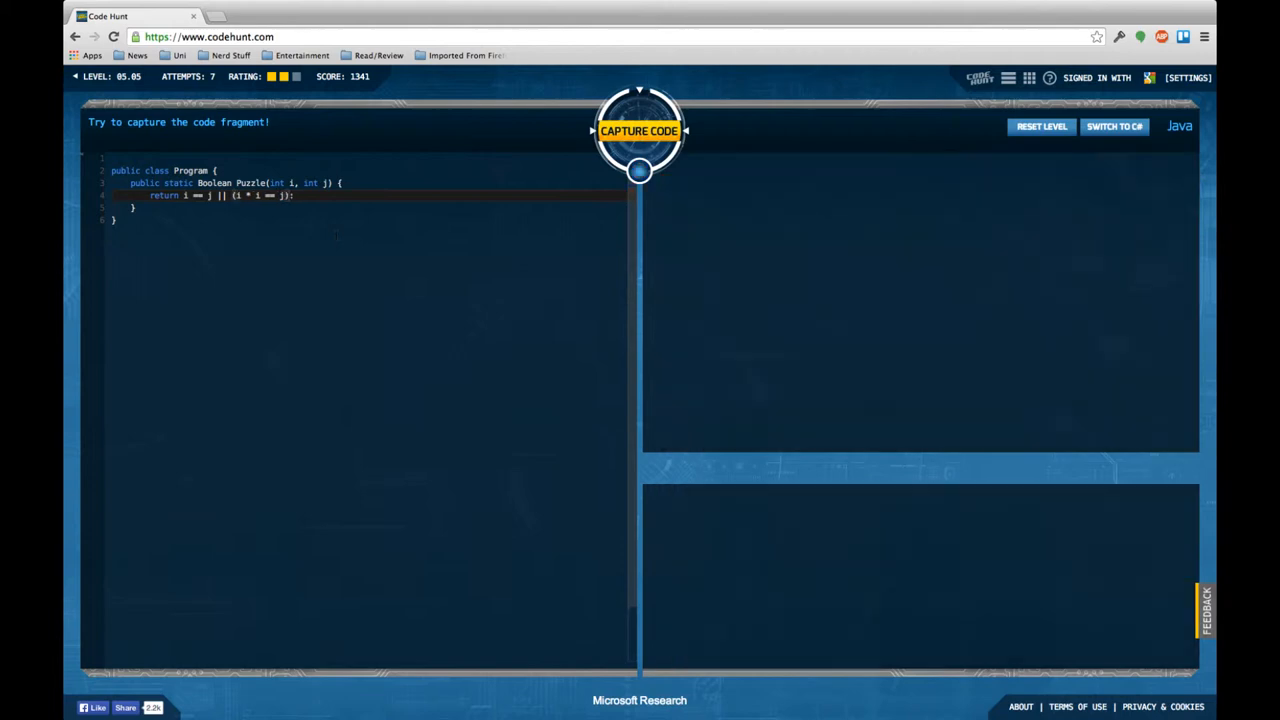
click(639, 131)
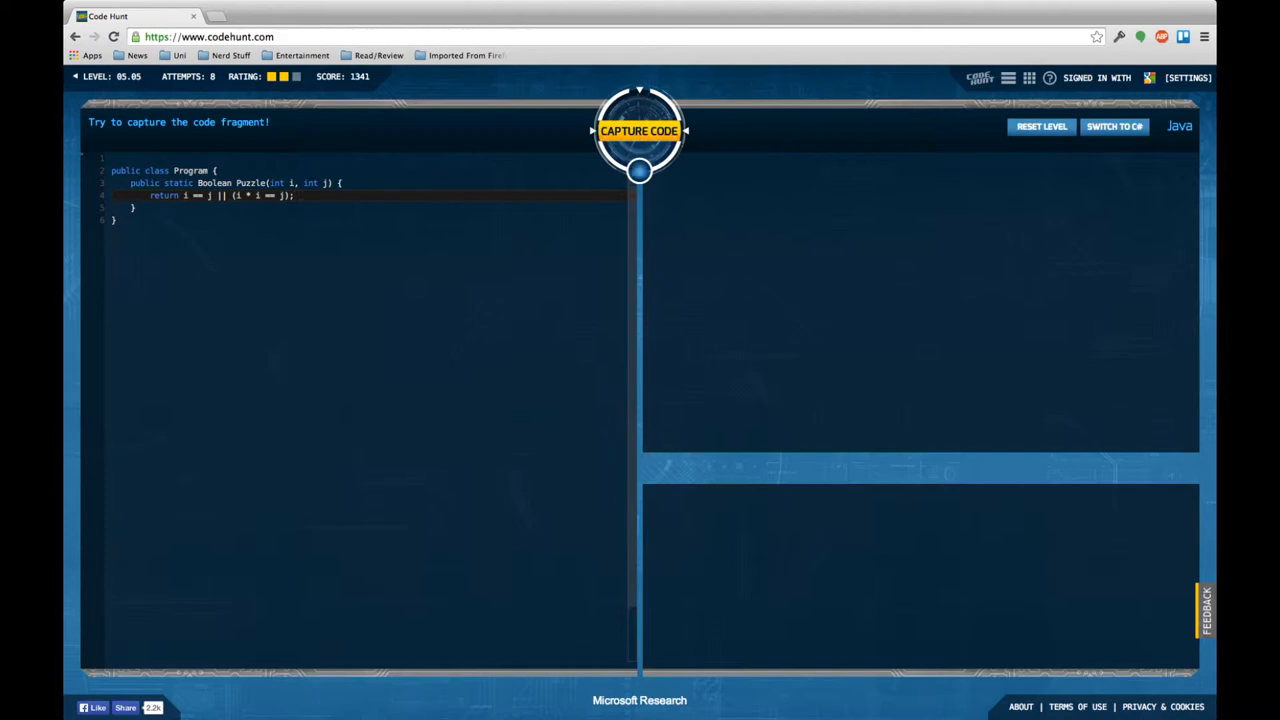
click(639, 130)
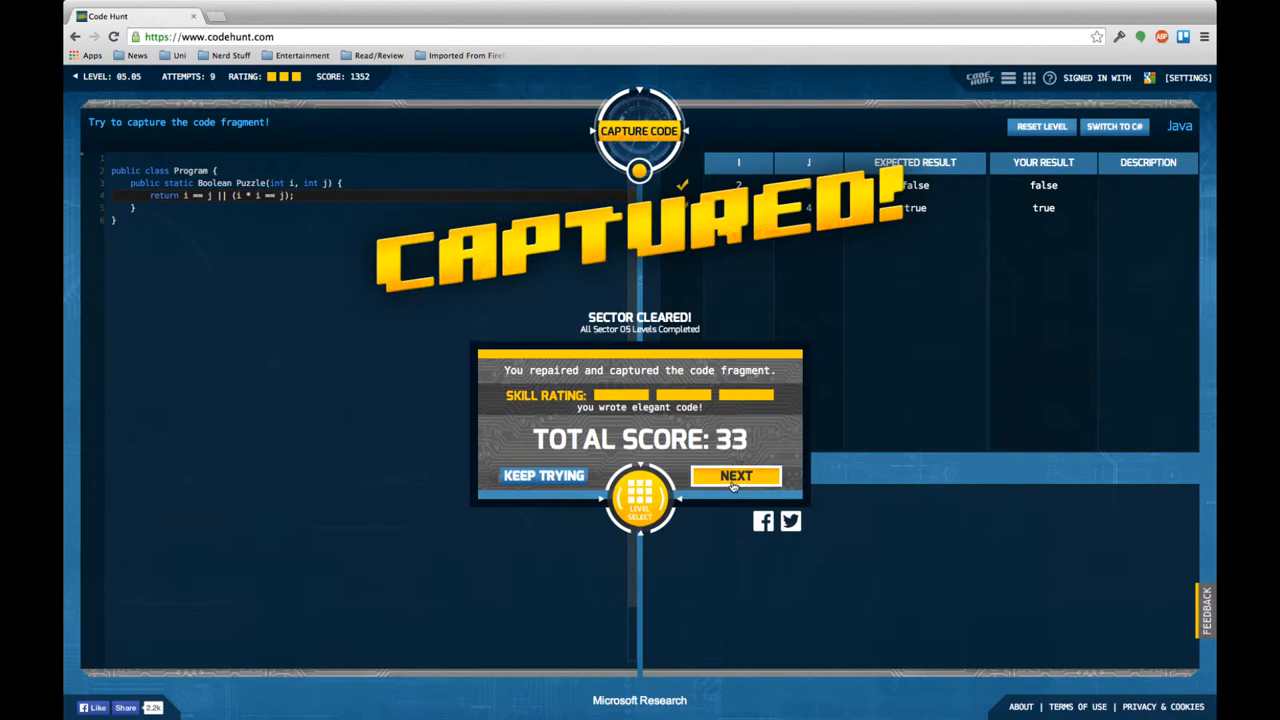
- Go to sector selection and open the 05 Conditionals 2 level list
click(736, 475)
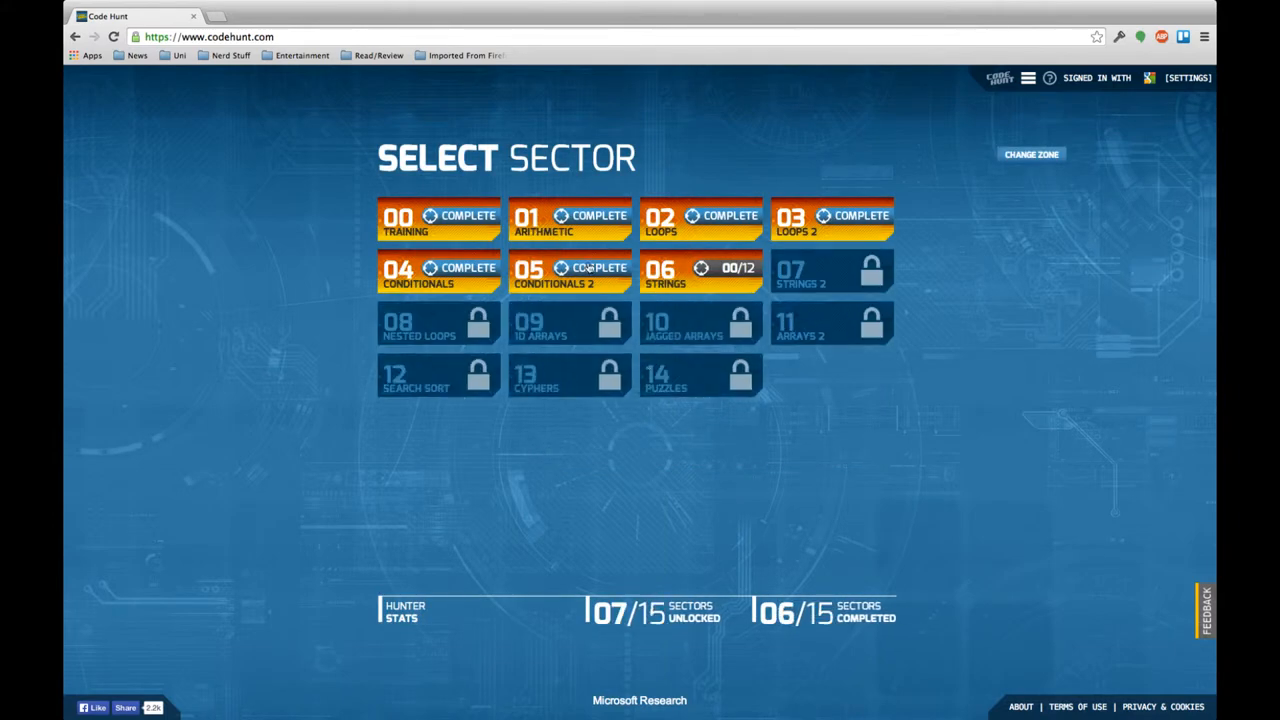
click(570, 270)
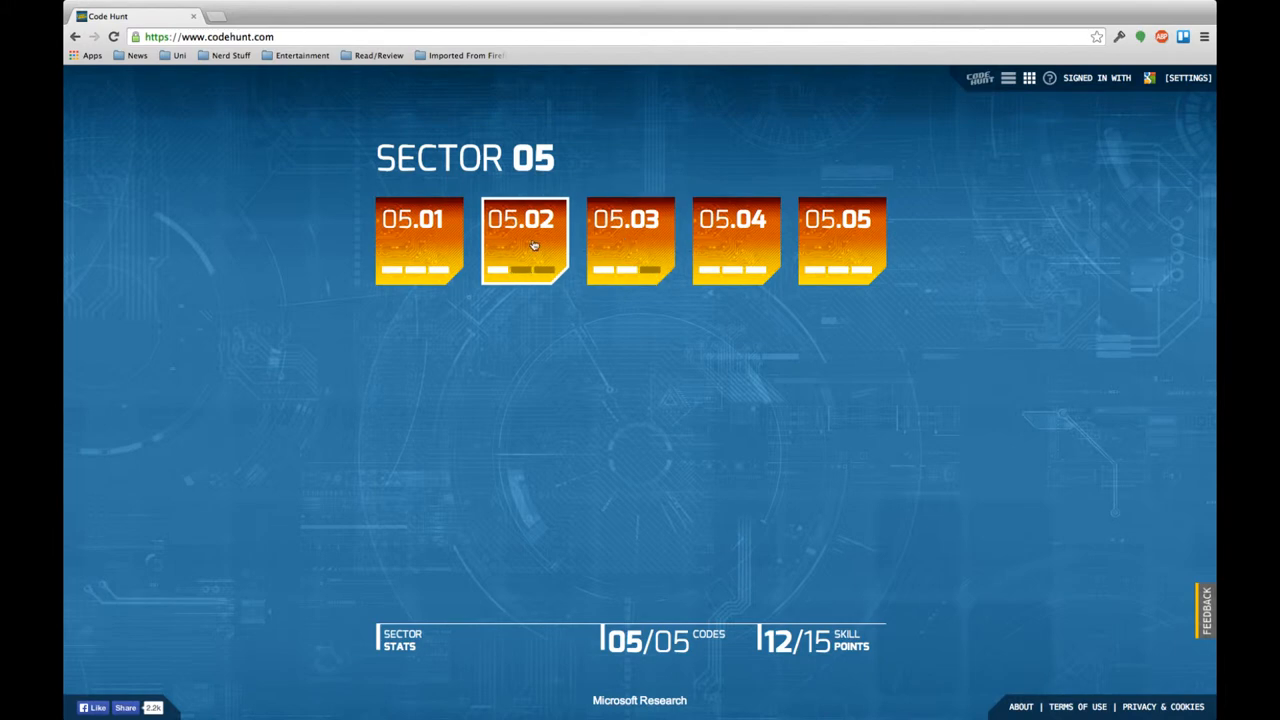
- Open level 05.02 and test return i.toString().toCharArray().distinct().count();
click(522, 243)
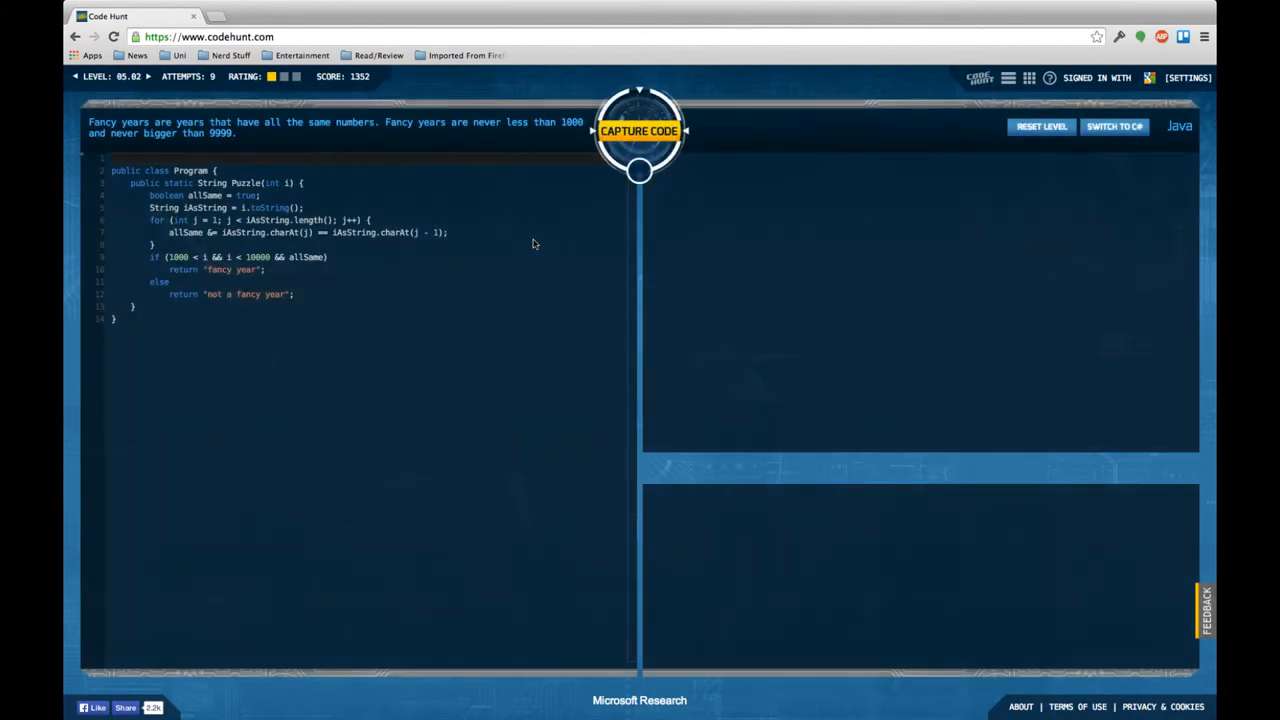
mouse_move(763, 218)
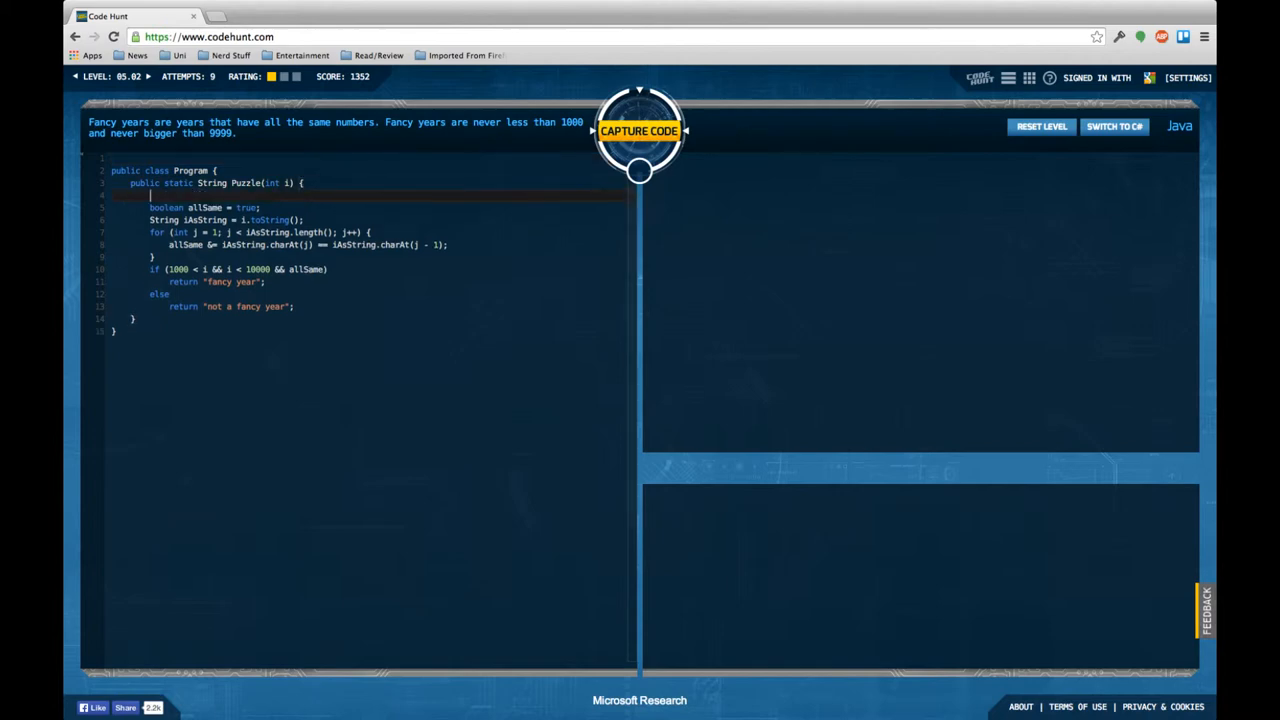
text(return)
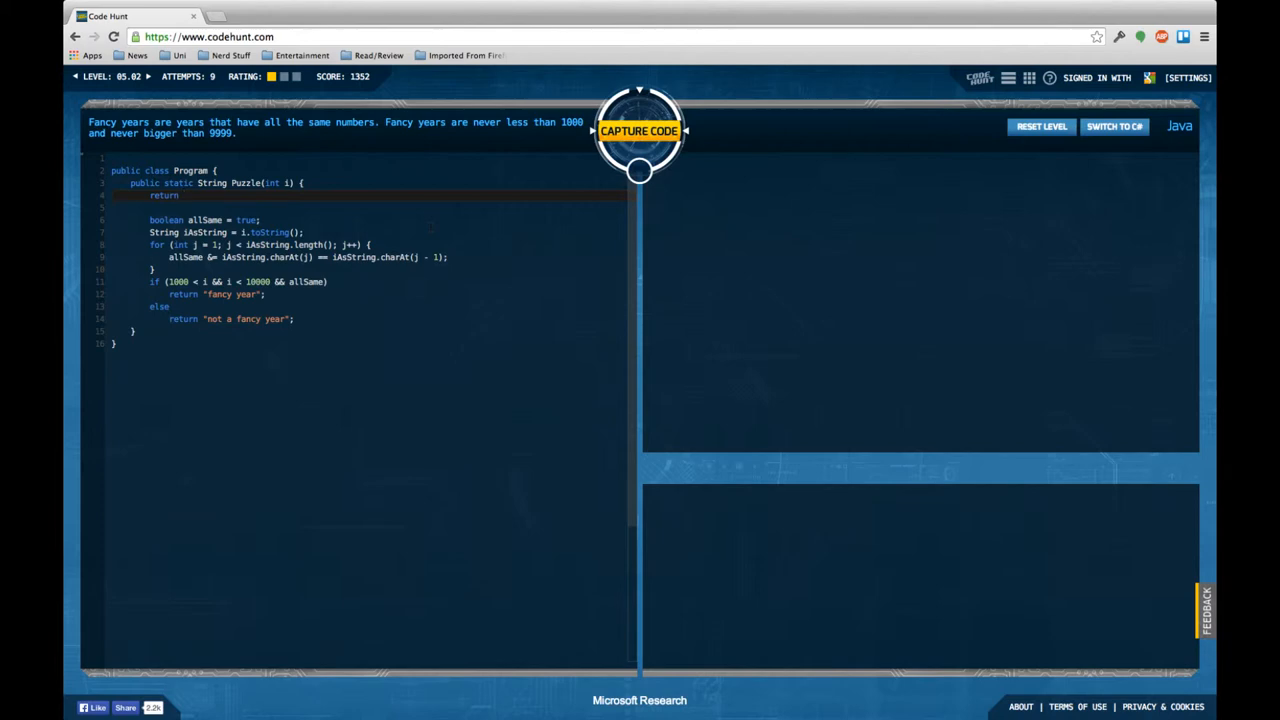
text(i.)
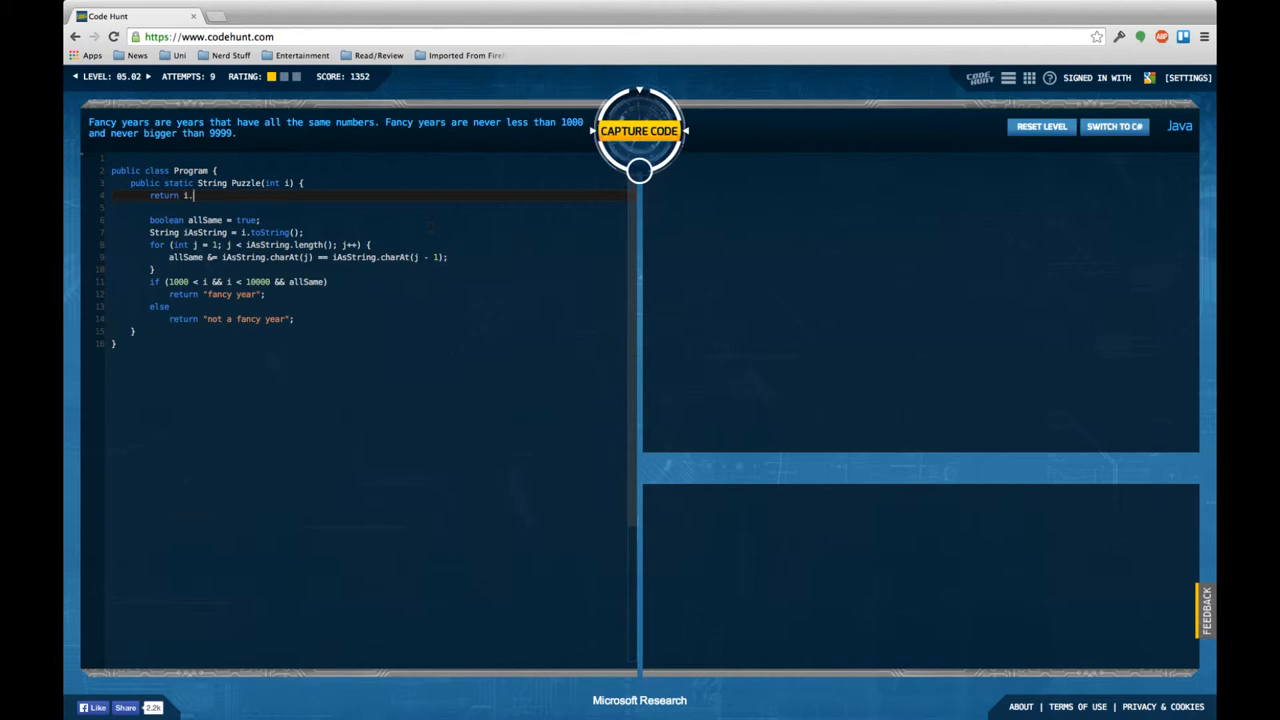
text(toString())
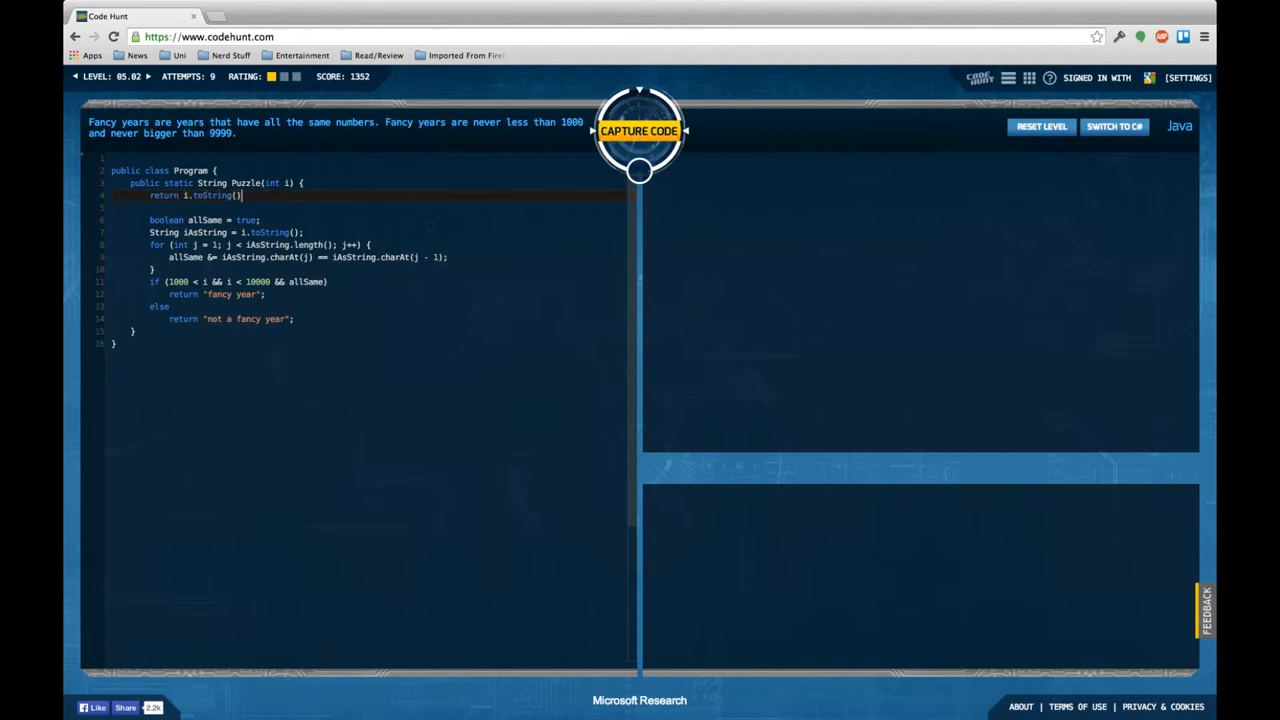
text(.toChar)
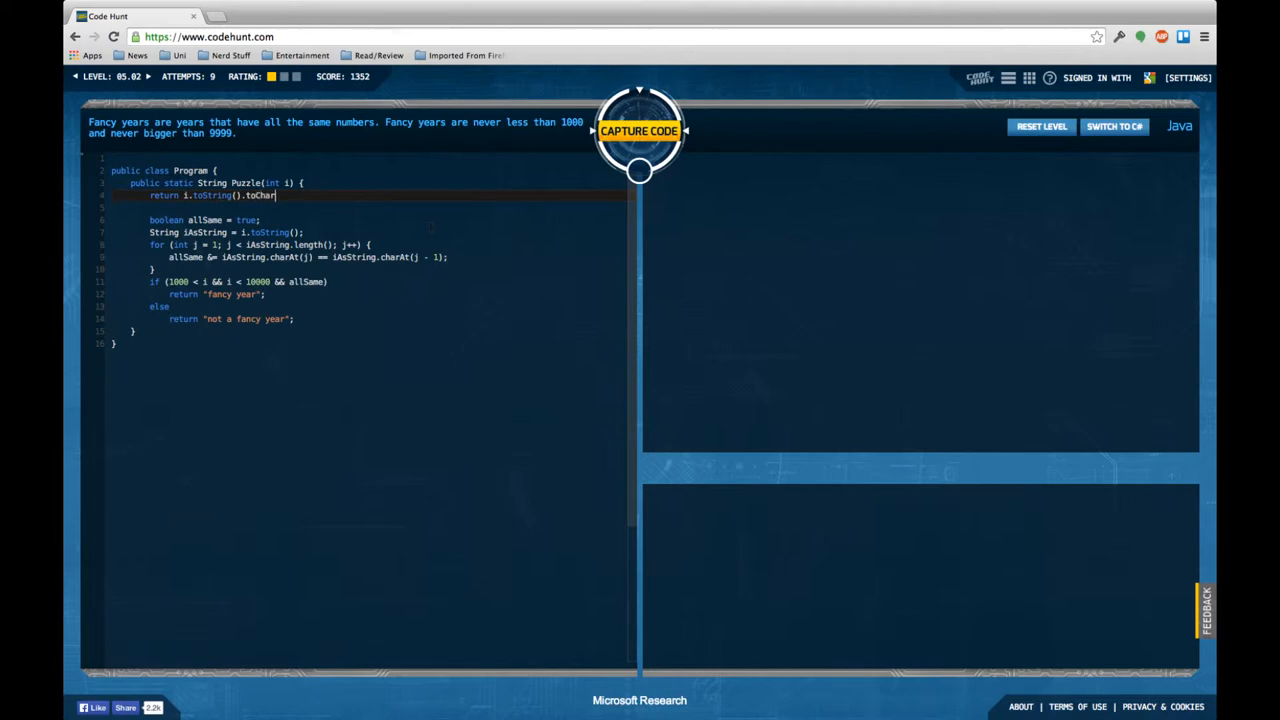
text(Array())
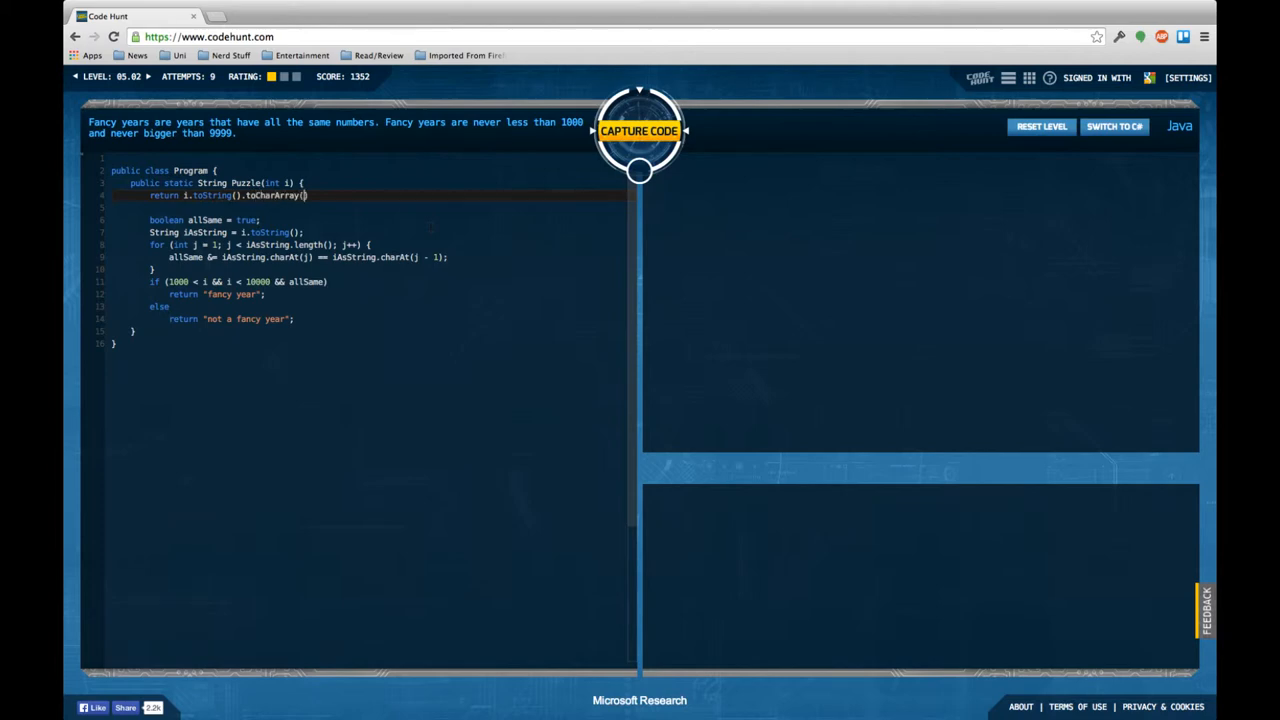
text(.)
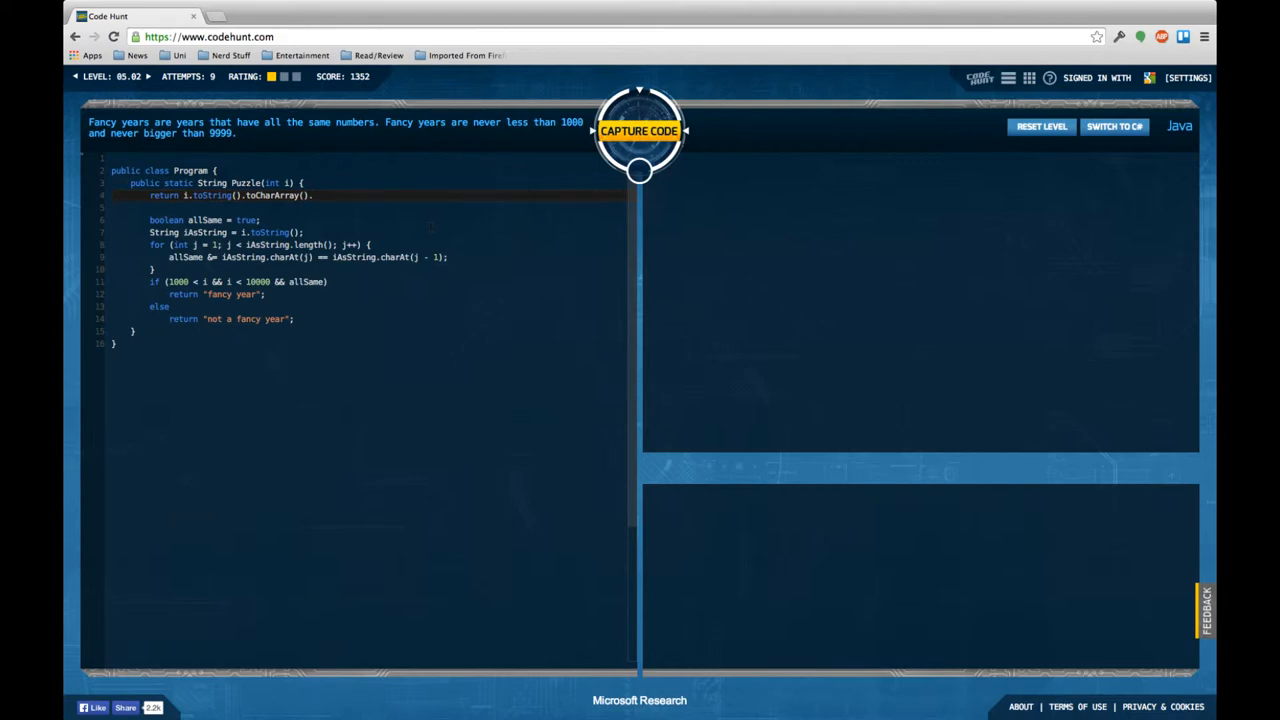
text(distinct())
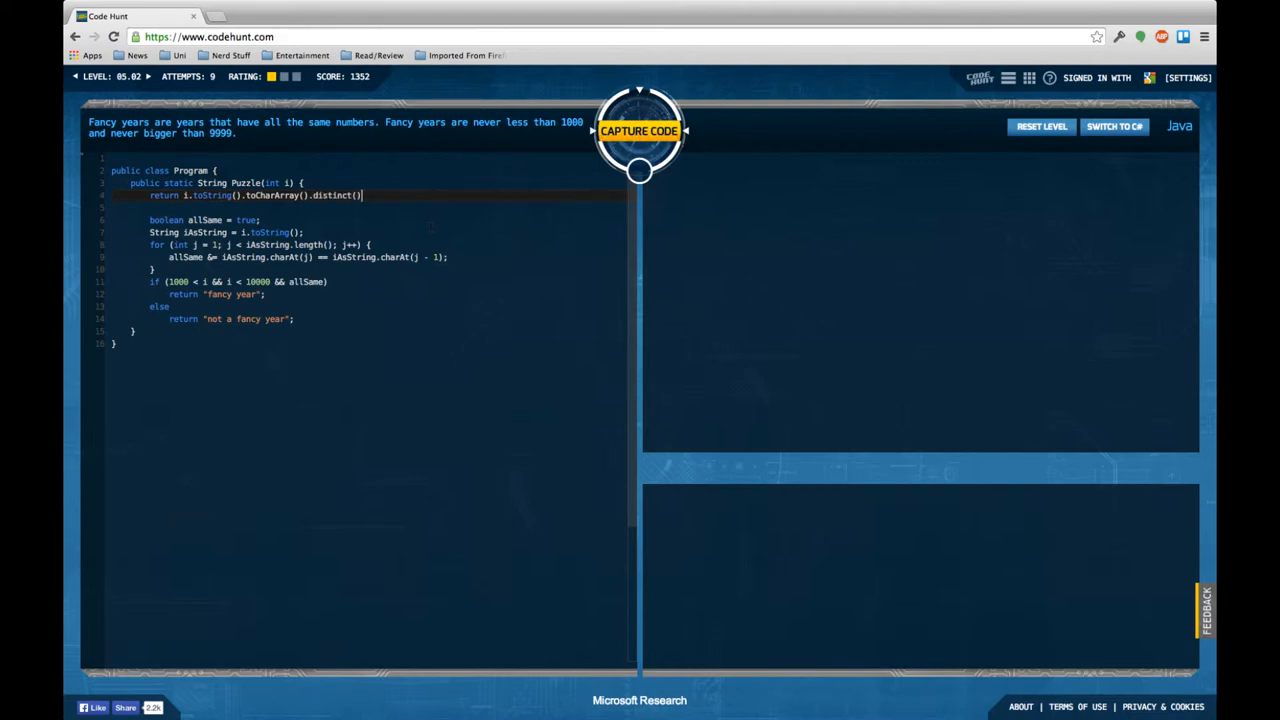
text(.count();)
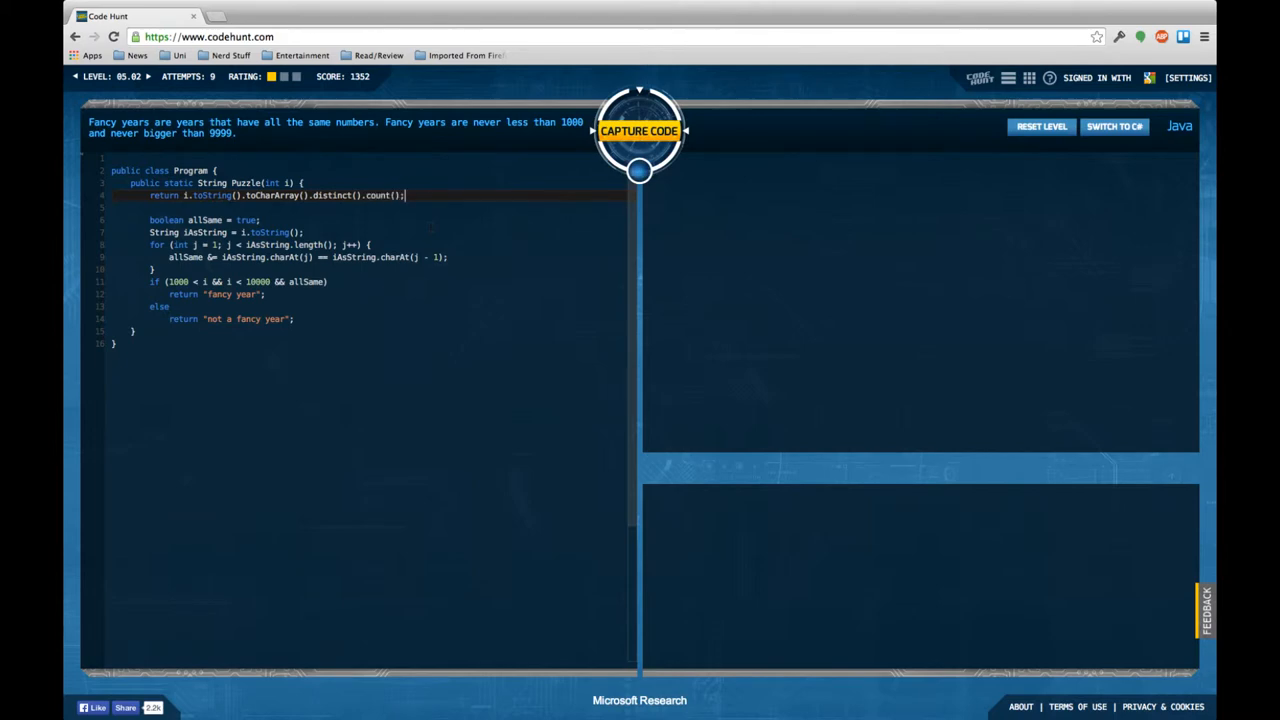
click(639, 130)
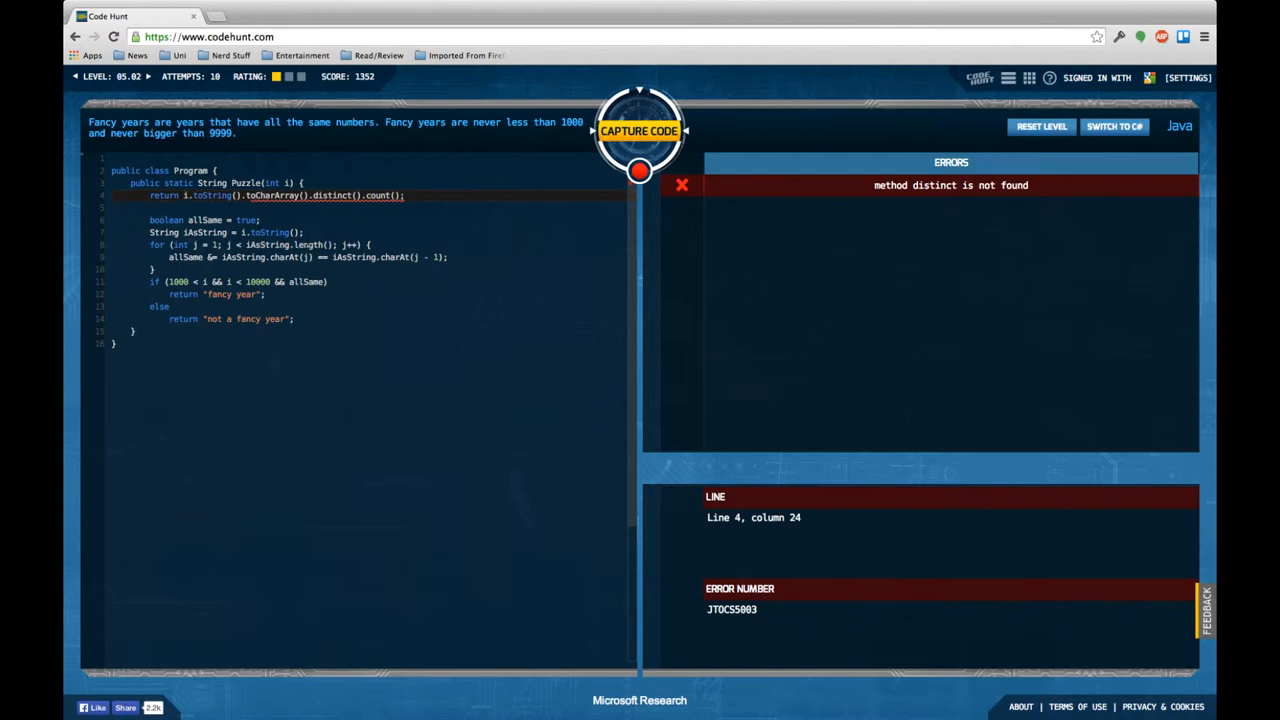
- Delete the distinct-count return line from line 4
drag(186, 195, 405, 195)
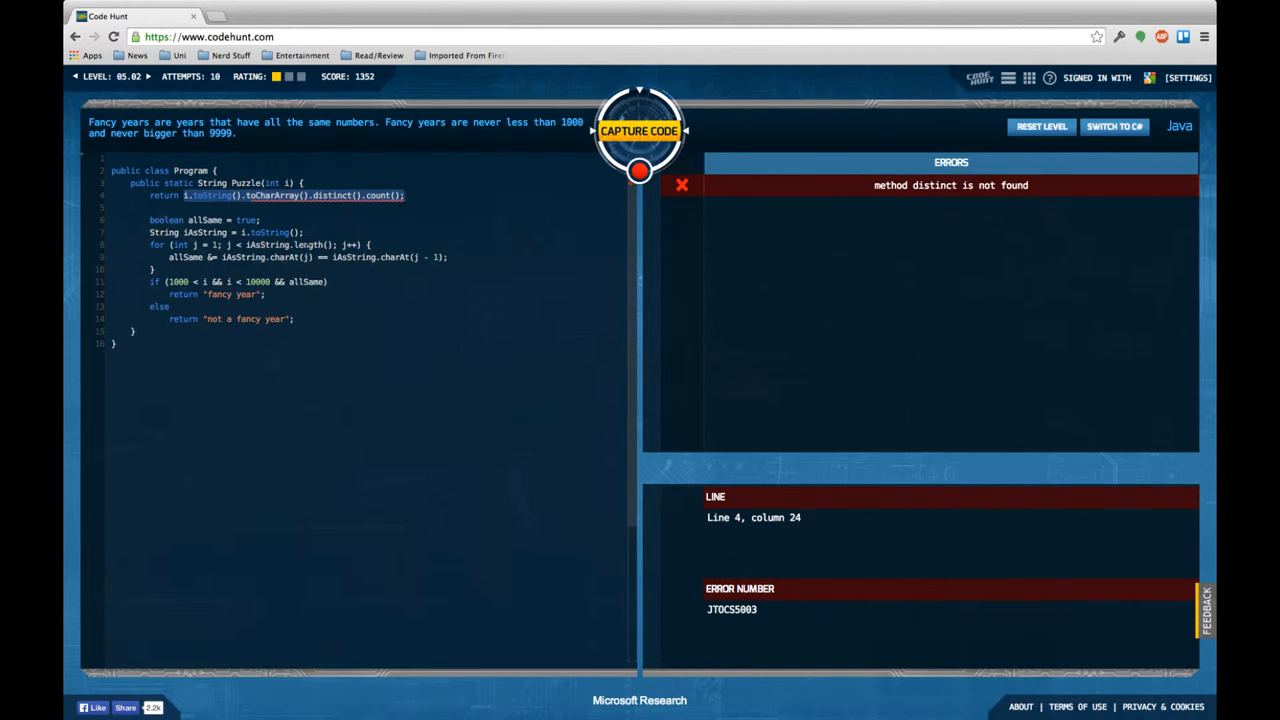
key(Delete)
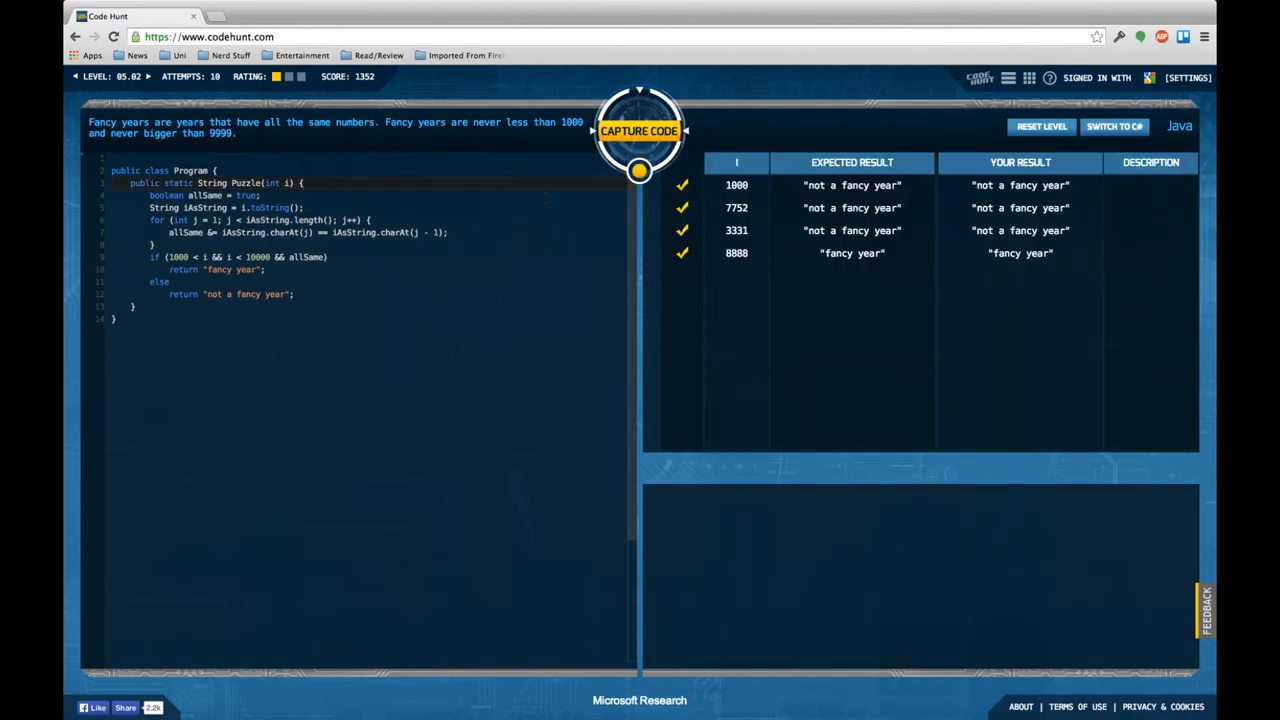
- Capture level 05.02, dismiss the Captured dialog, and switch the puzzle to C#
click(639, 131)
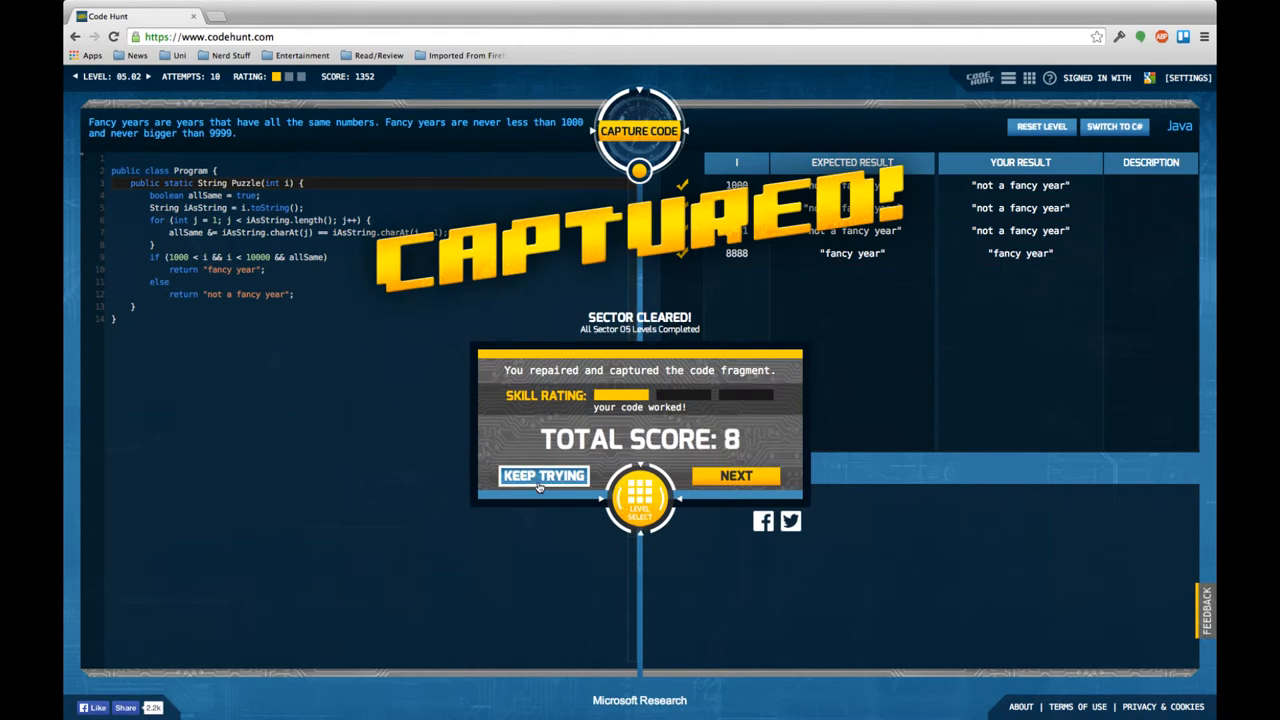
click(544, 475)
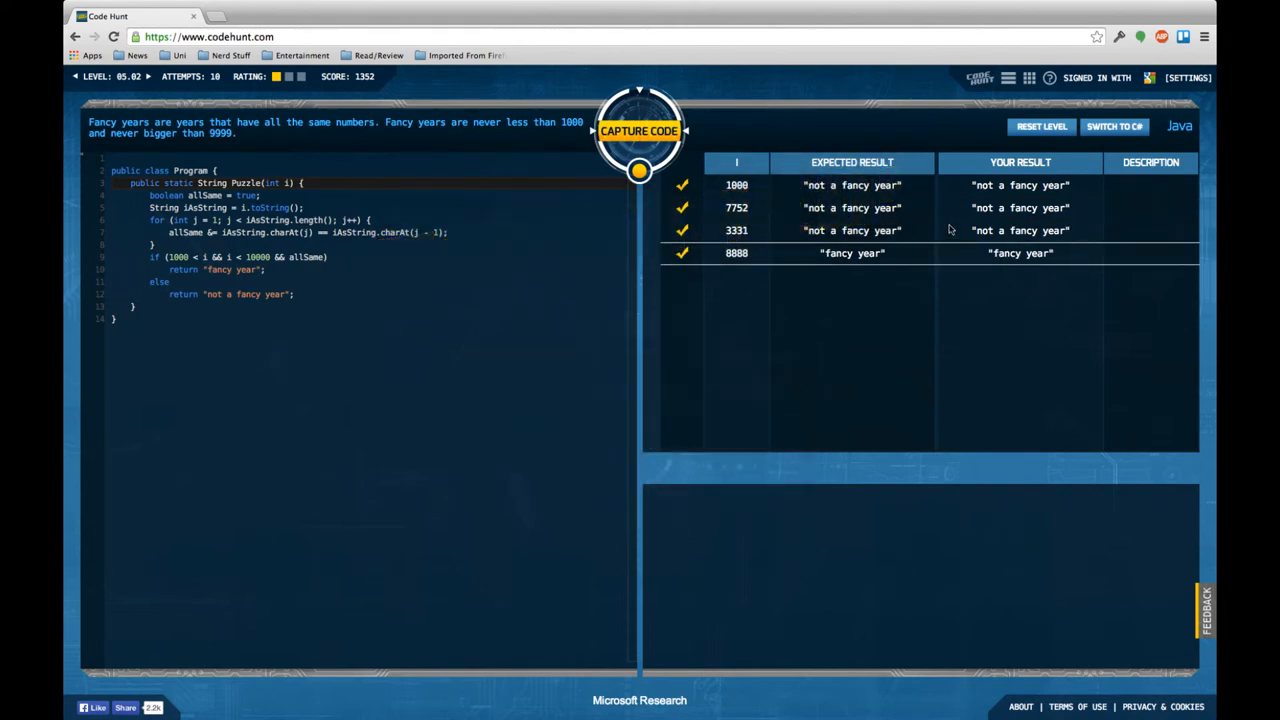
click(1114, 126)
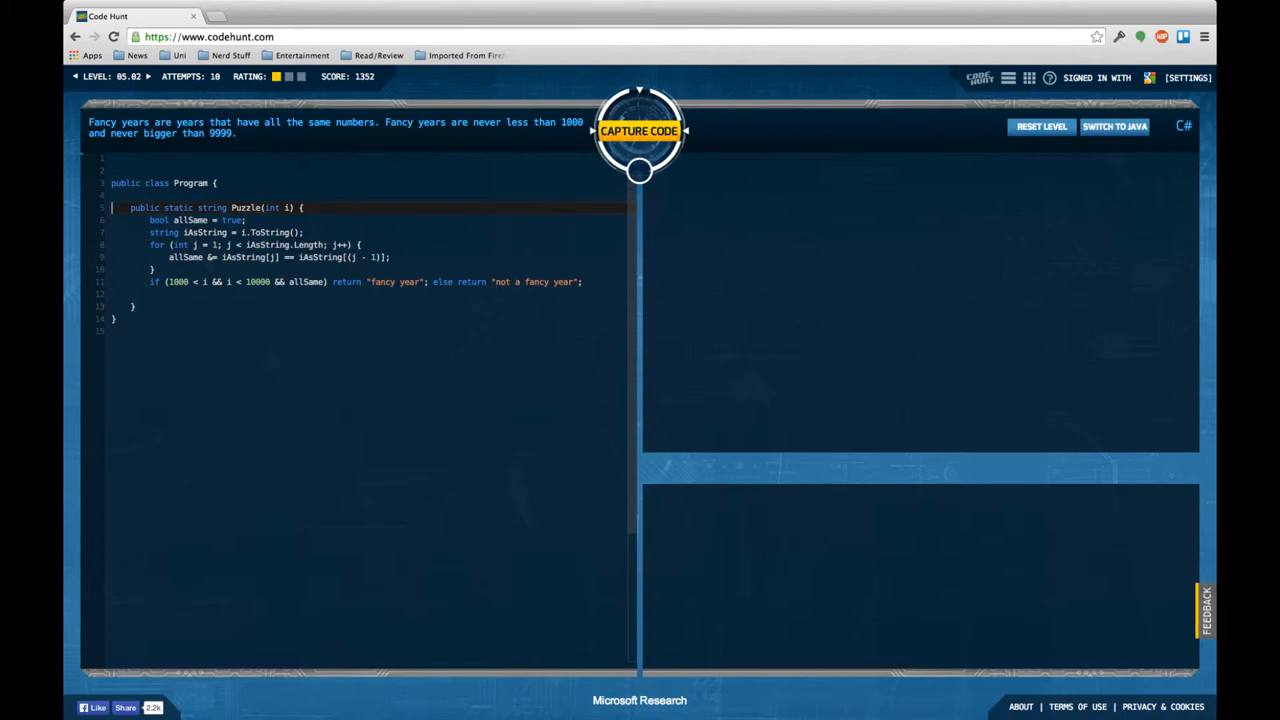
- Add a using System.Linq; directive to the C# code
text(usin)
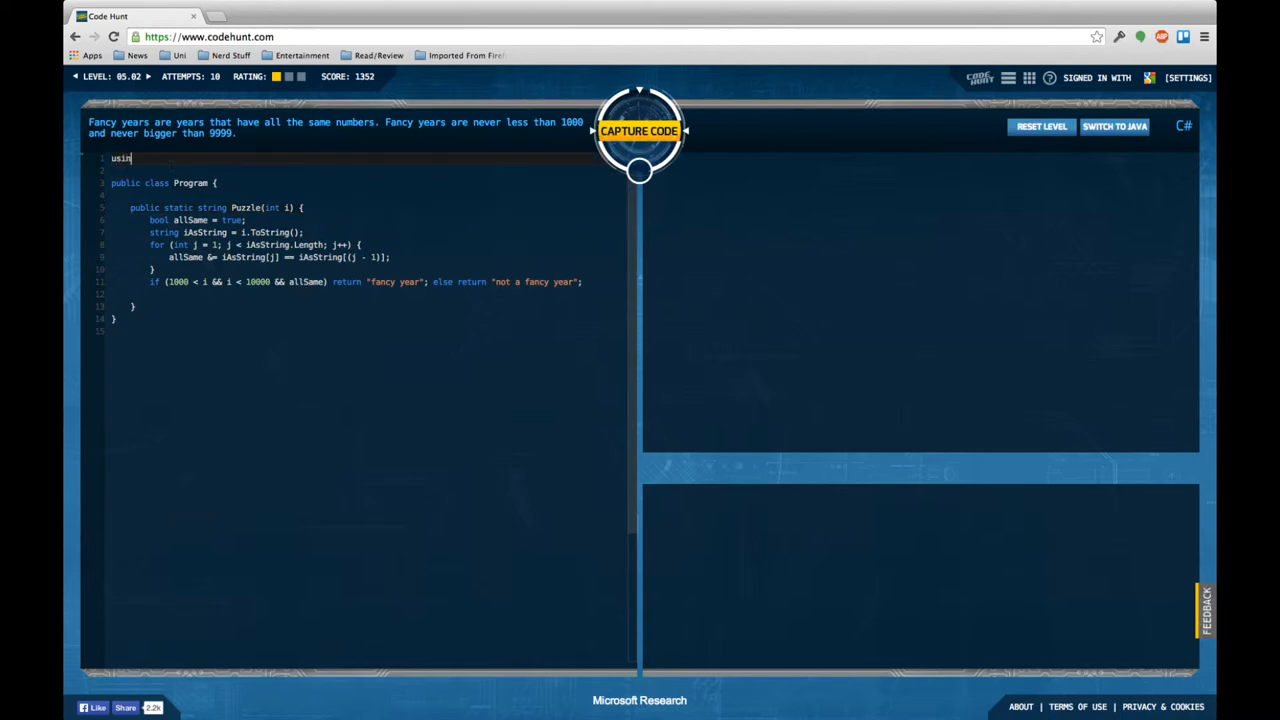
text(g)
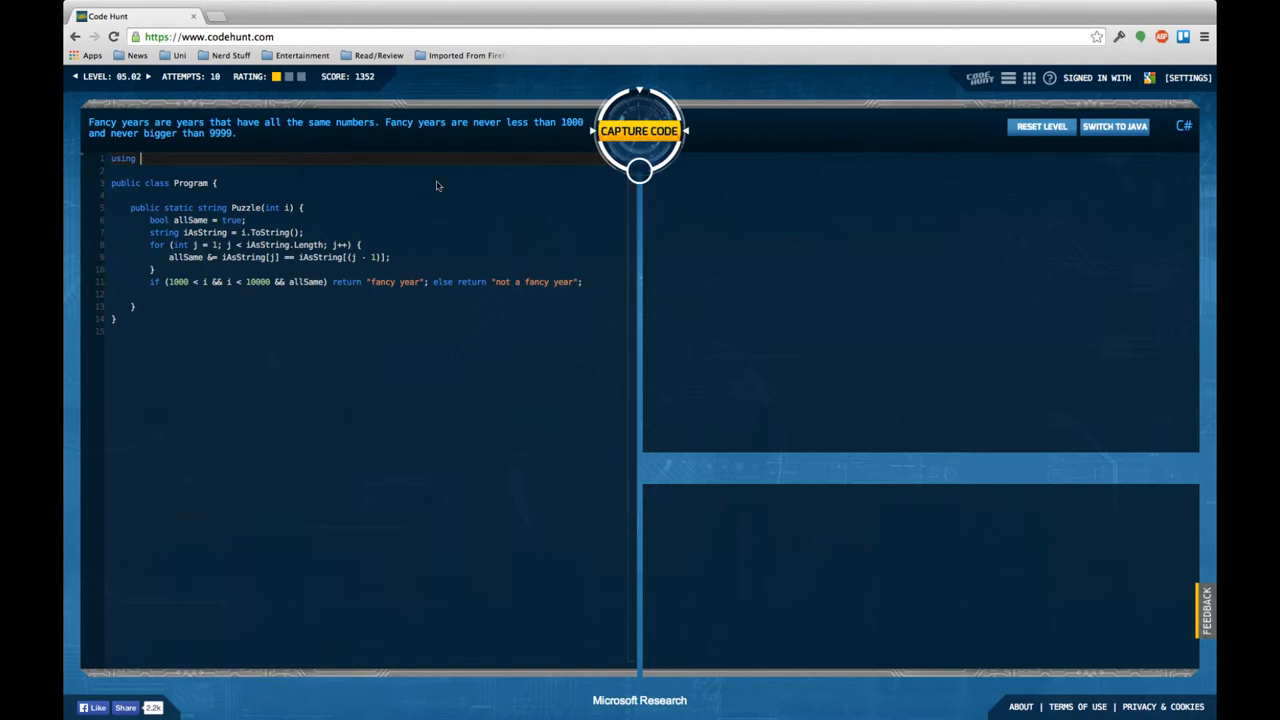
text(System.K)
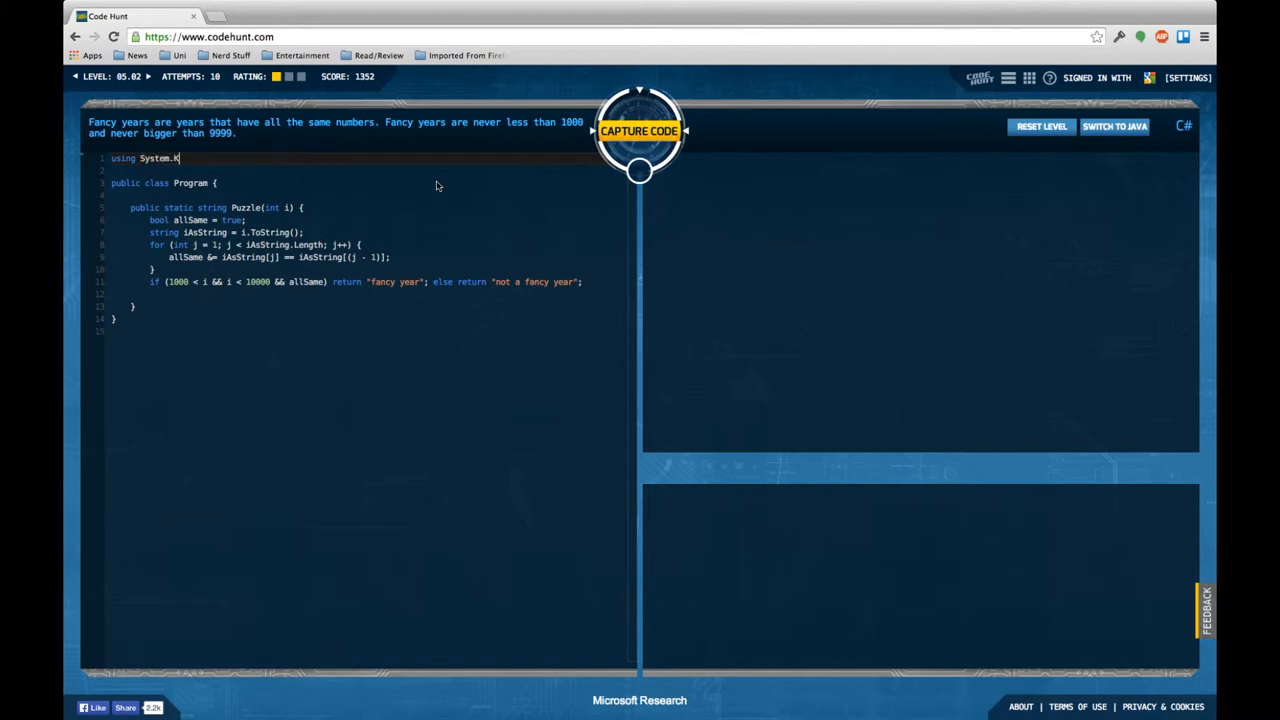
text(inq;)
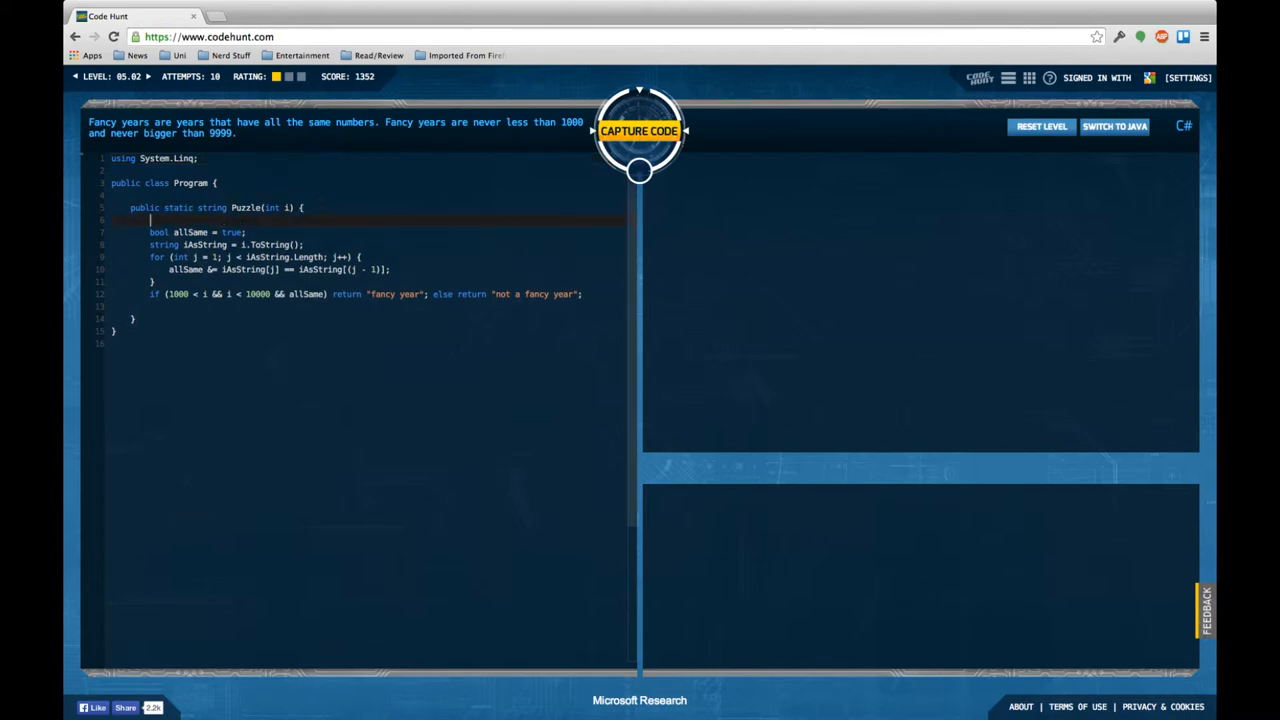
- Write var allSame = i.toString().Distinct().Count() == 1; replacing the return
text(return)
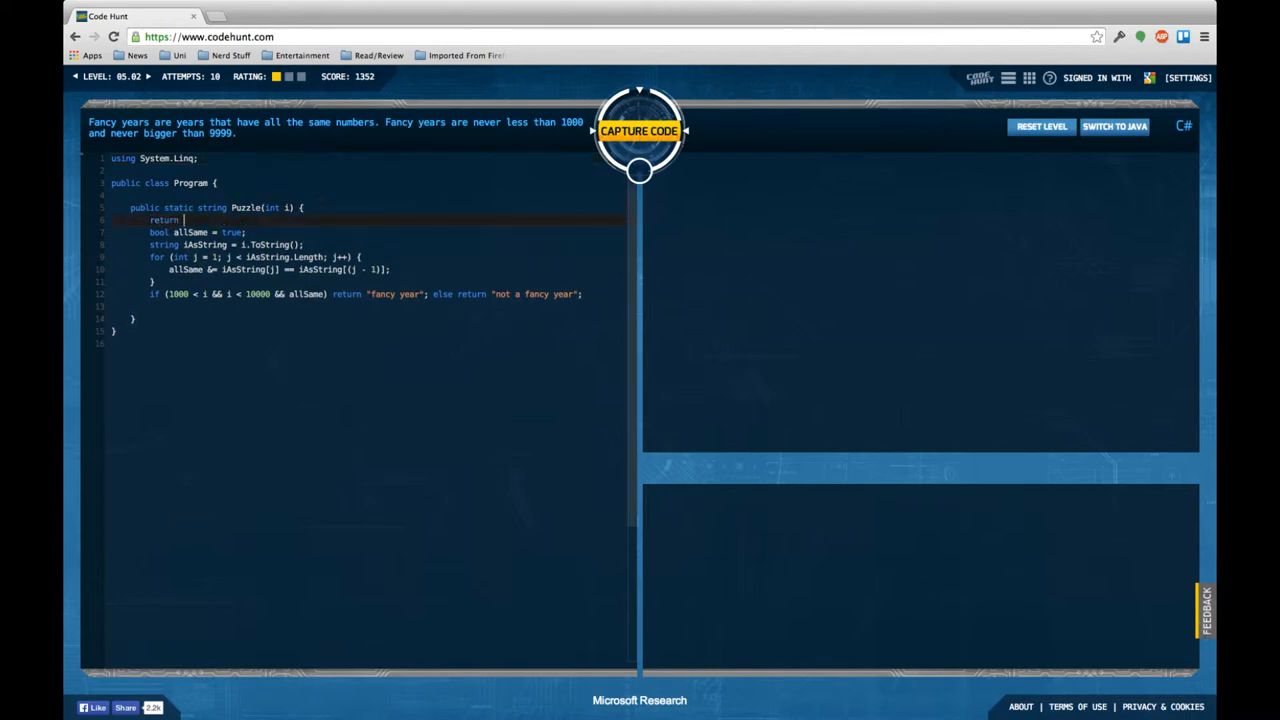
text(i.toStrin)
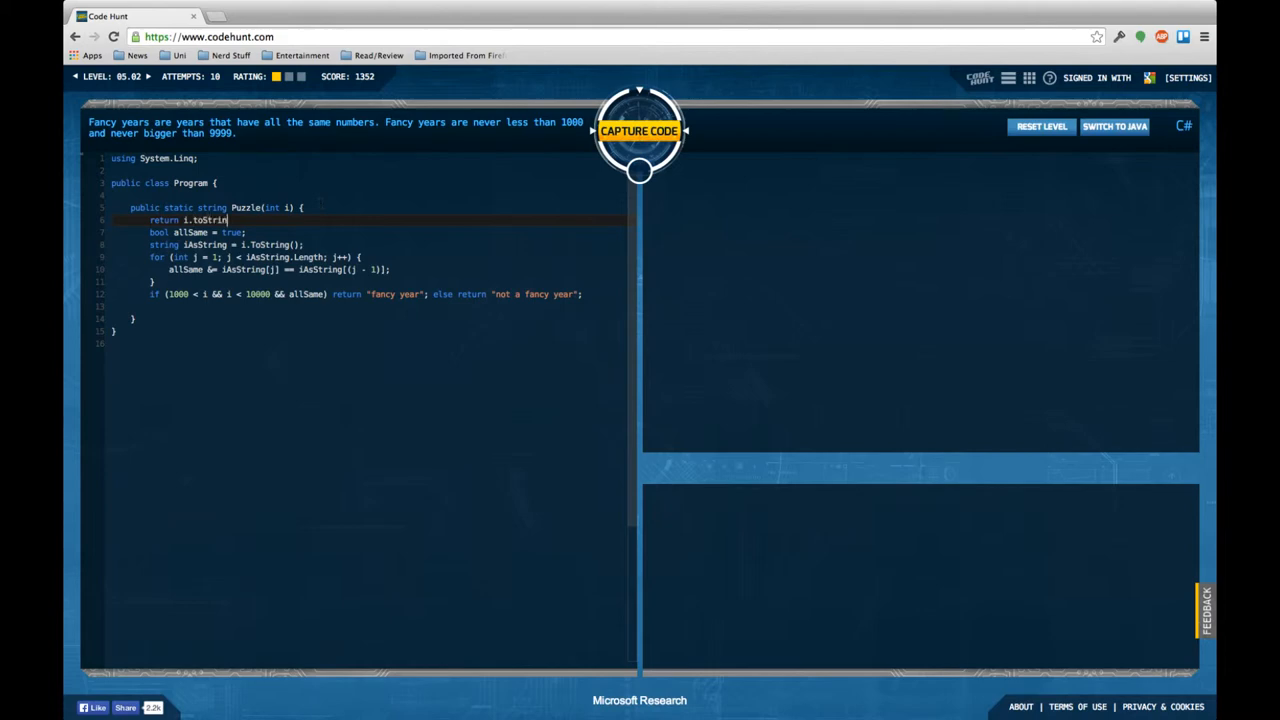
text(().)
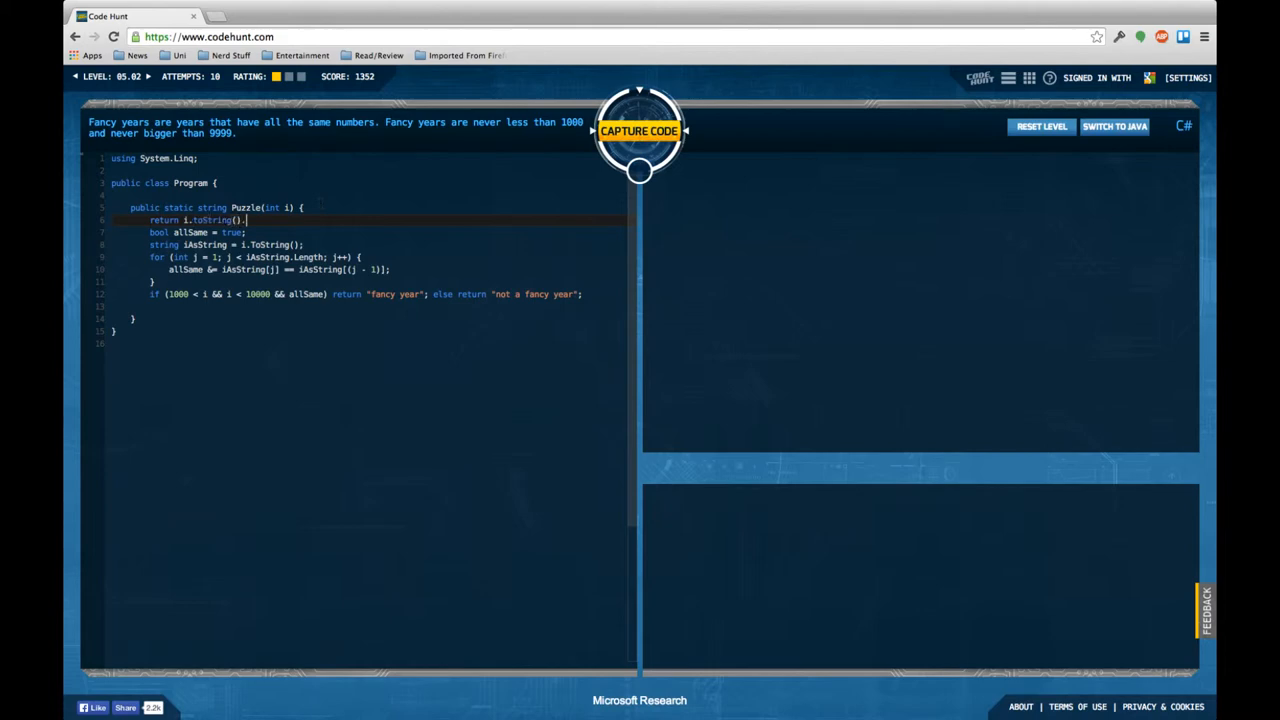
text(.Distinct().Count();)
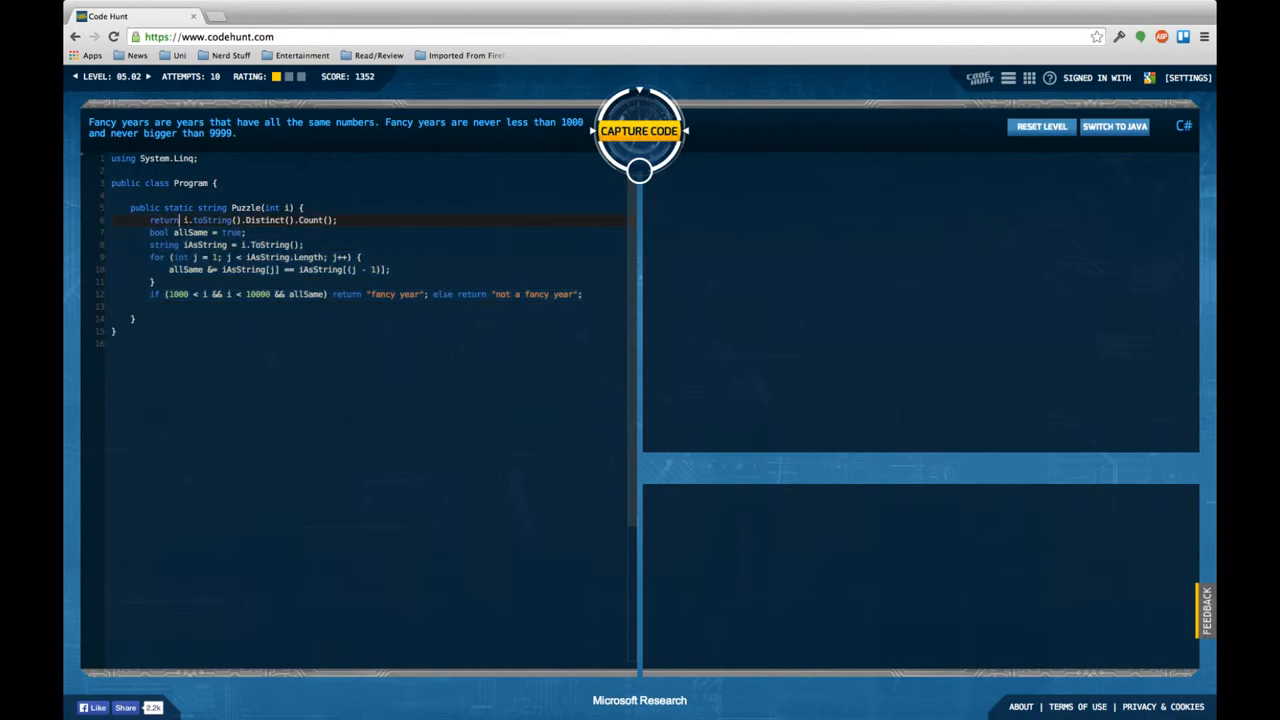
double_click(163, 219)
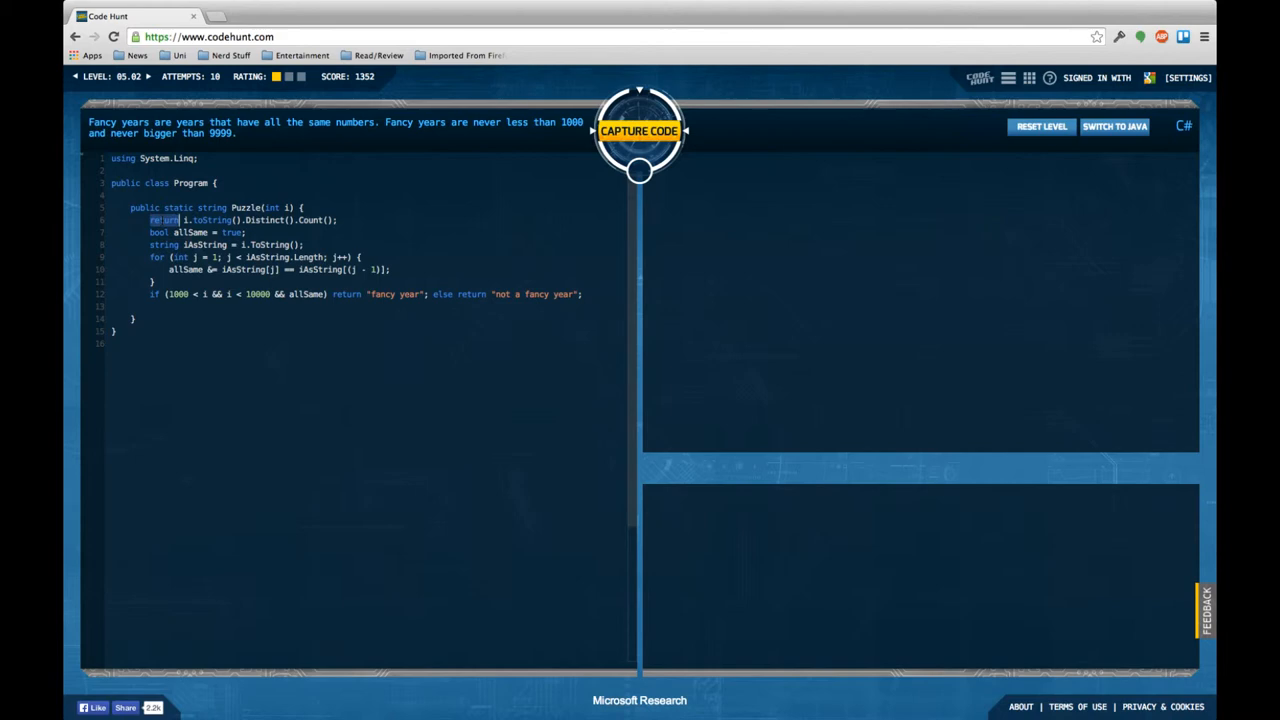
text(var allSame)
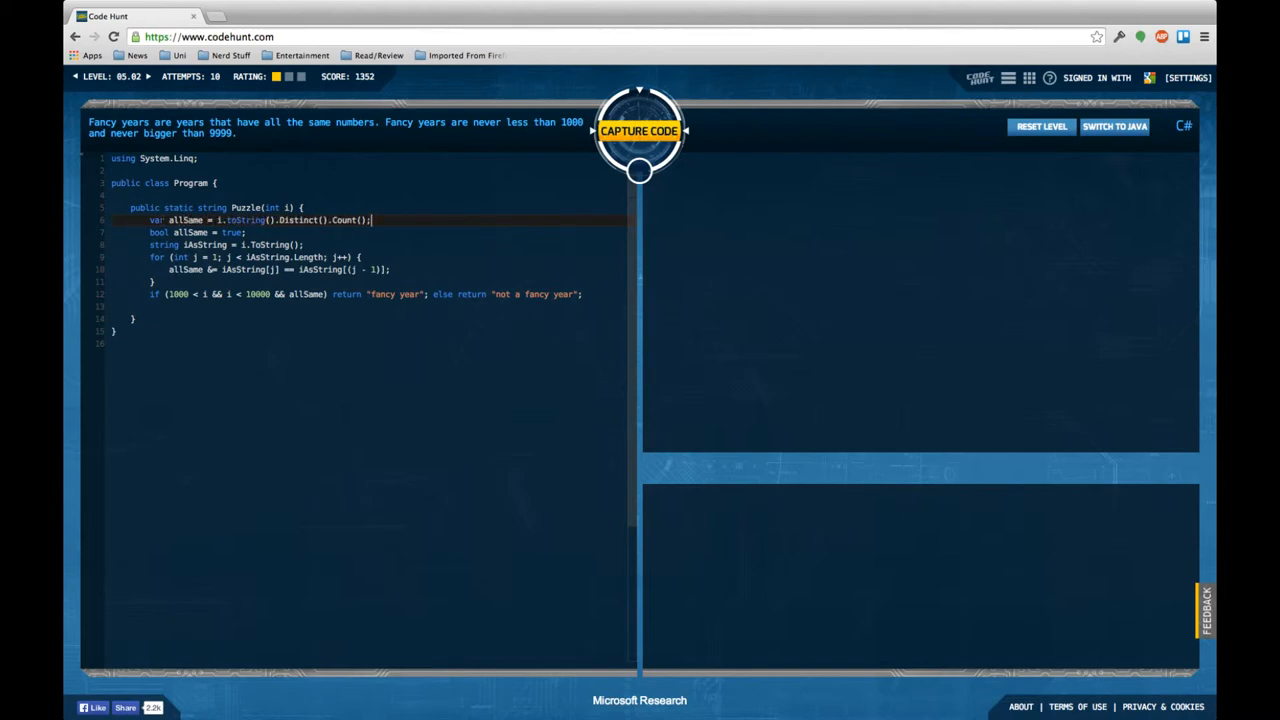
text(== 1)
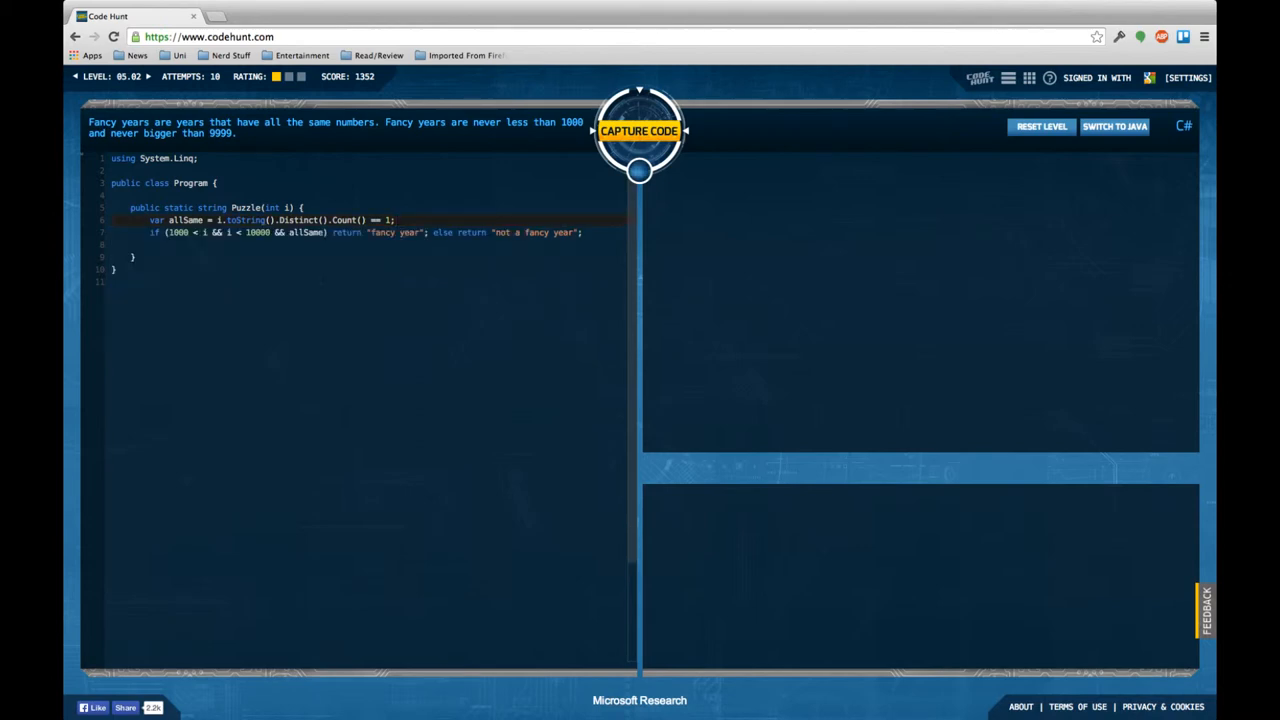
- Rerun the tests on the corrected ToString().Distinct().Count() == 1 code until level 05.02 is captured
click(639, 130)
text(T)
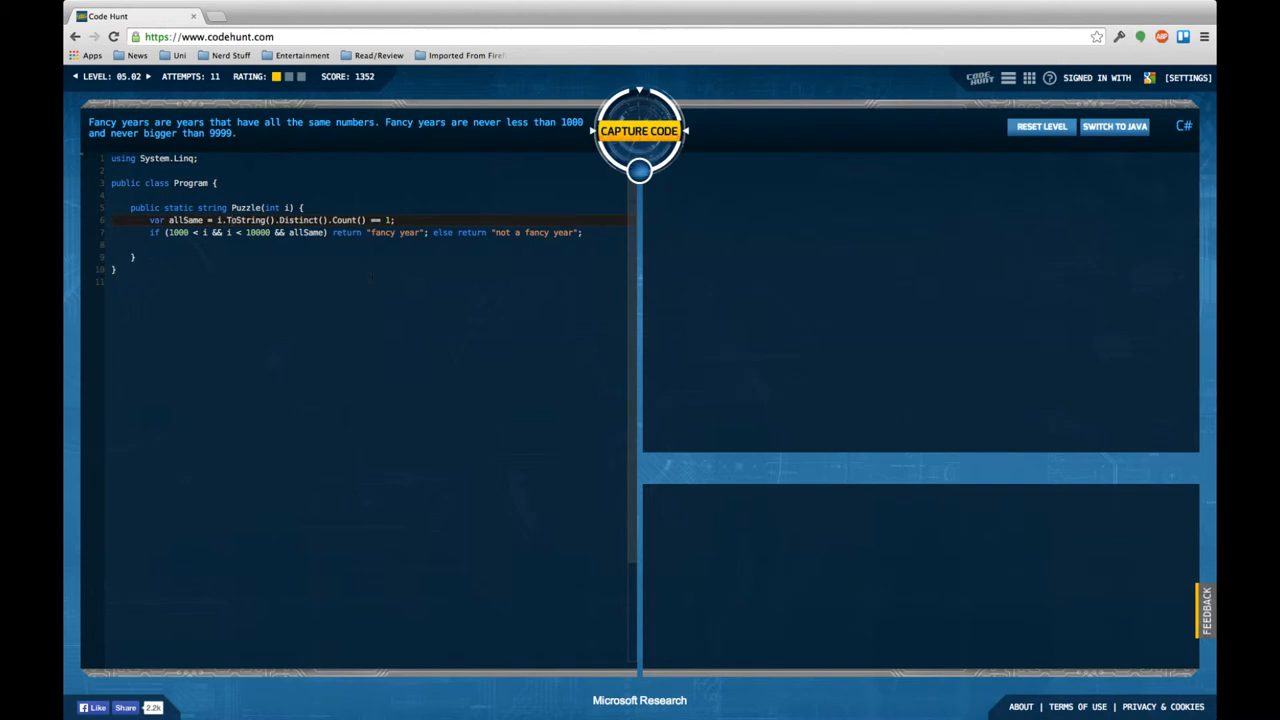
click(639, 131)
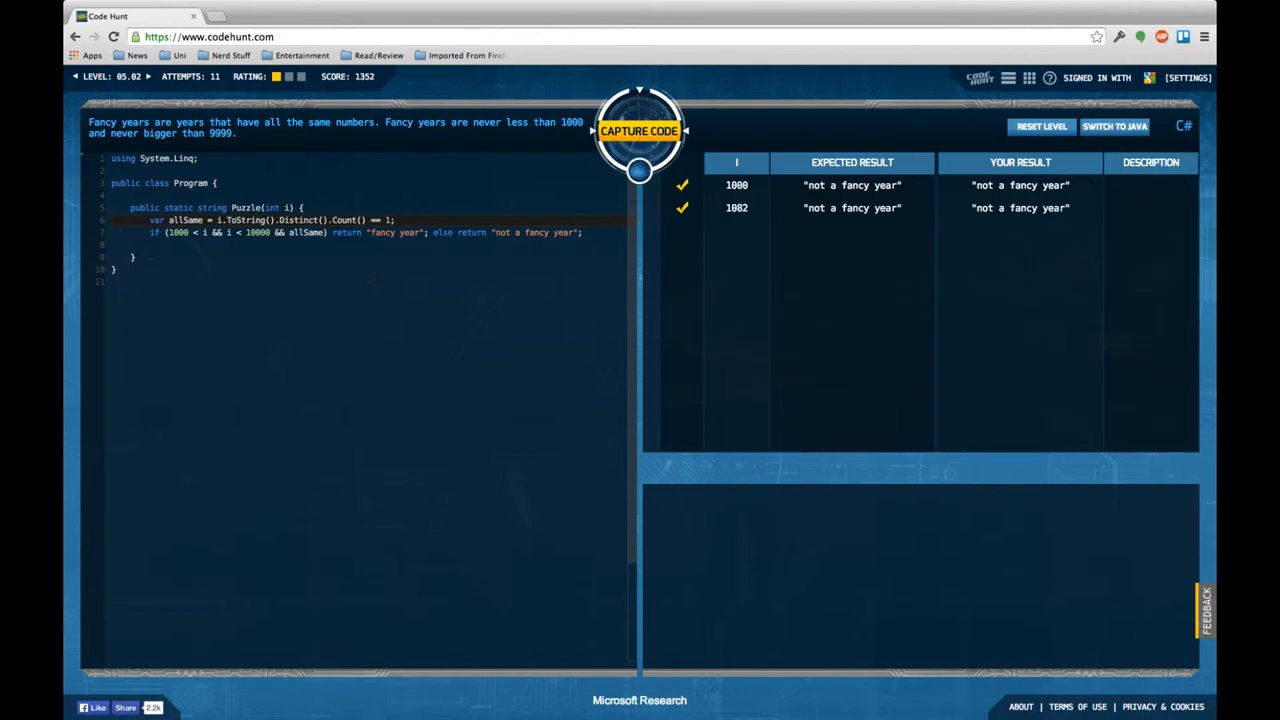
click(639, 131)
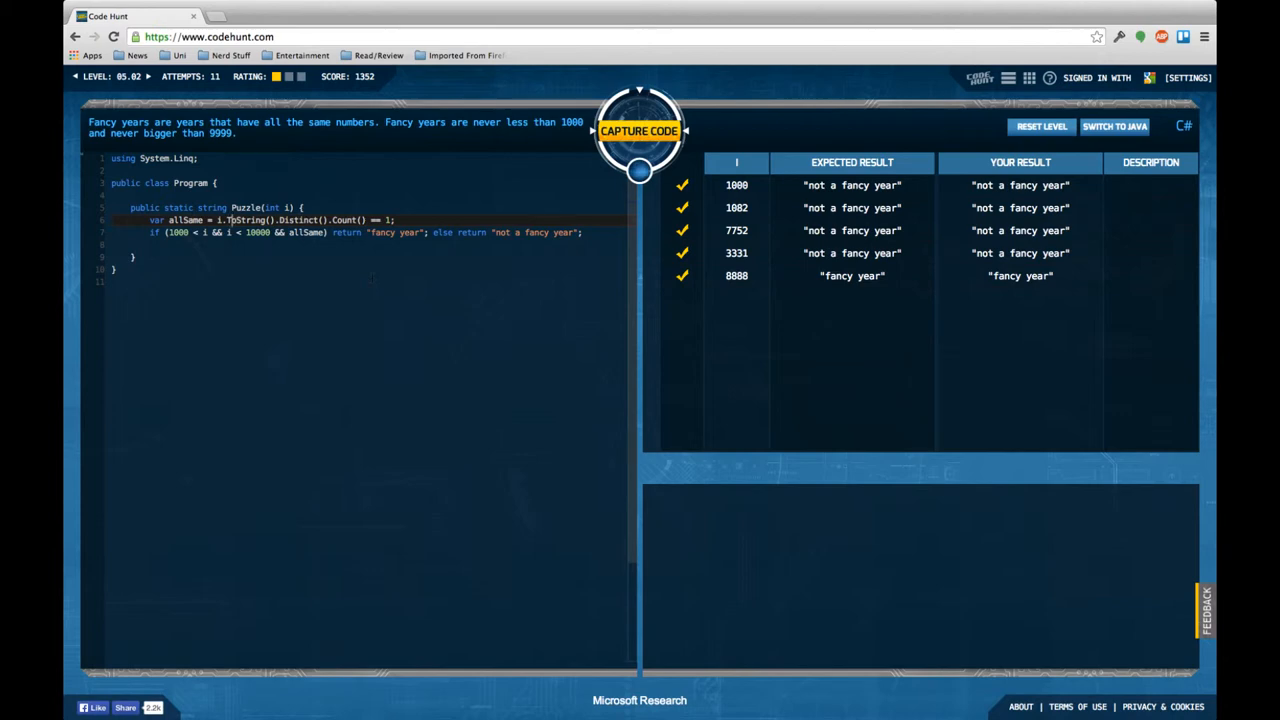
click(639, 131)
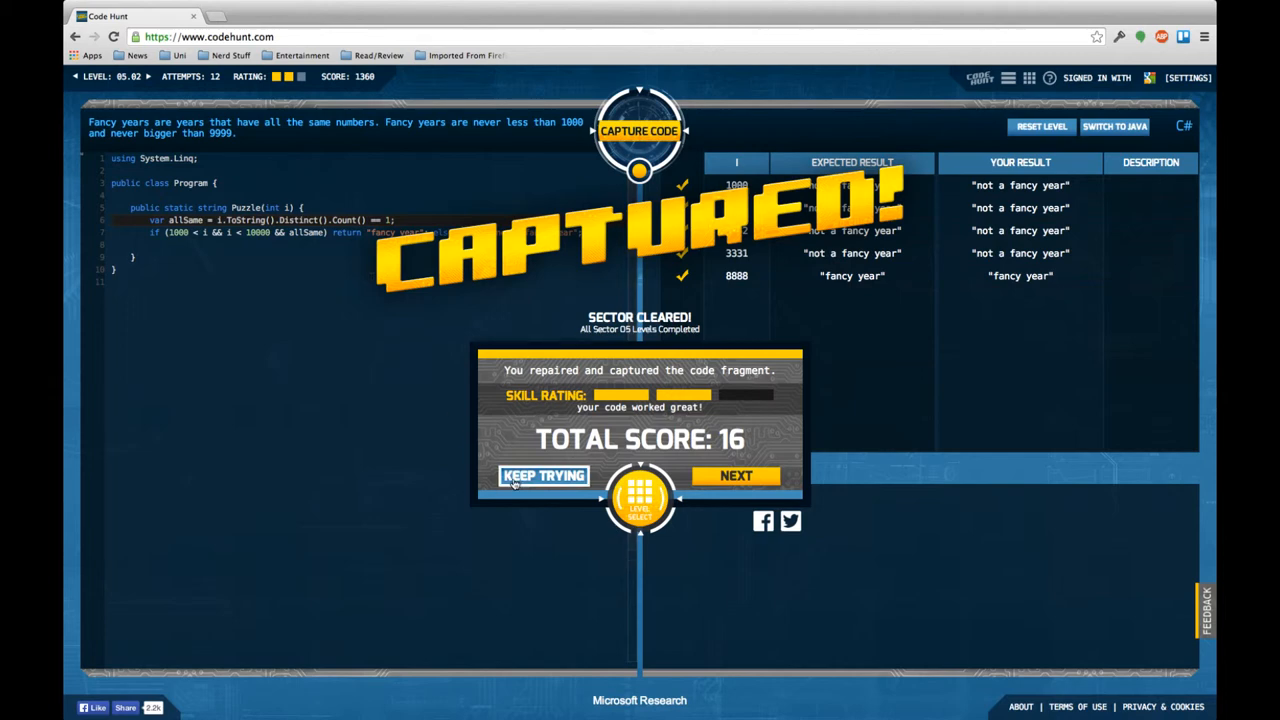
- Dismiss the Captured dialog with KEEP TRYING to resume editing level 05.02
click(544, 475)
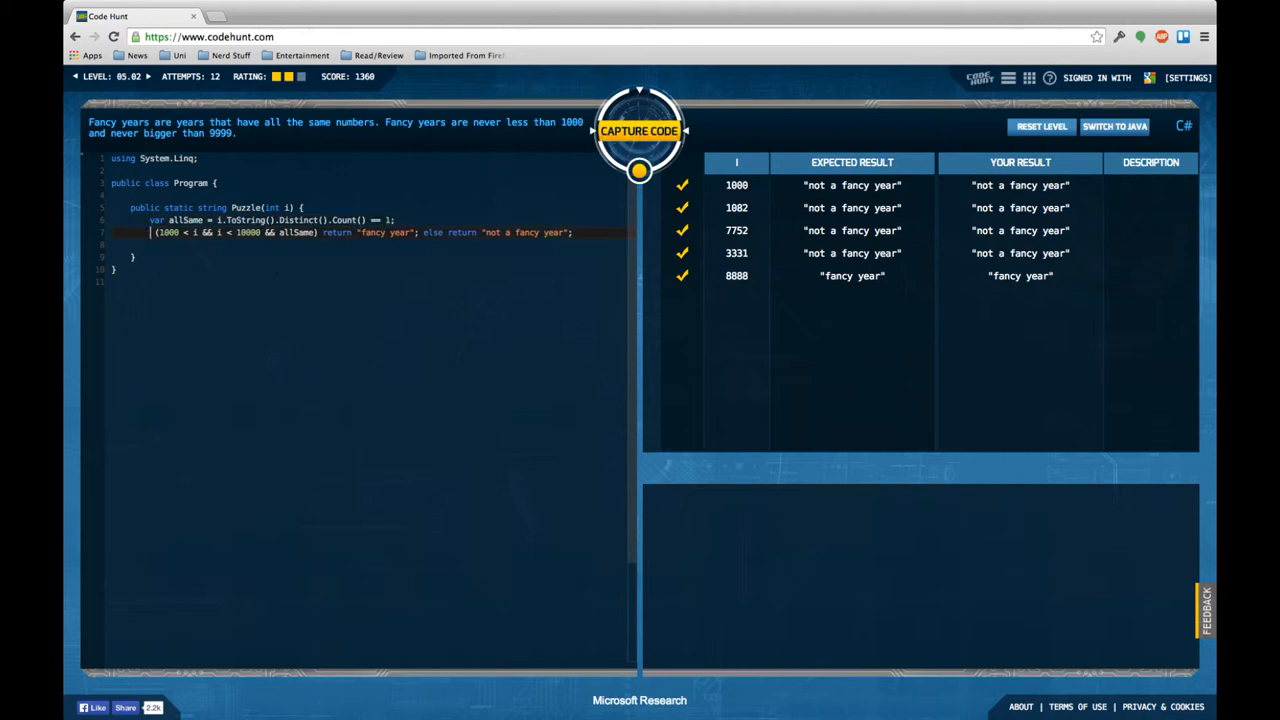
- Replace the if with a ternary return and clear the syntax error on line 7
text(return)
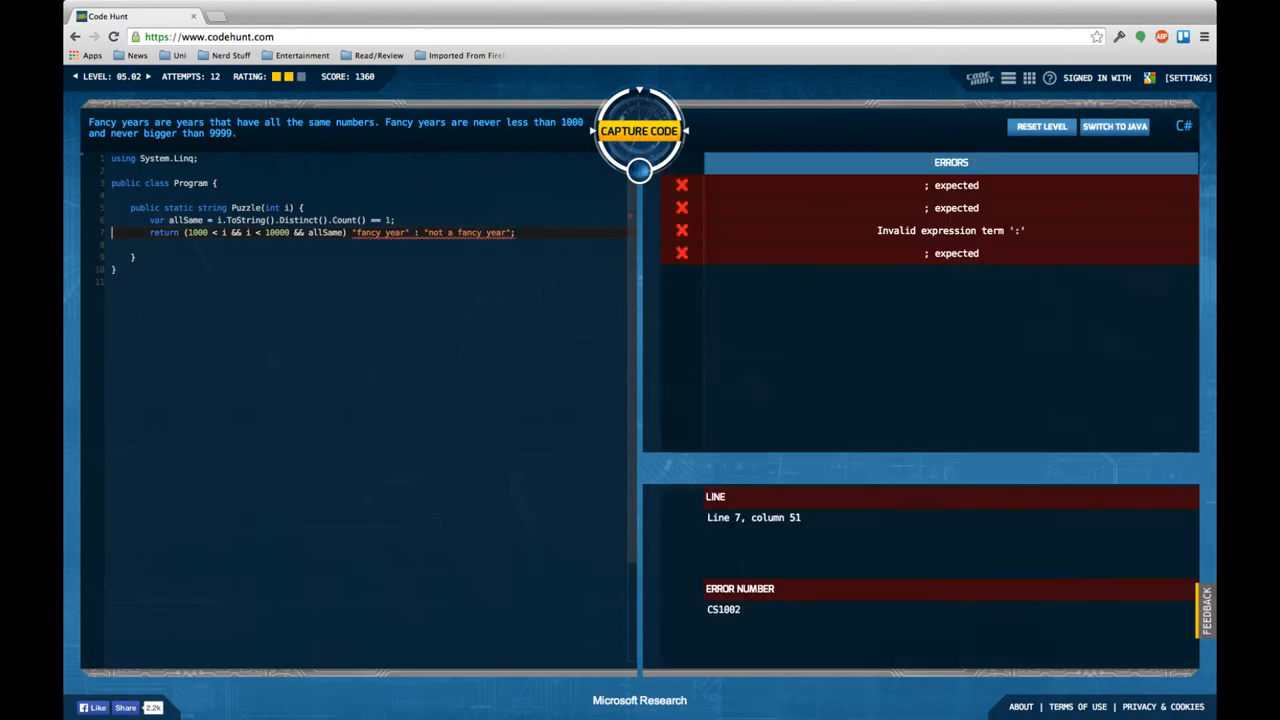
click(639, 131)
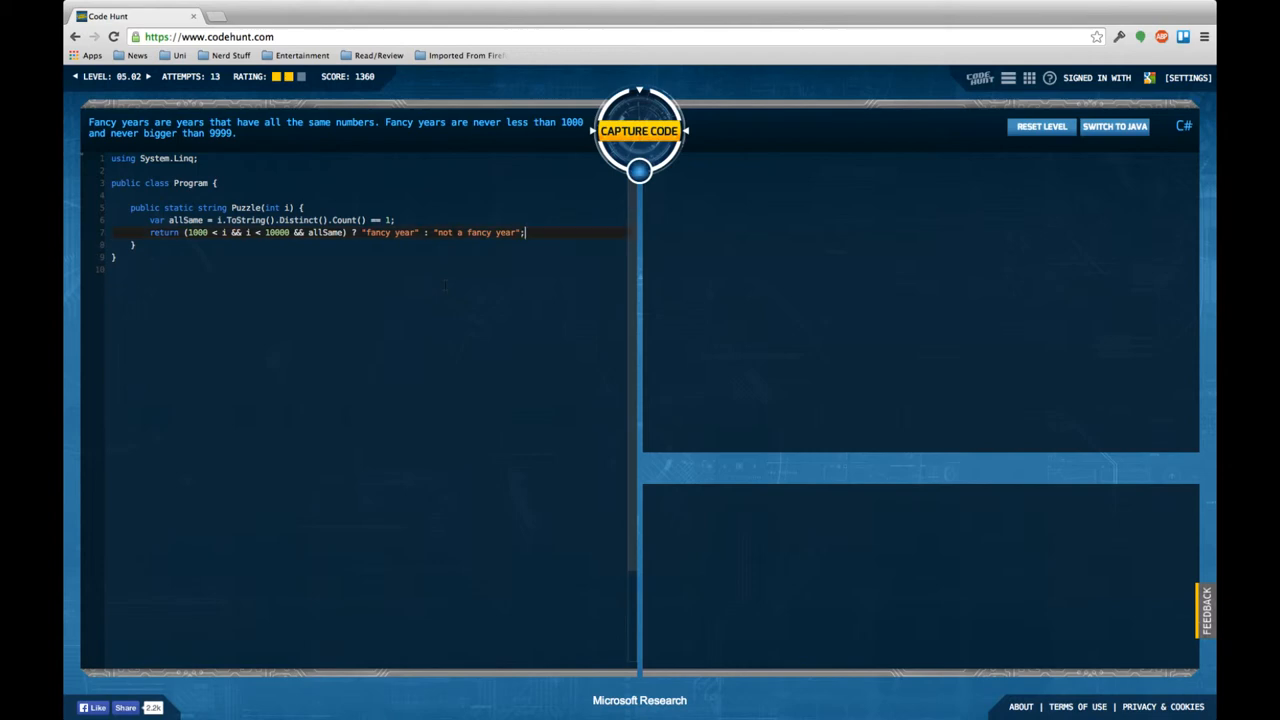
- Test the ternary and trim it to return (allSame) ? "fancy year" : "not a fancy year"
click(639, 131)
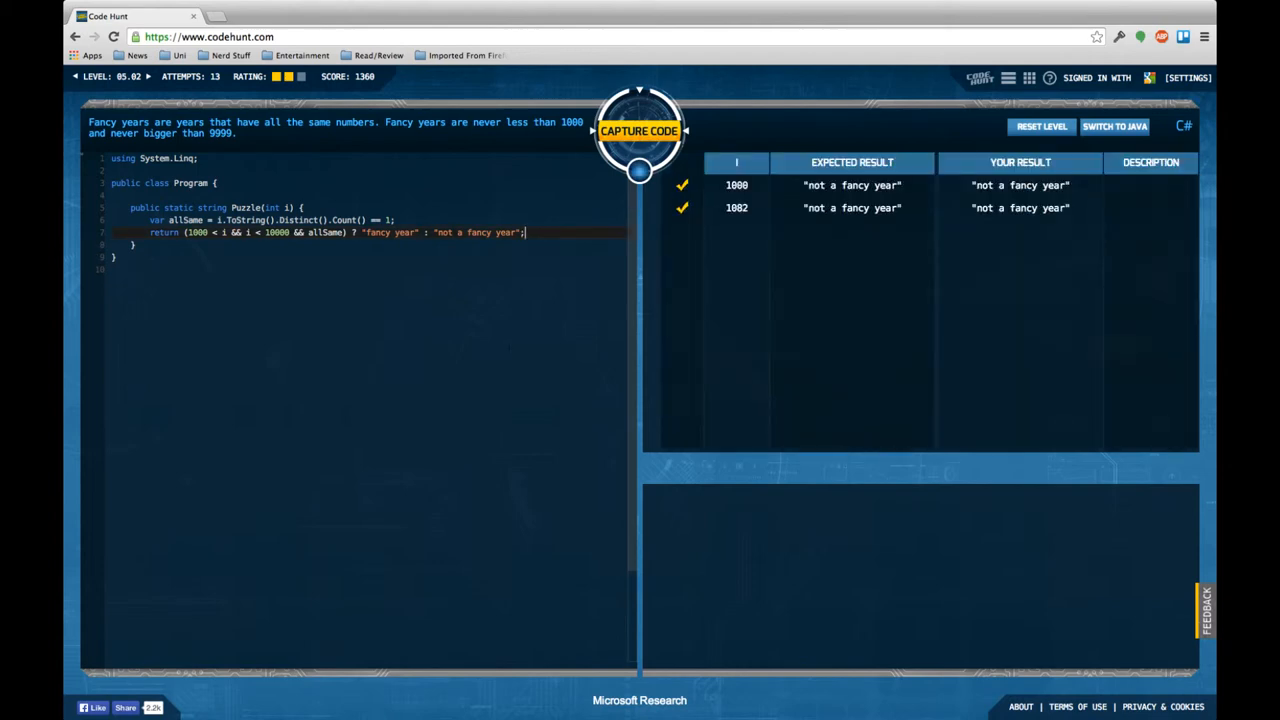
click(639, 131)
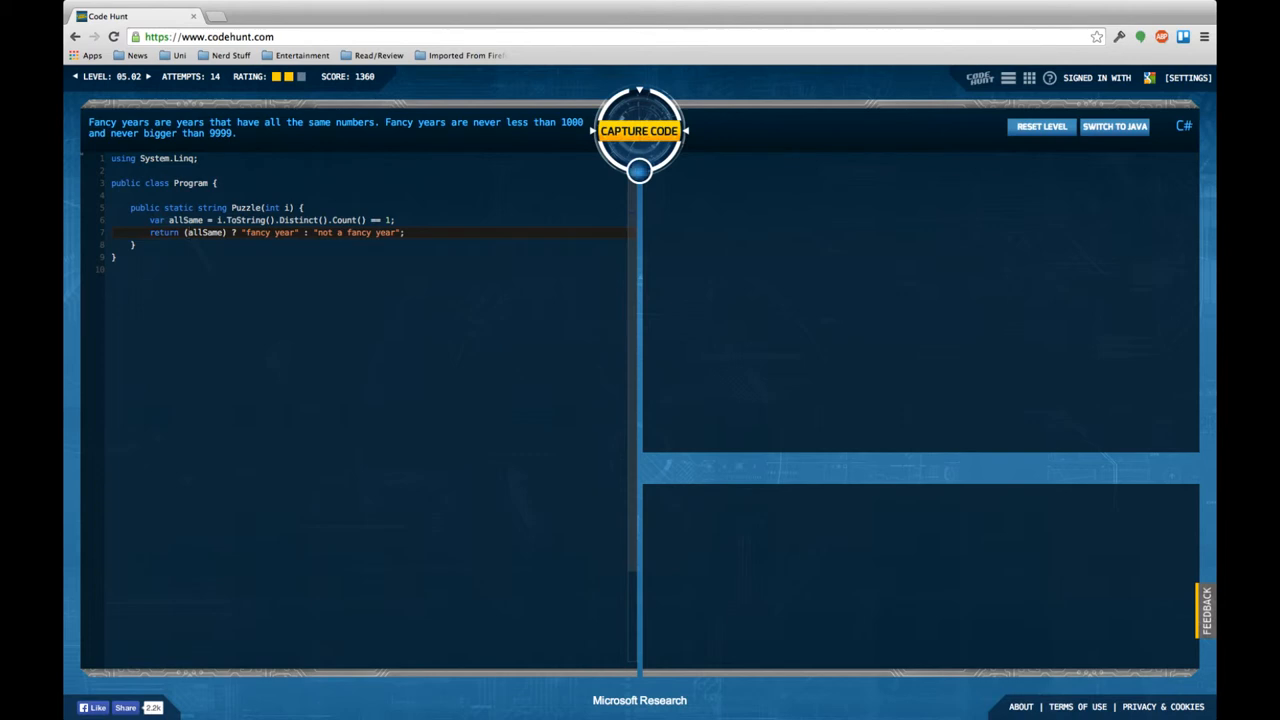
- Advance from the captured level 05.02 to level 05.03
click(639, 131)
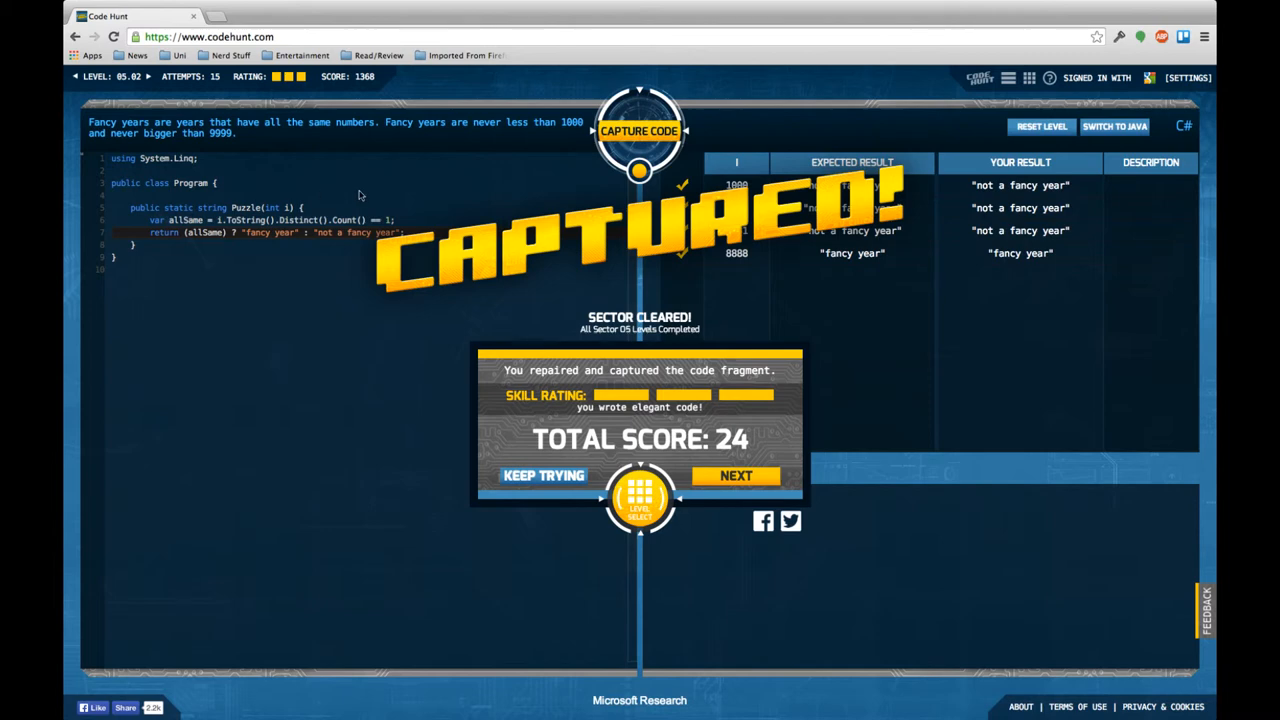
mouse_move(471, 193)
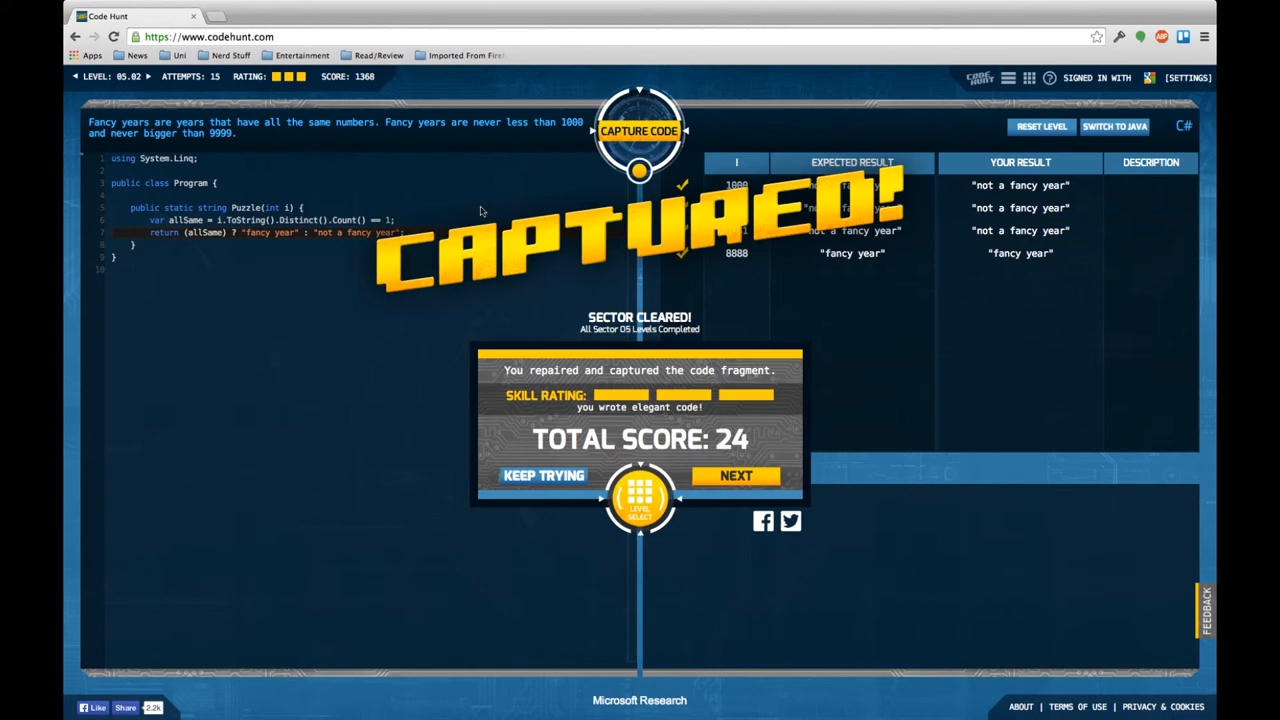
mouse_move(347, 296)
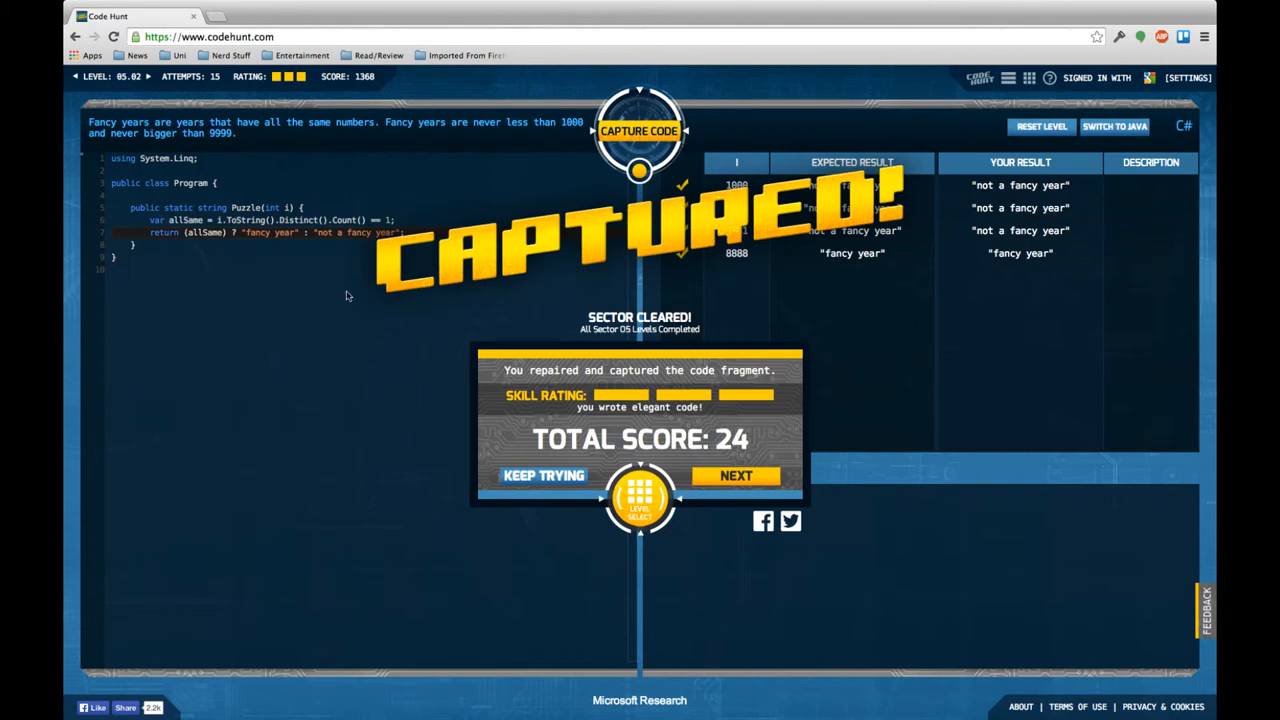
mouse_move(490, 390)
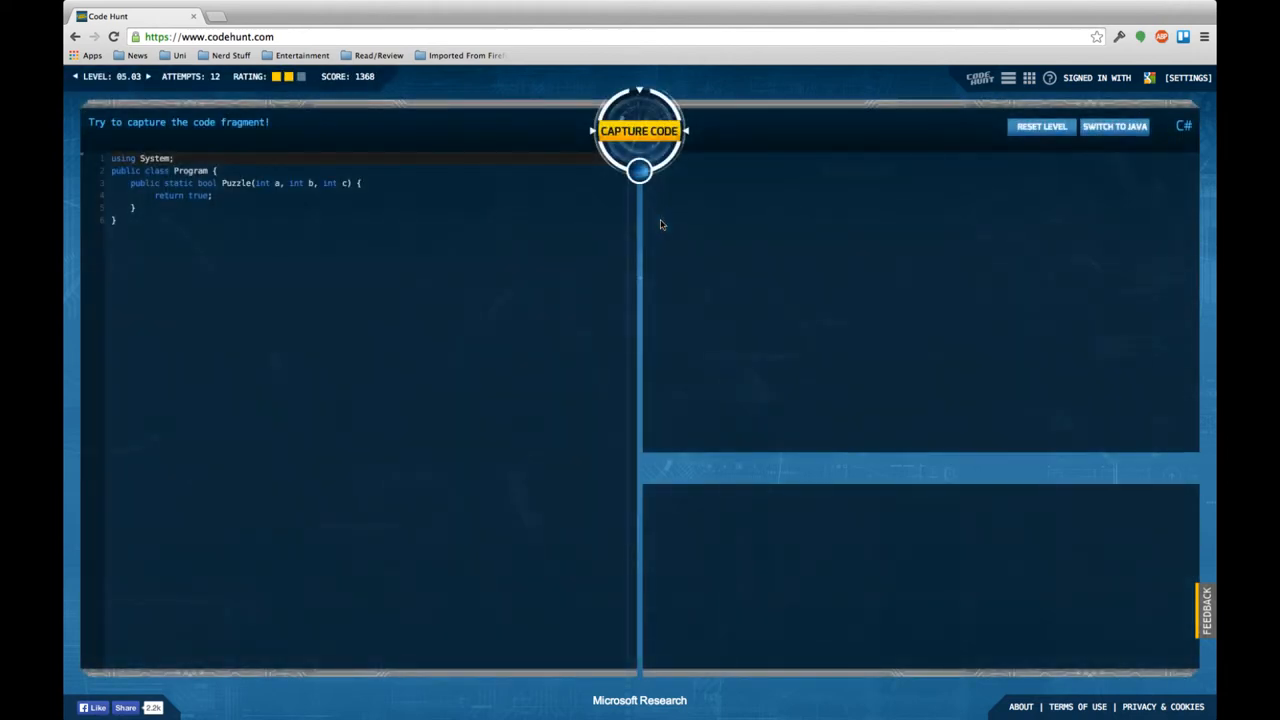
- Run the starter code, then declare a sorted list from new [] {a, b, c}
click(639, 130)
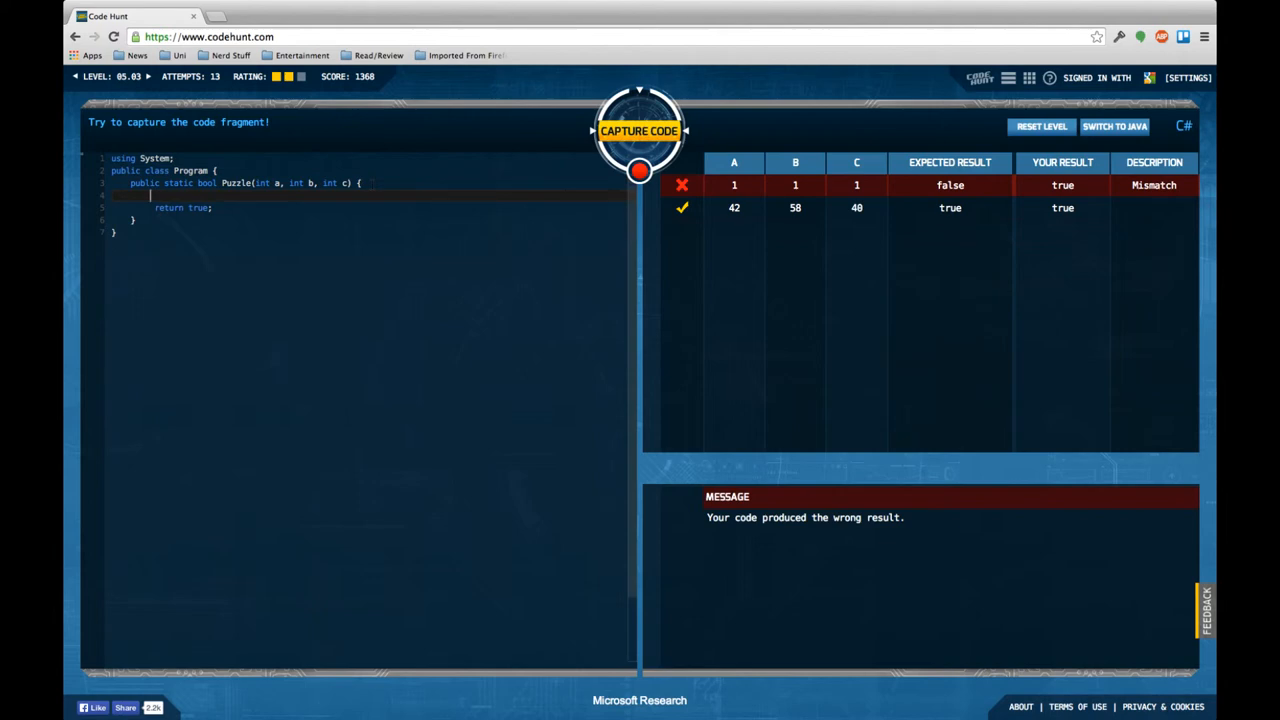
text(new [] {a,)
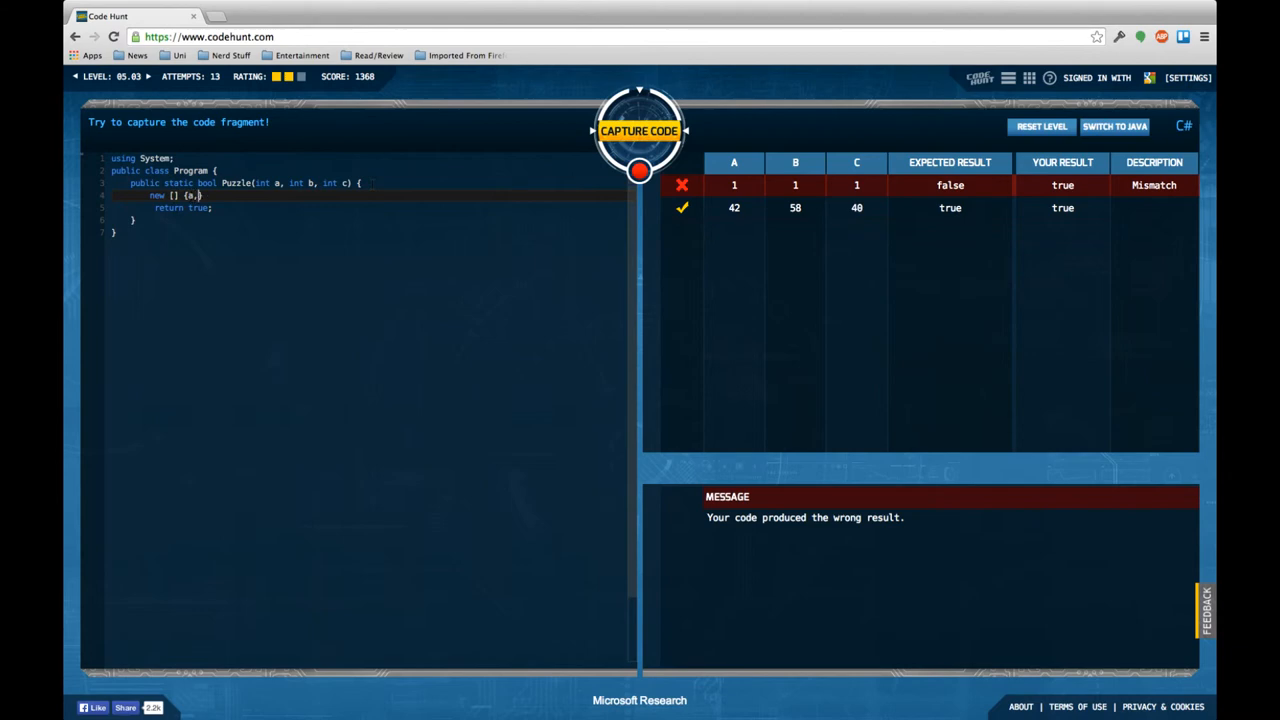
text(b,c)
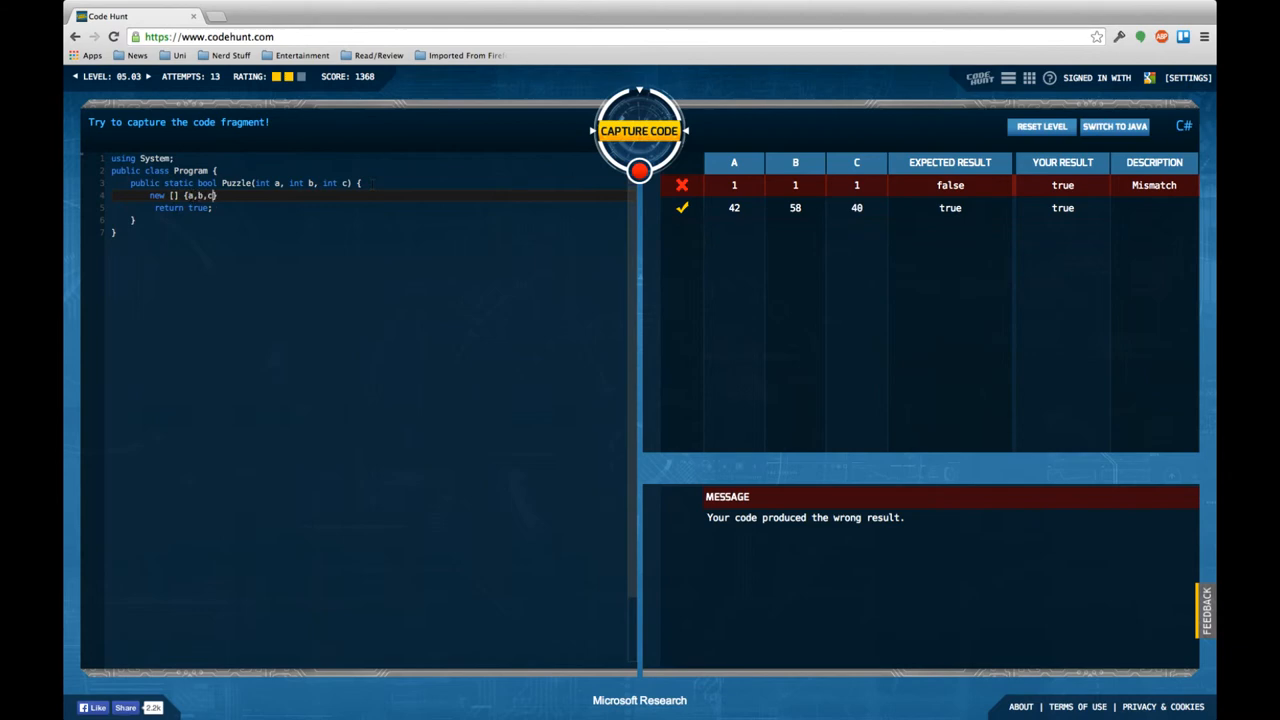
text(.To)
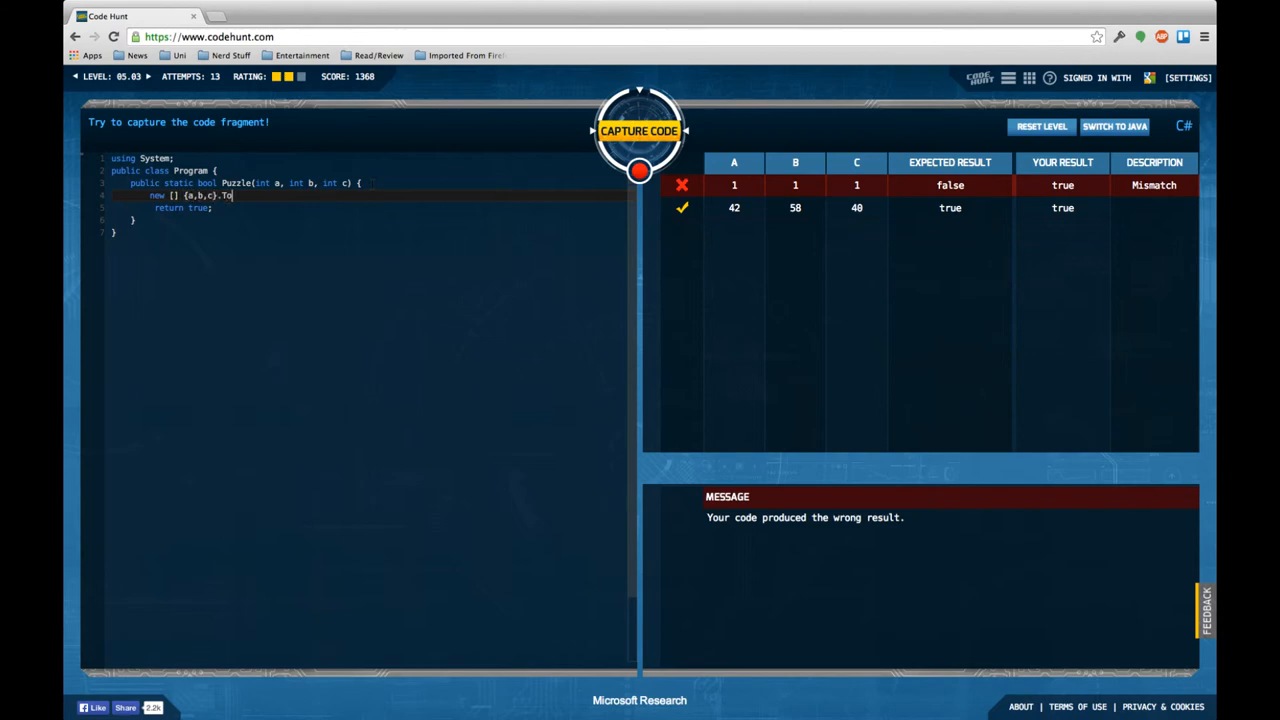
text(List().)
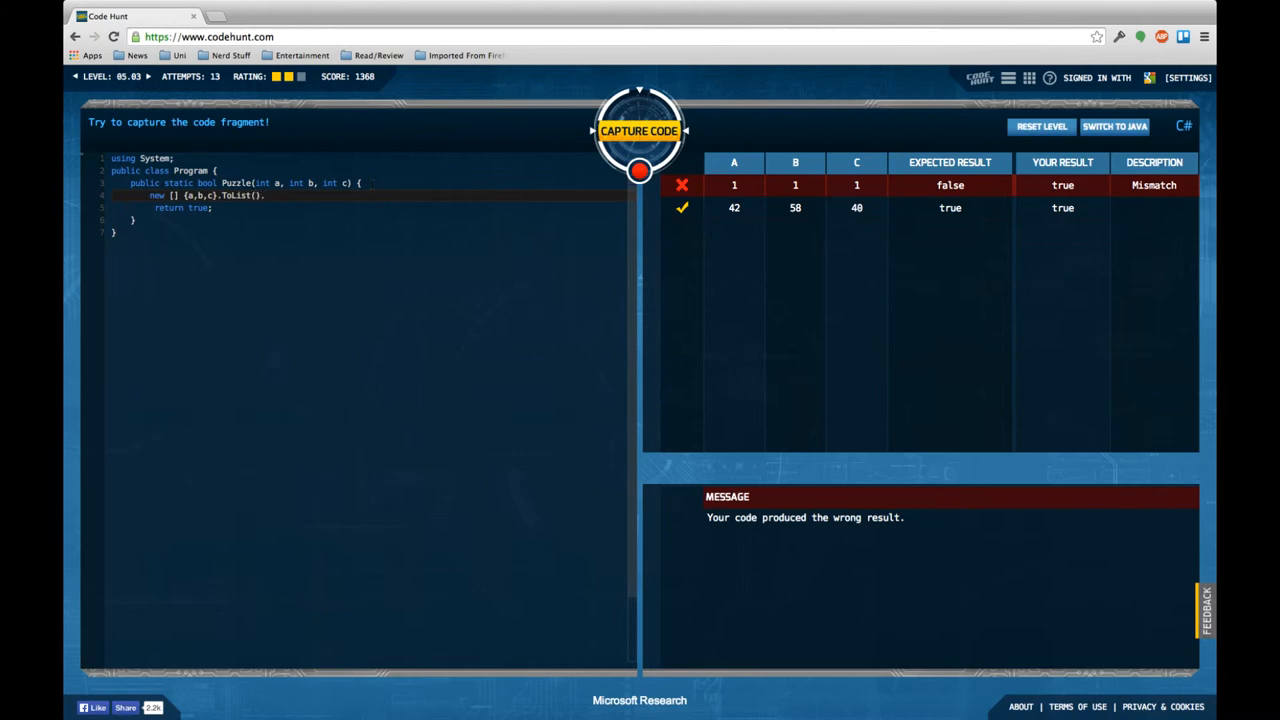
text(Sort();)
click(369, 207)
text(incleasingLis)
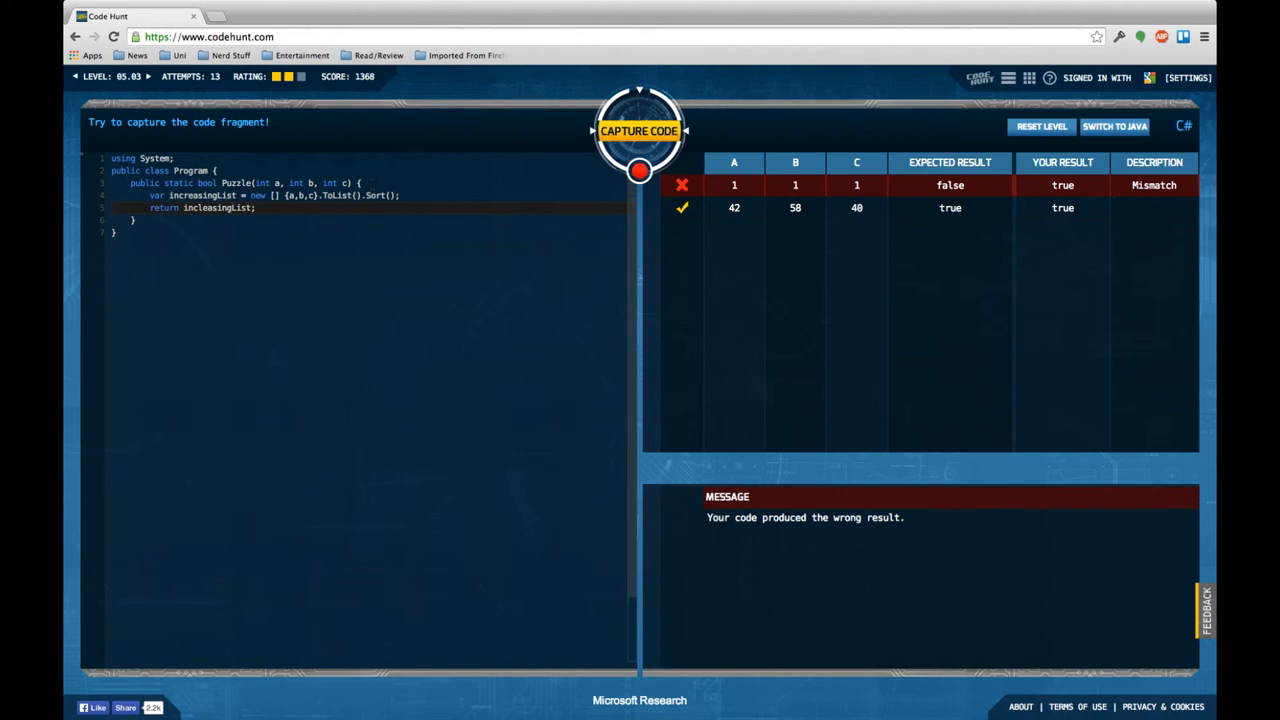
- Write the check returning l[0]*l[0] + l[1]*l[1] == l[2]*l[2]
text([0])
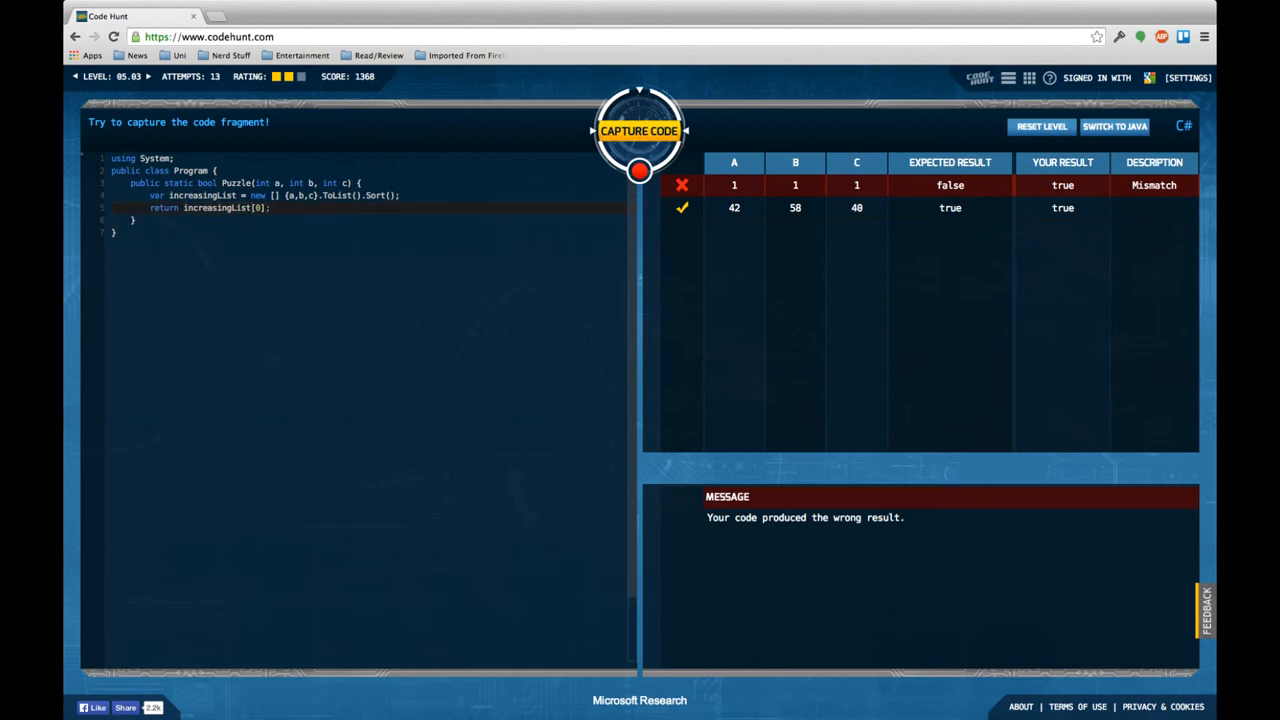
text(* increasingList;)
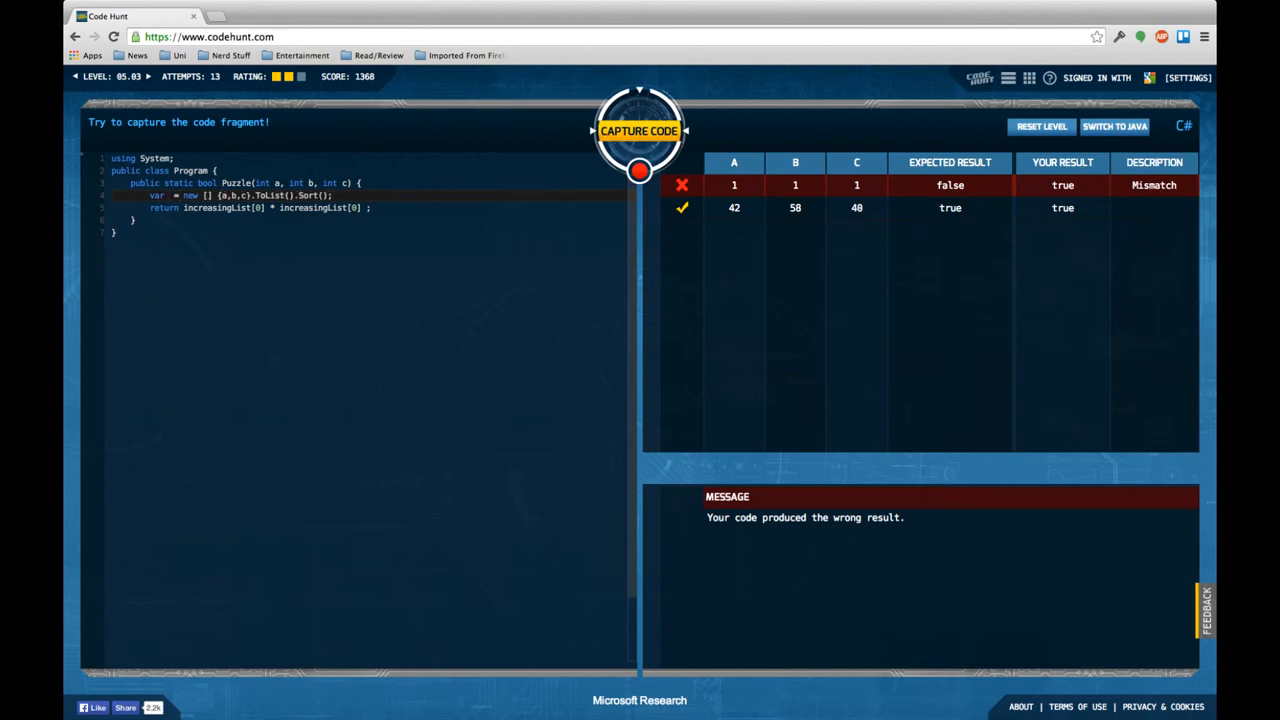
text(l)
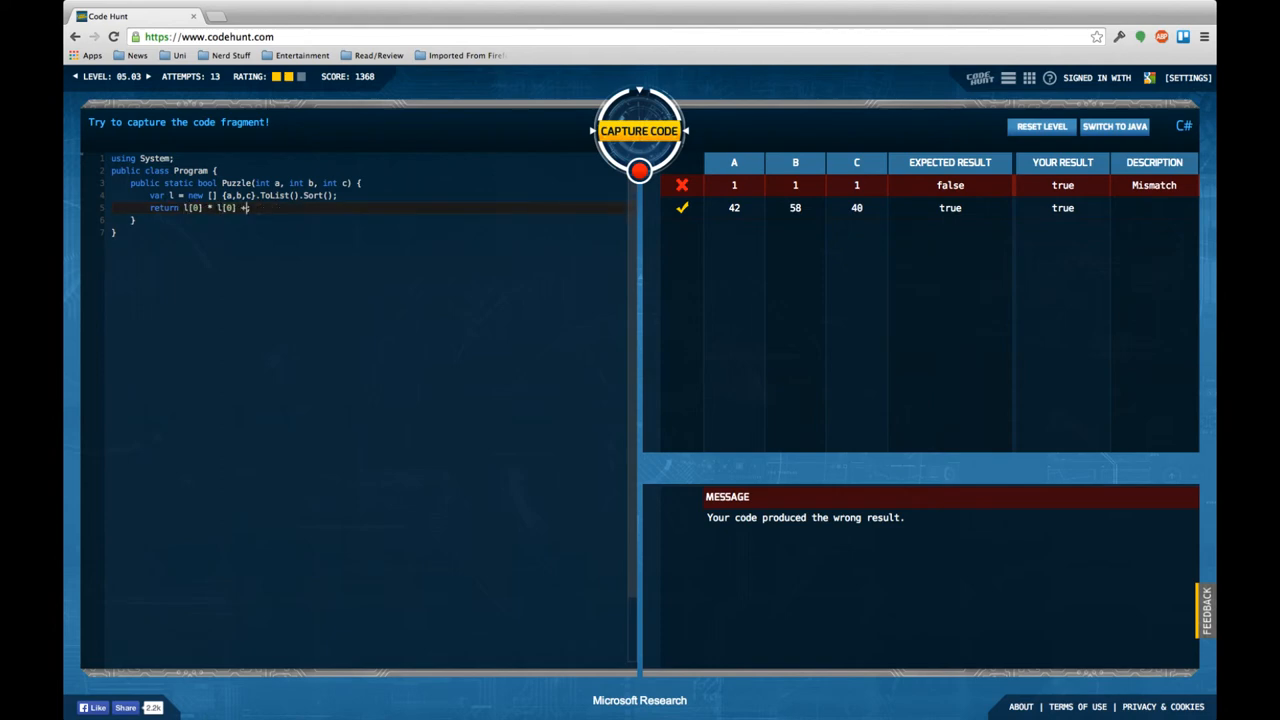
text(l[1] * l[1] ==)
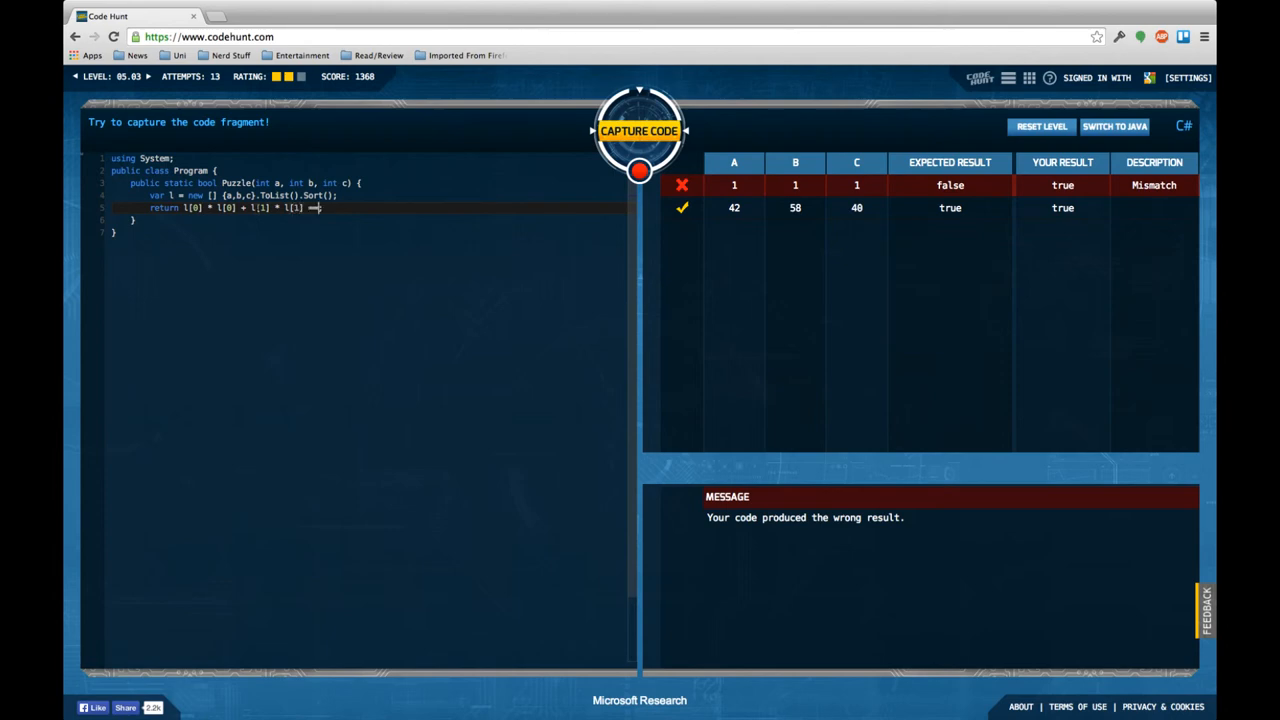
text(l[2] * ;)
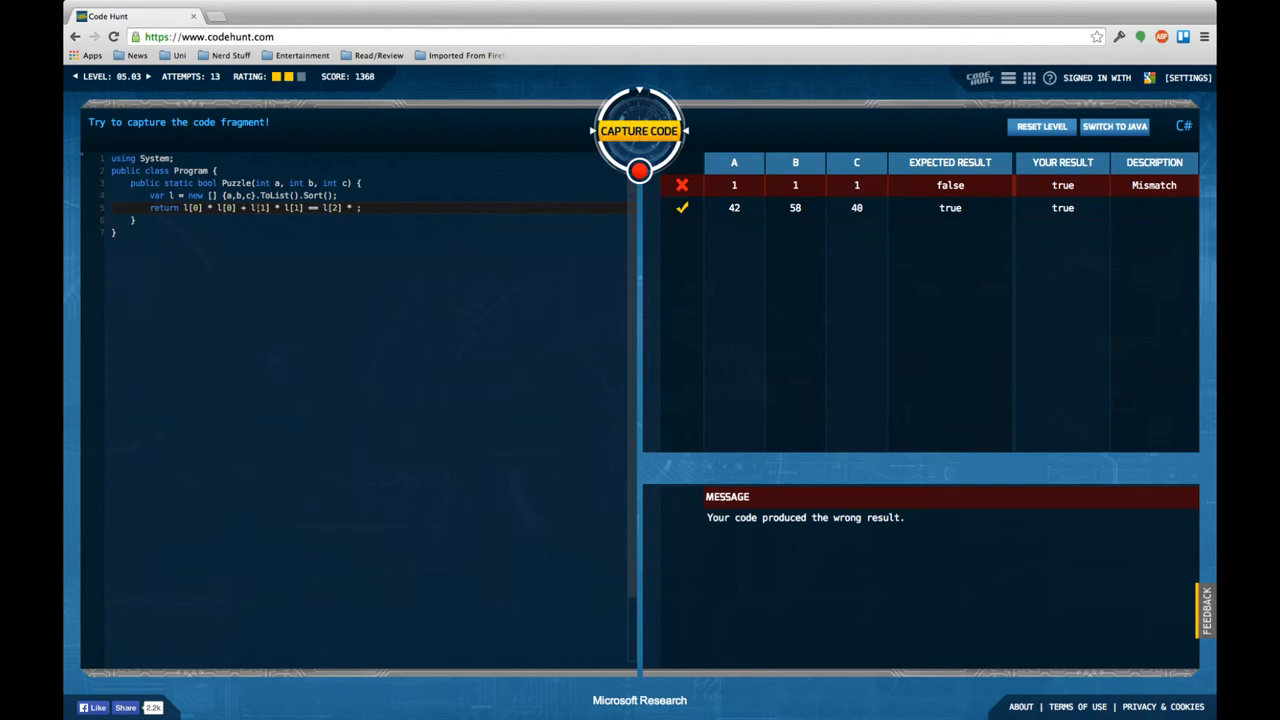
text(l[2])
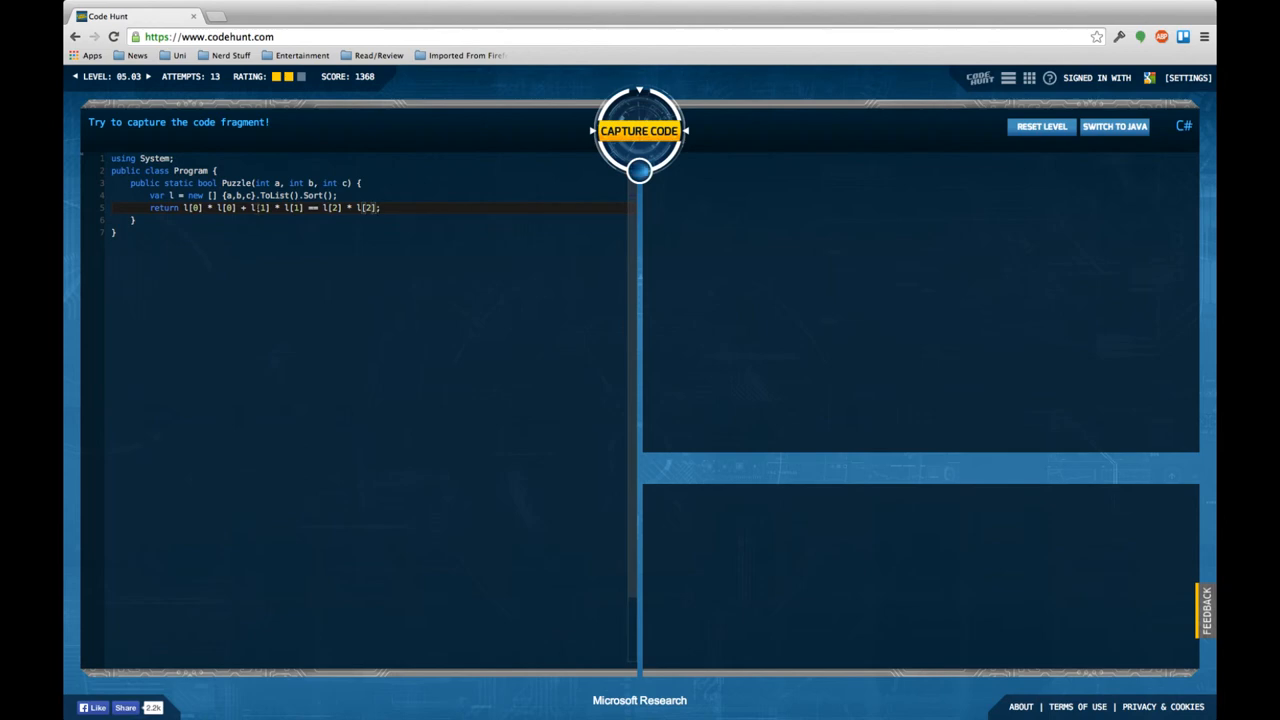
- Add using System.Linq, switch to a separate Array.Sort(l) call, and retest until captured
click(639, 130)
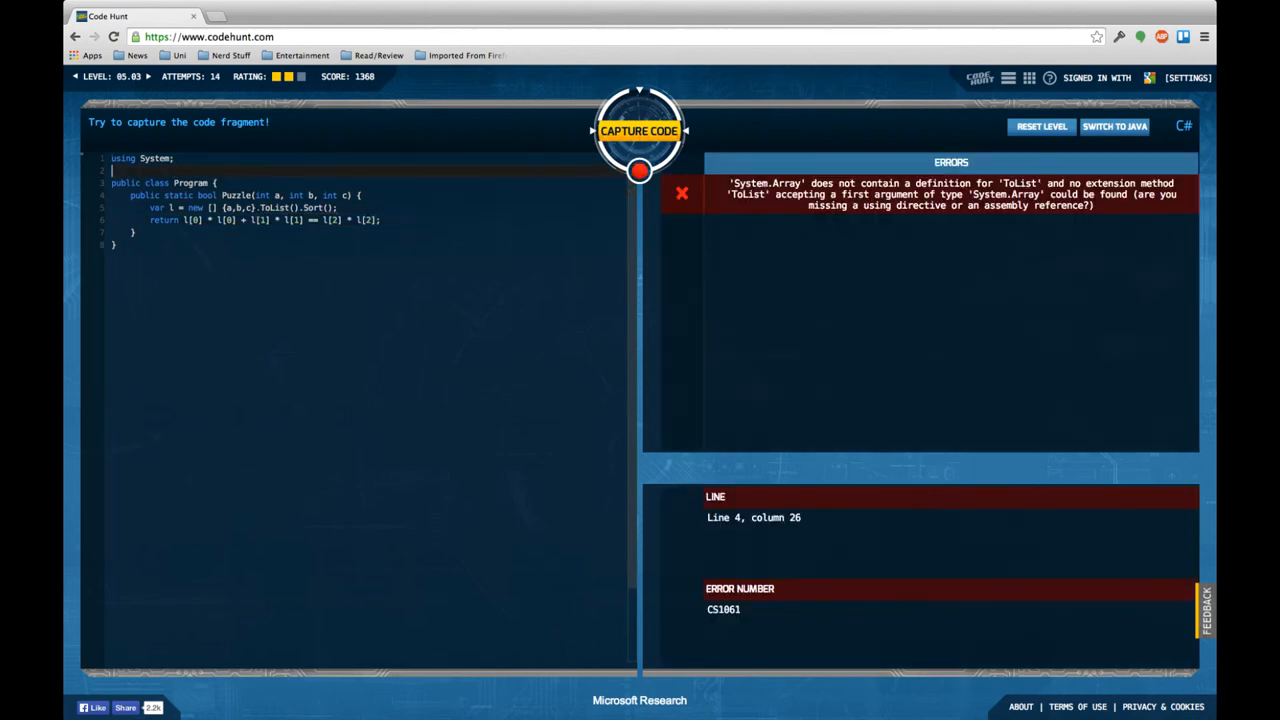
text(using Syst)
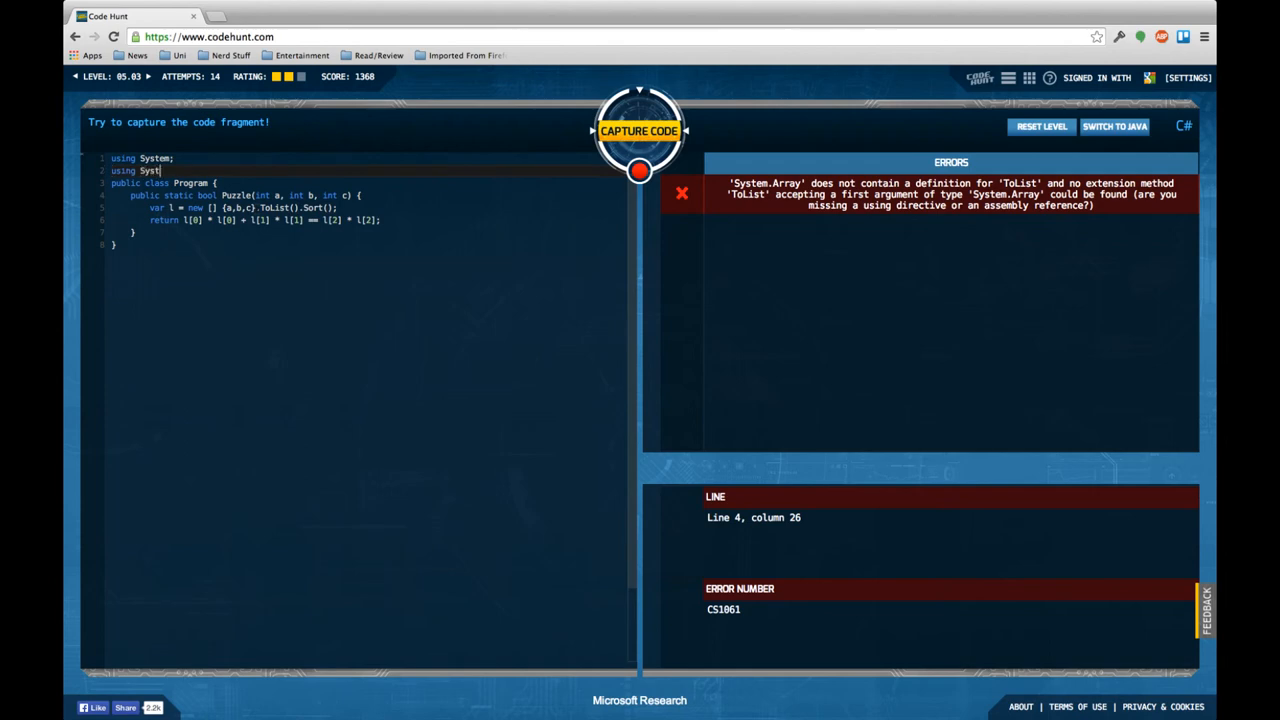
text(.Linq;)
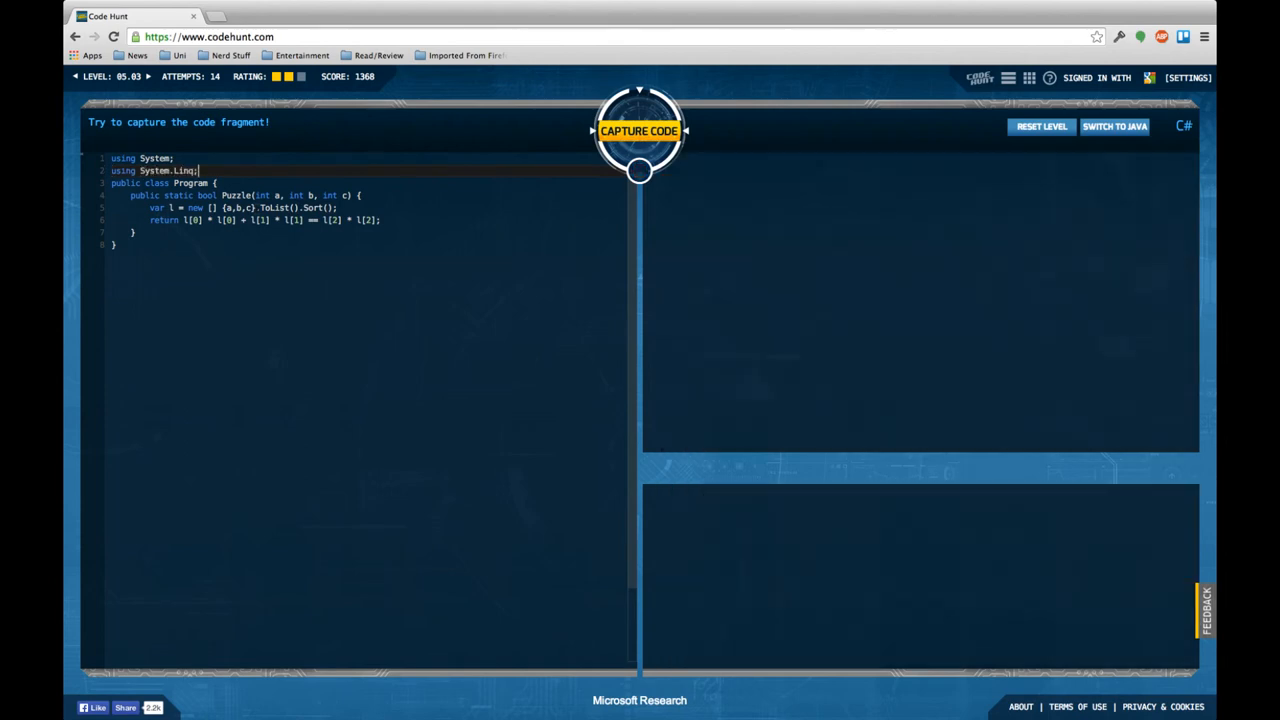
click(639, 130)
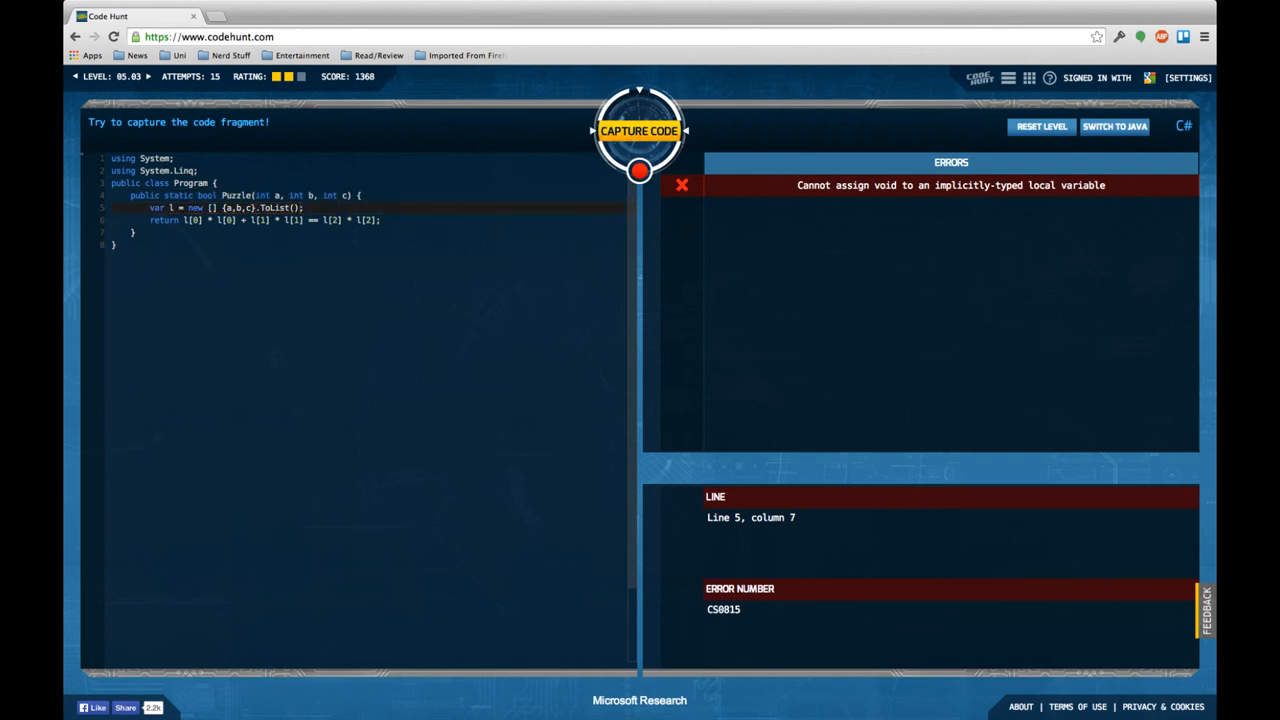
text(l.5)
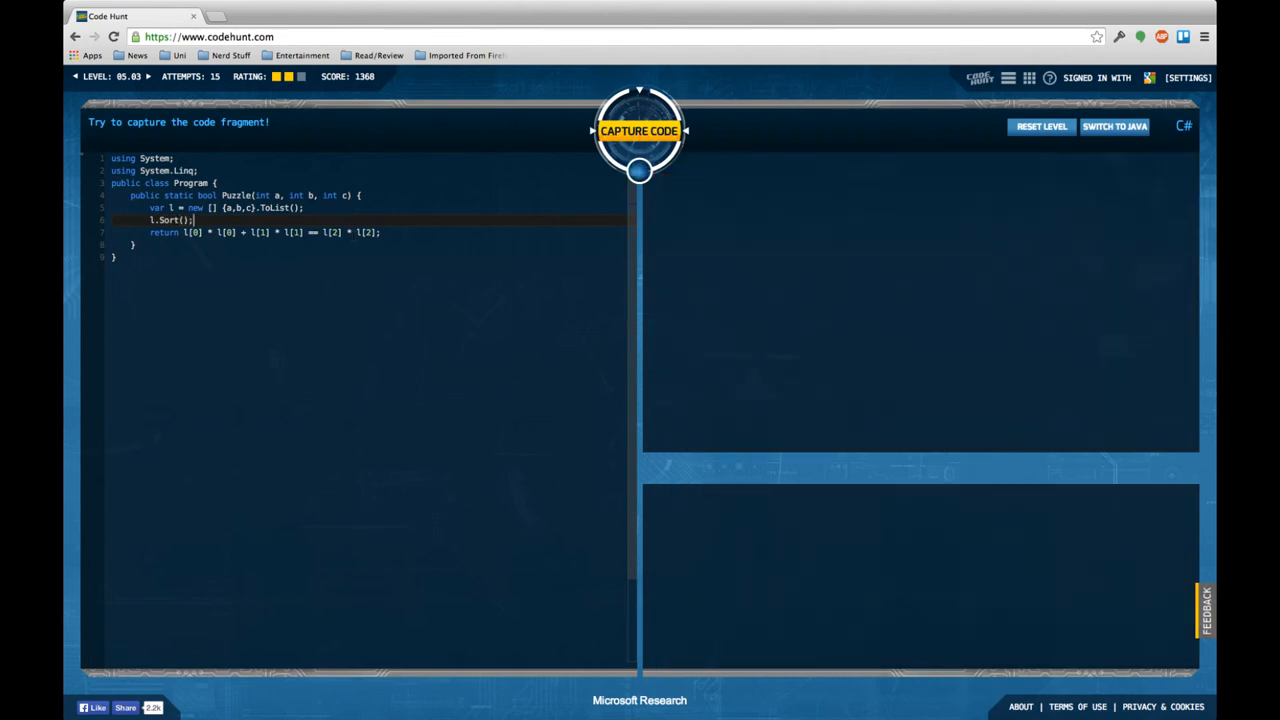
click(639, 130)
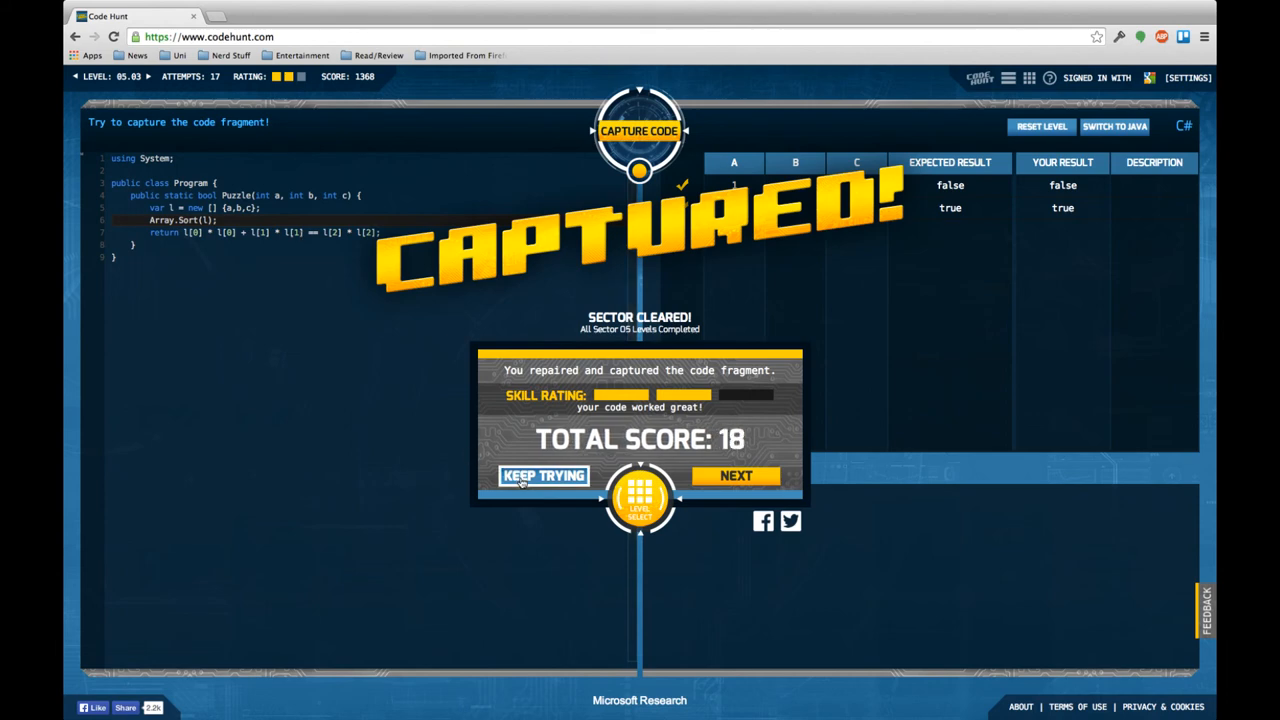
- Import System.Linq and build l with OrderBy(i => i).ToList(), deleting the Array.Sort line
click(544, 475)
text(using)
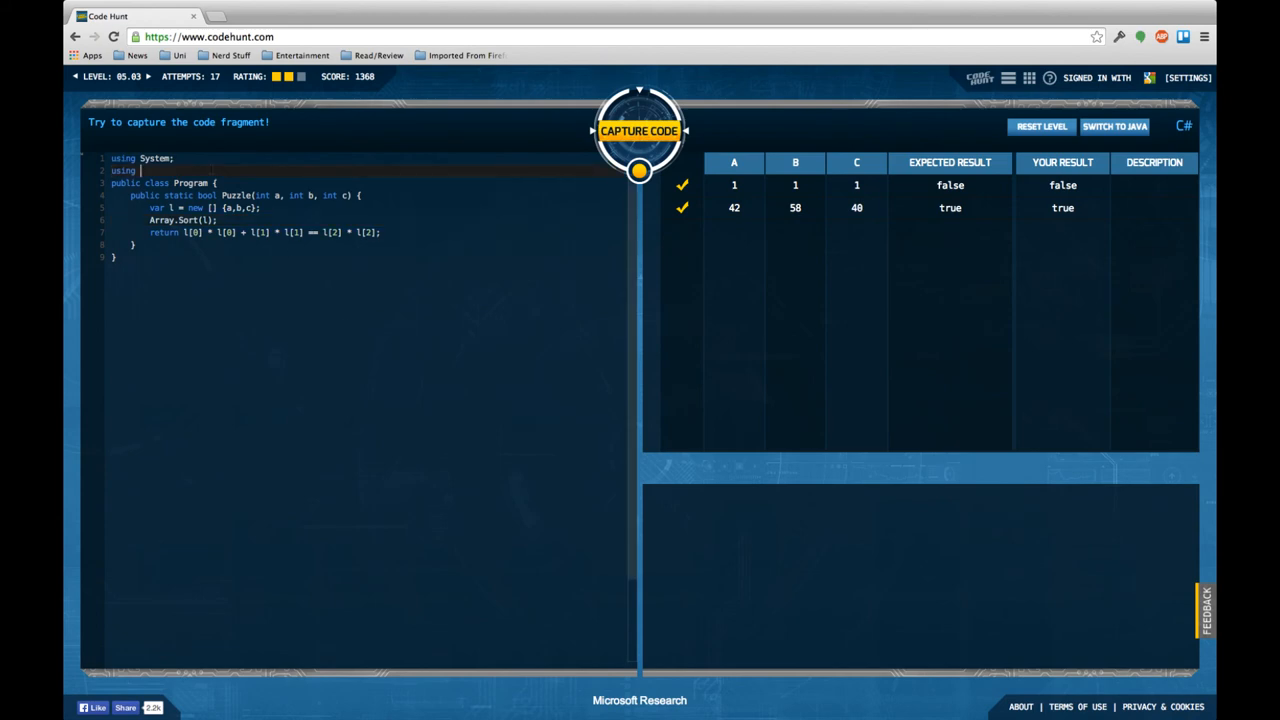
text(System.Linq;)
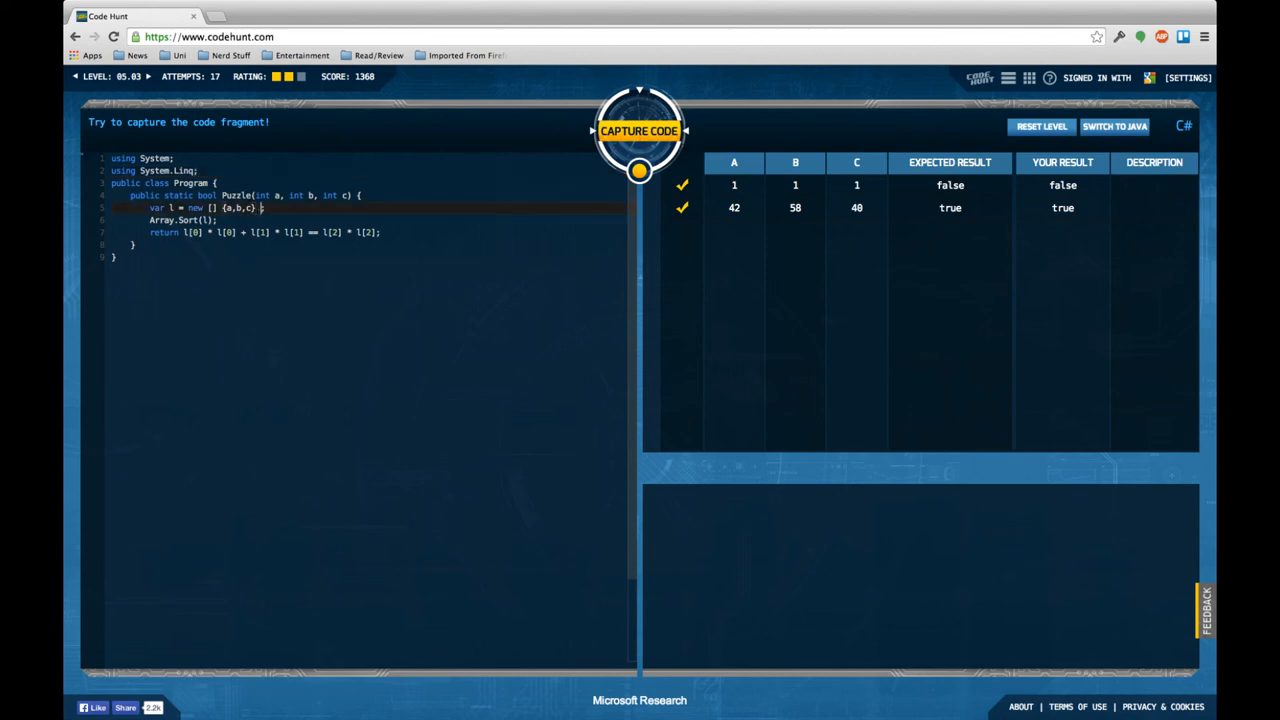
text(OrderBy(i => i)
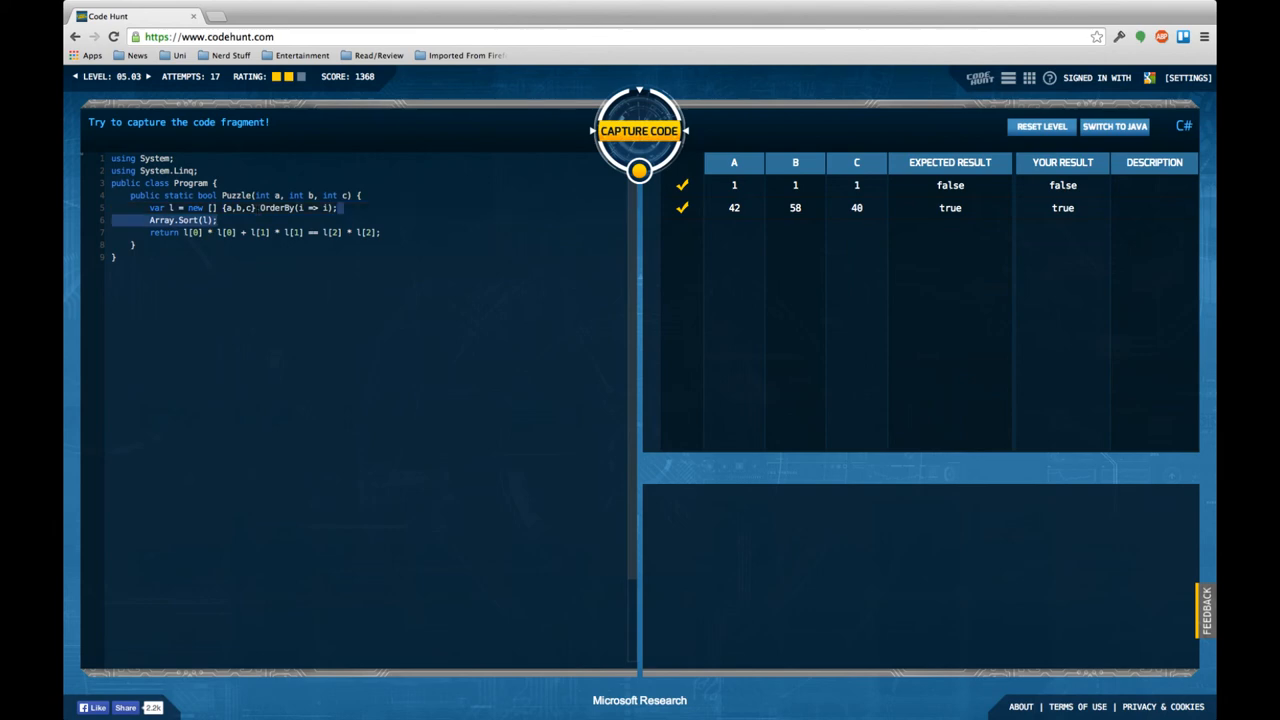
key(Backspace)
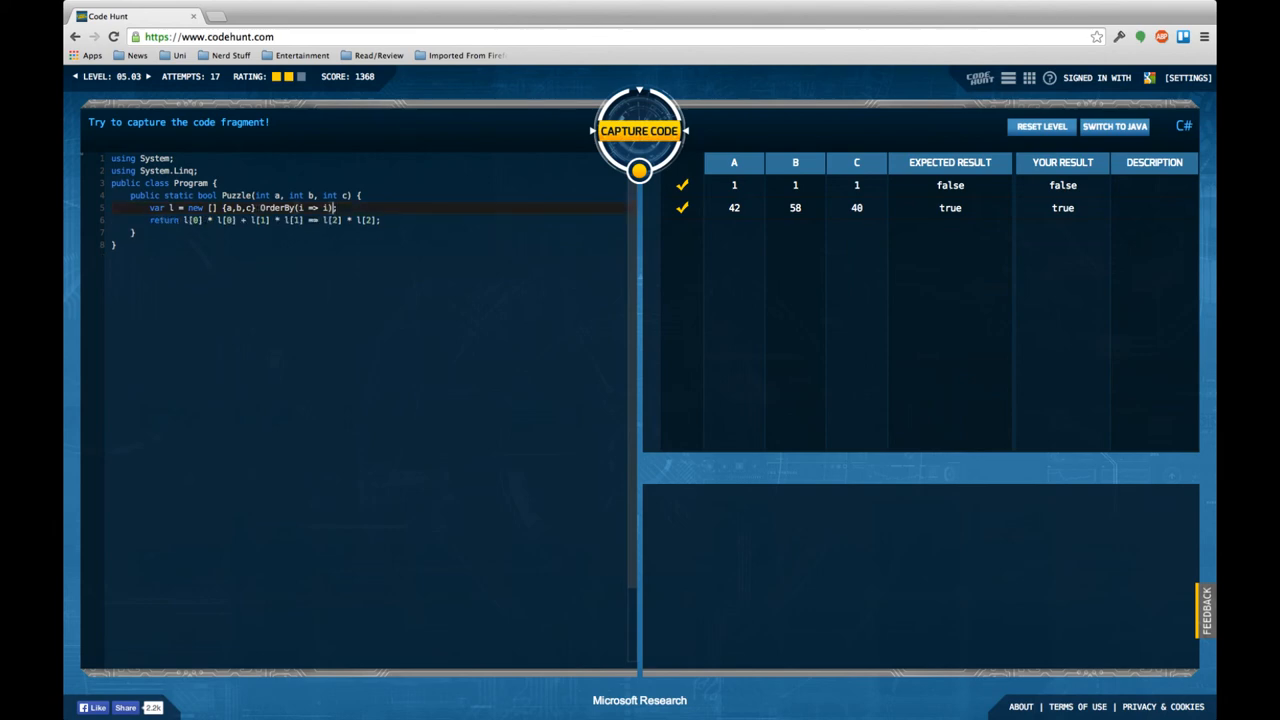
text(.ToList())
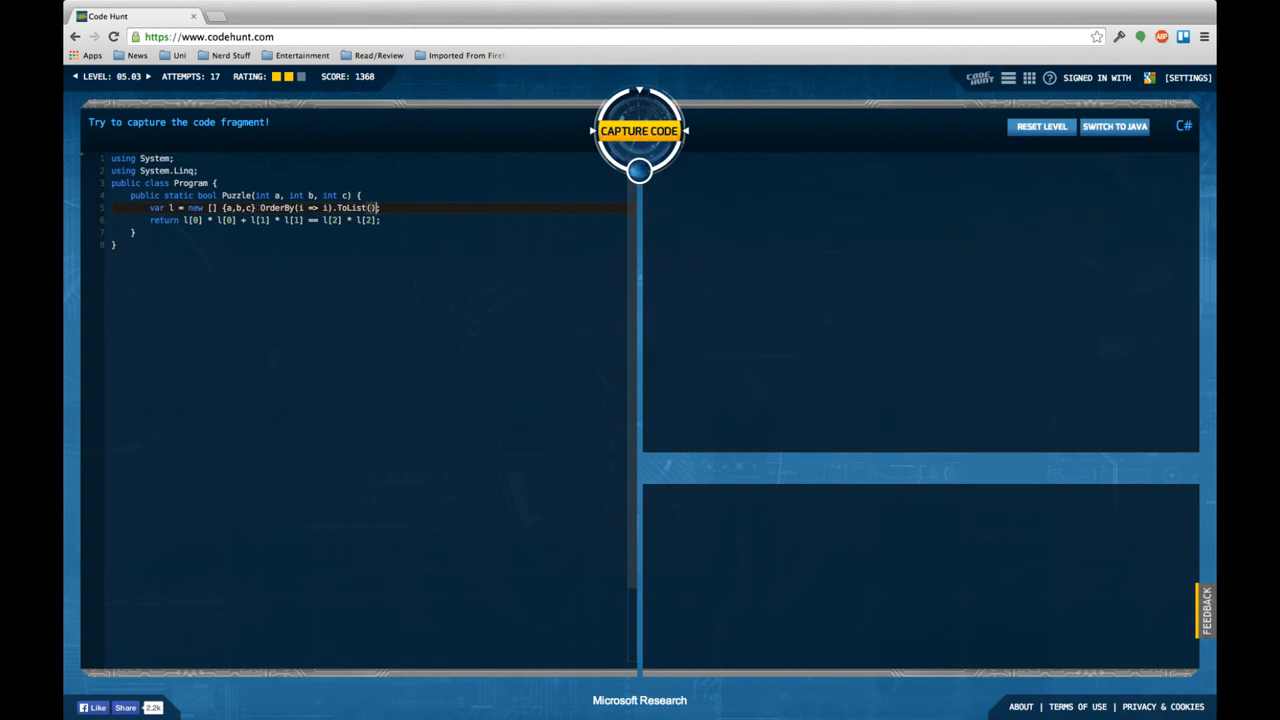
- Test the OrderBy version, then restore Array.Sort(l) and recapture level 05.03
click(639, 130)
text(Array.Sort(l);)
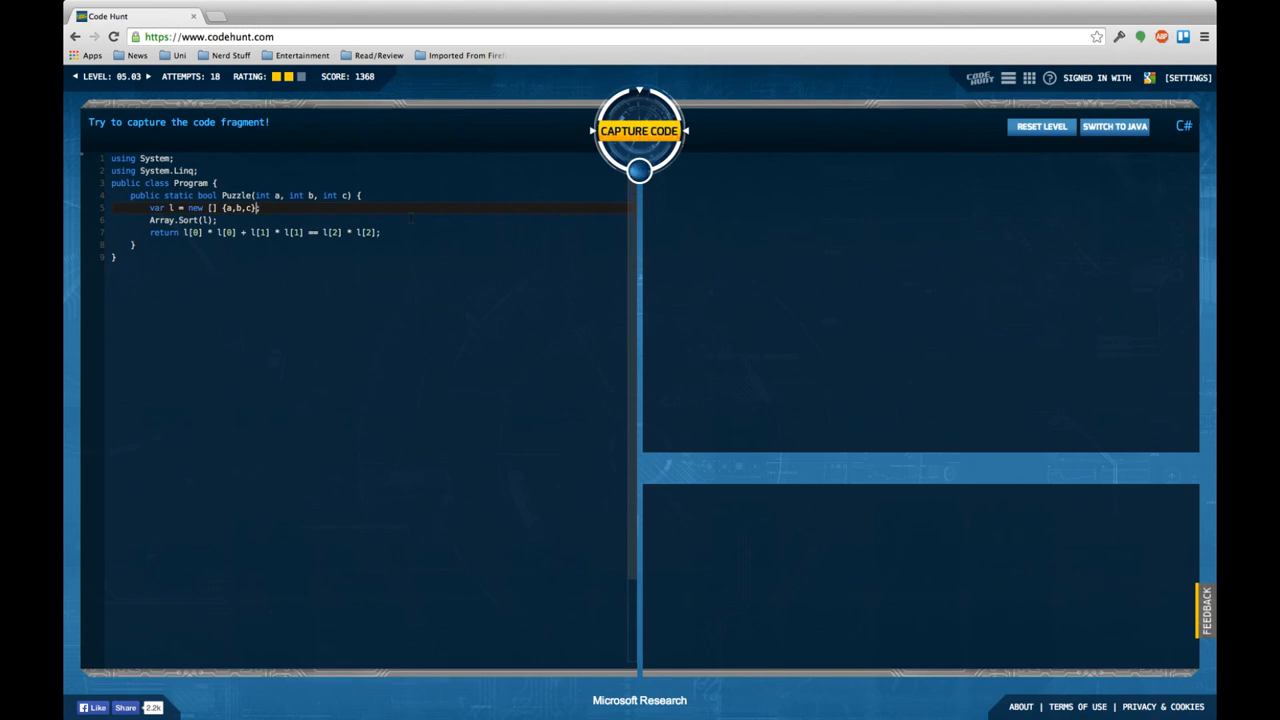
click(639, 131)
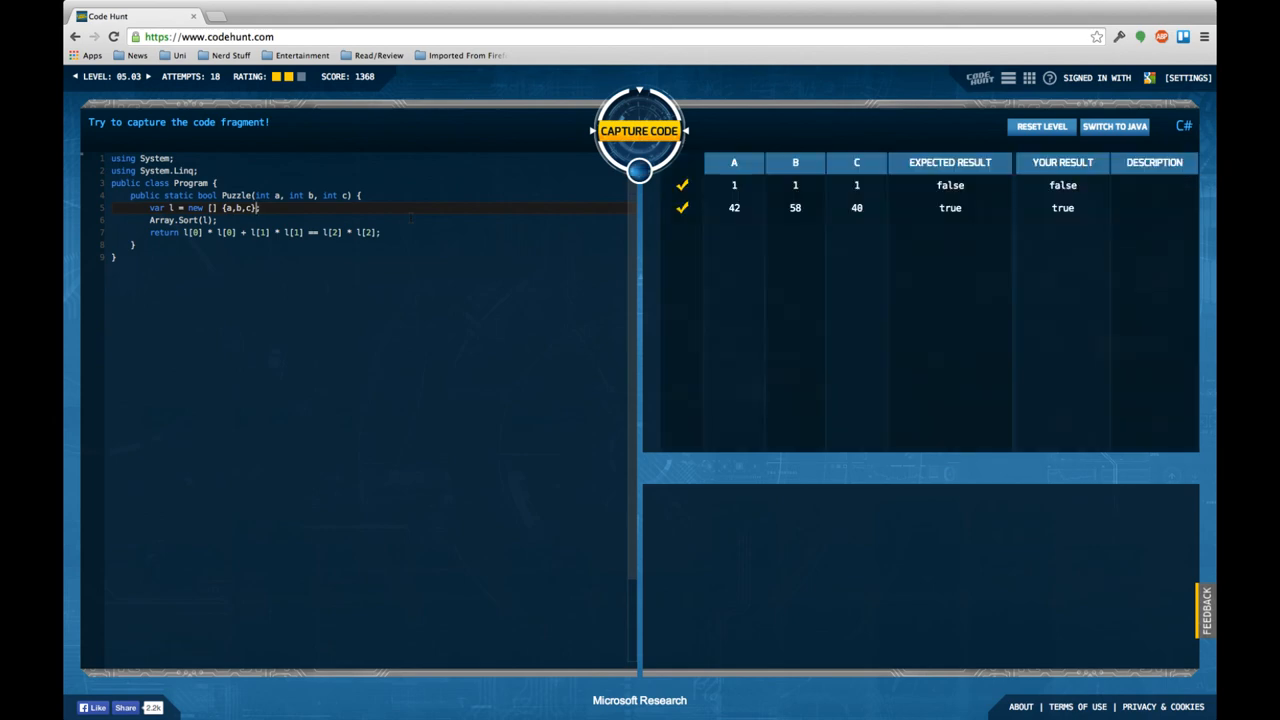
click(639, 130)
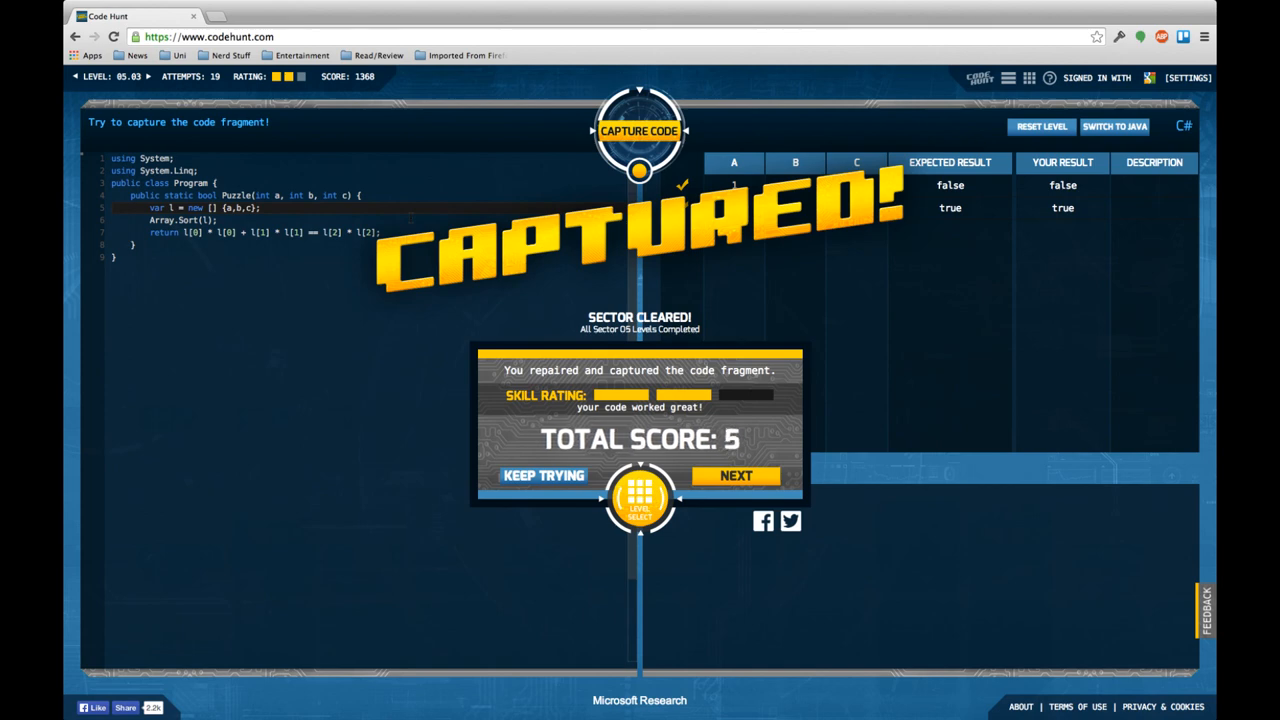